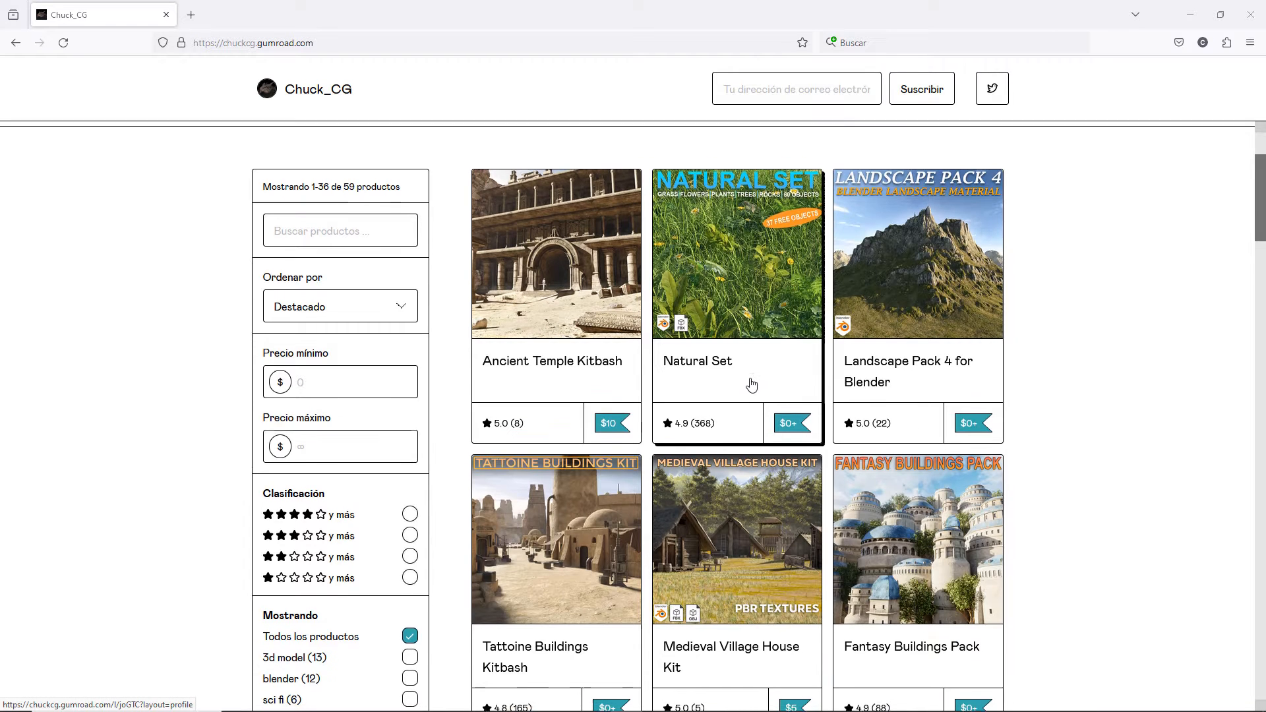
Step: Browse the ambientCG categories, then switch to the textures.com 'Dirty Concrete Wall Texture' tab
scroll("down", 3)
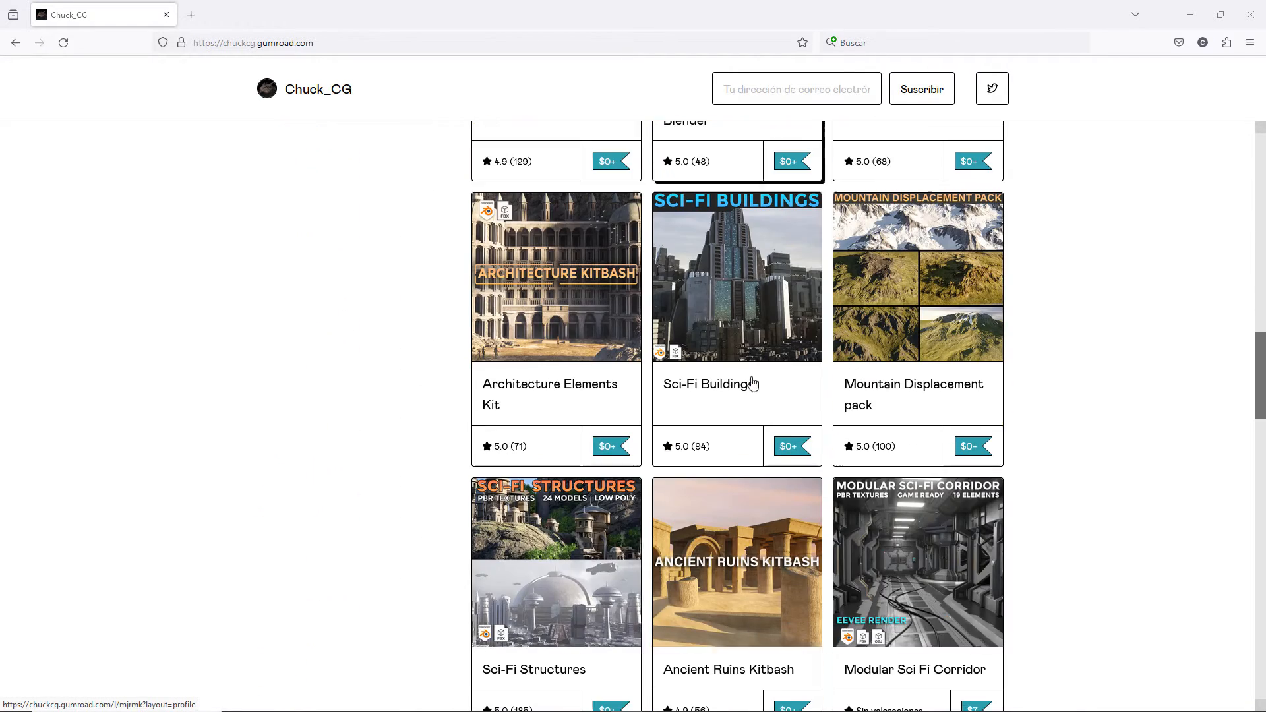
mouse_move(741, 301)
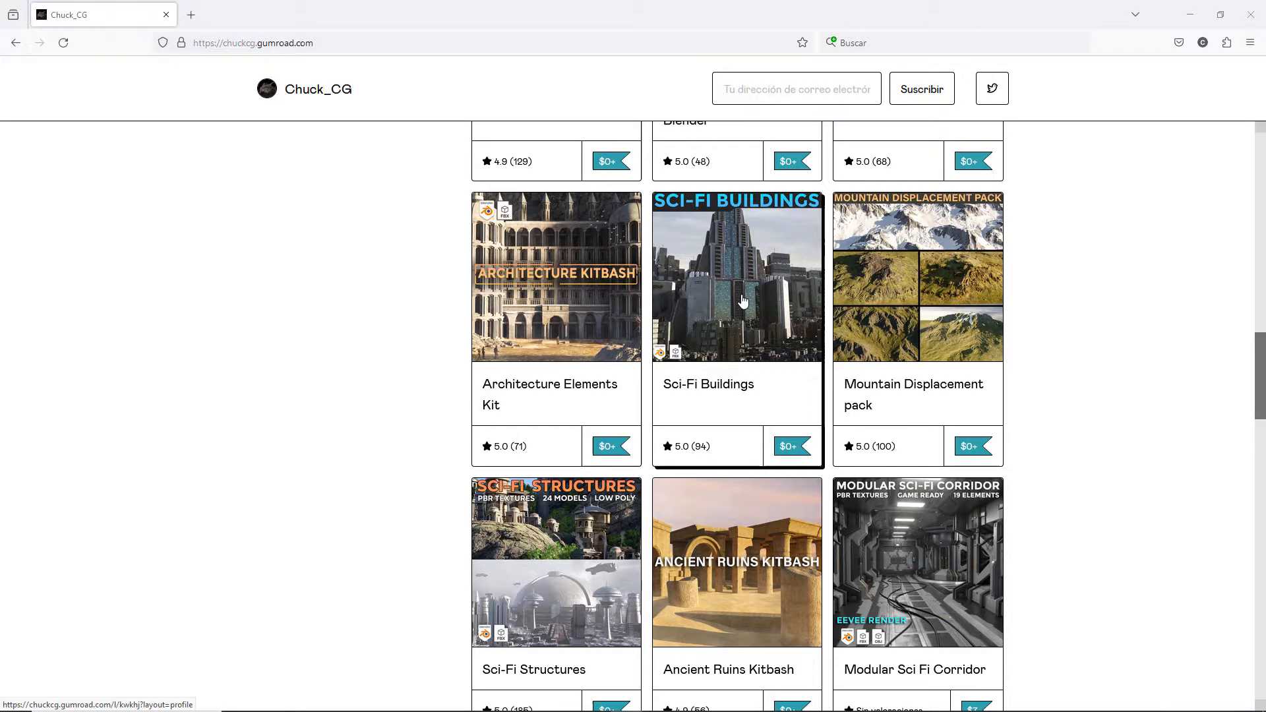
scroll("down", 3)
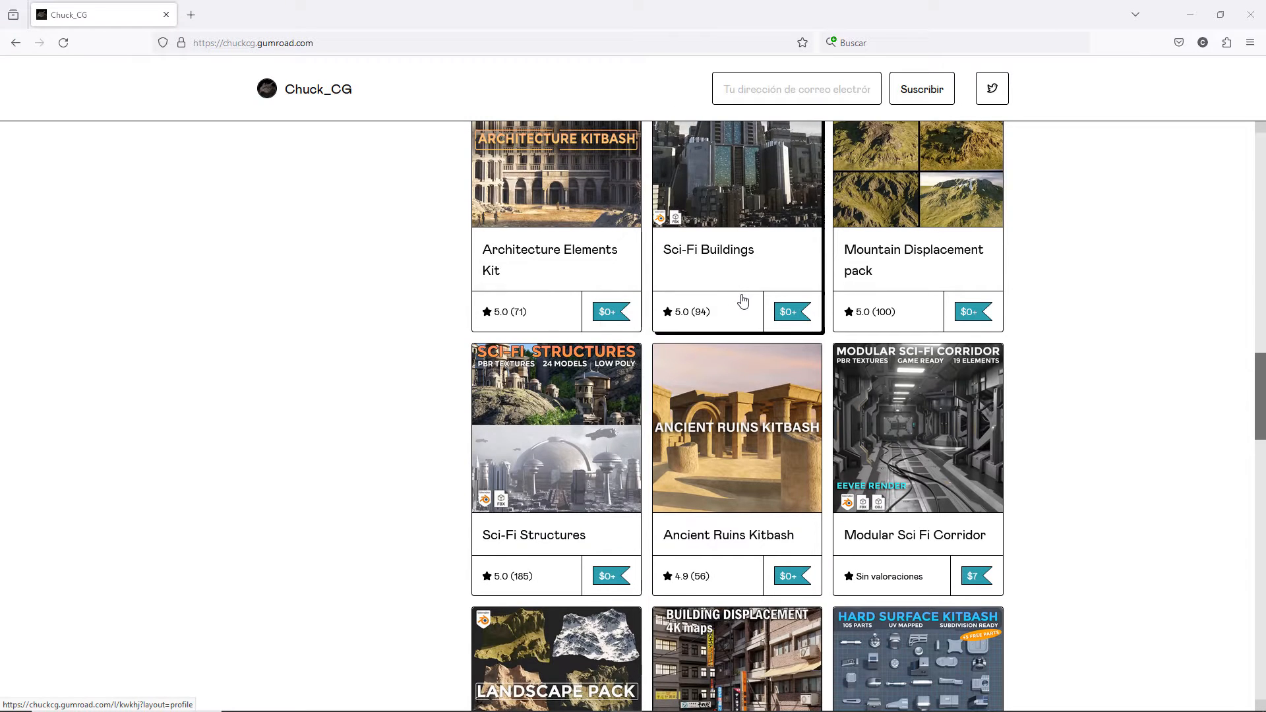
scroll("down", 3)
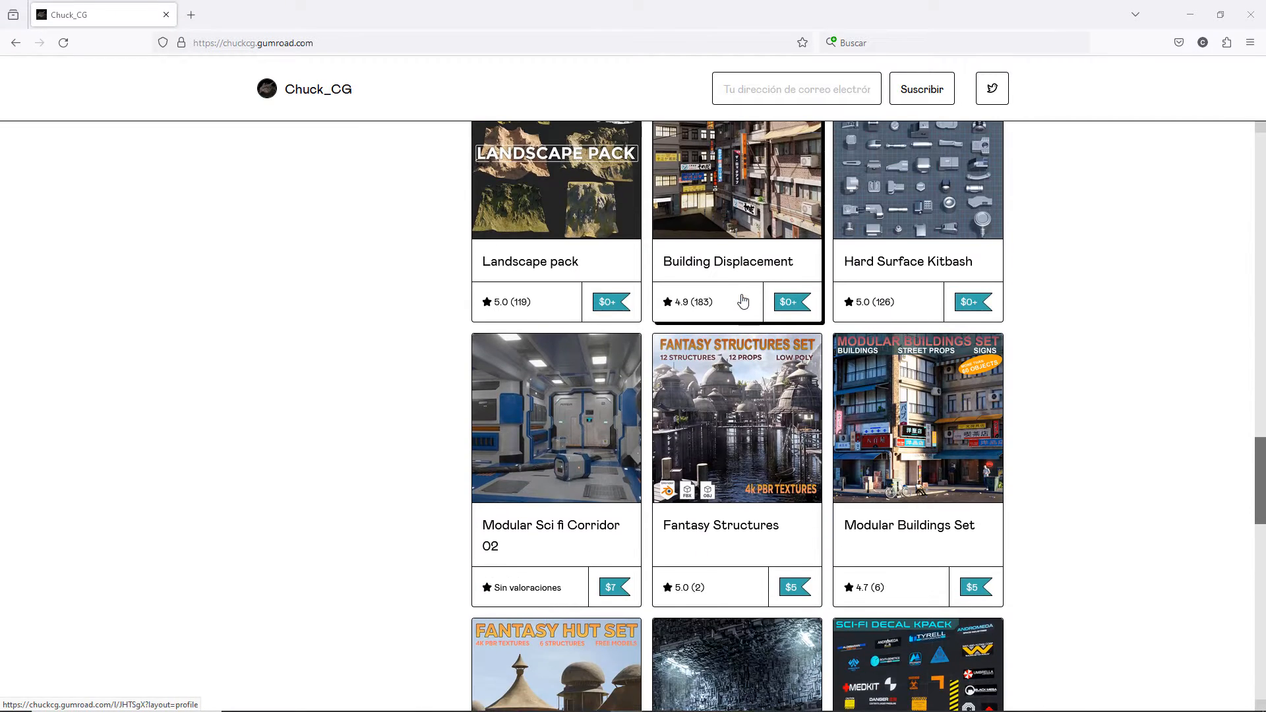
scroll("up", 3)
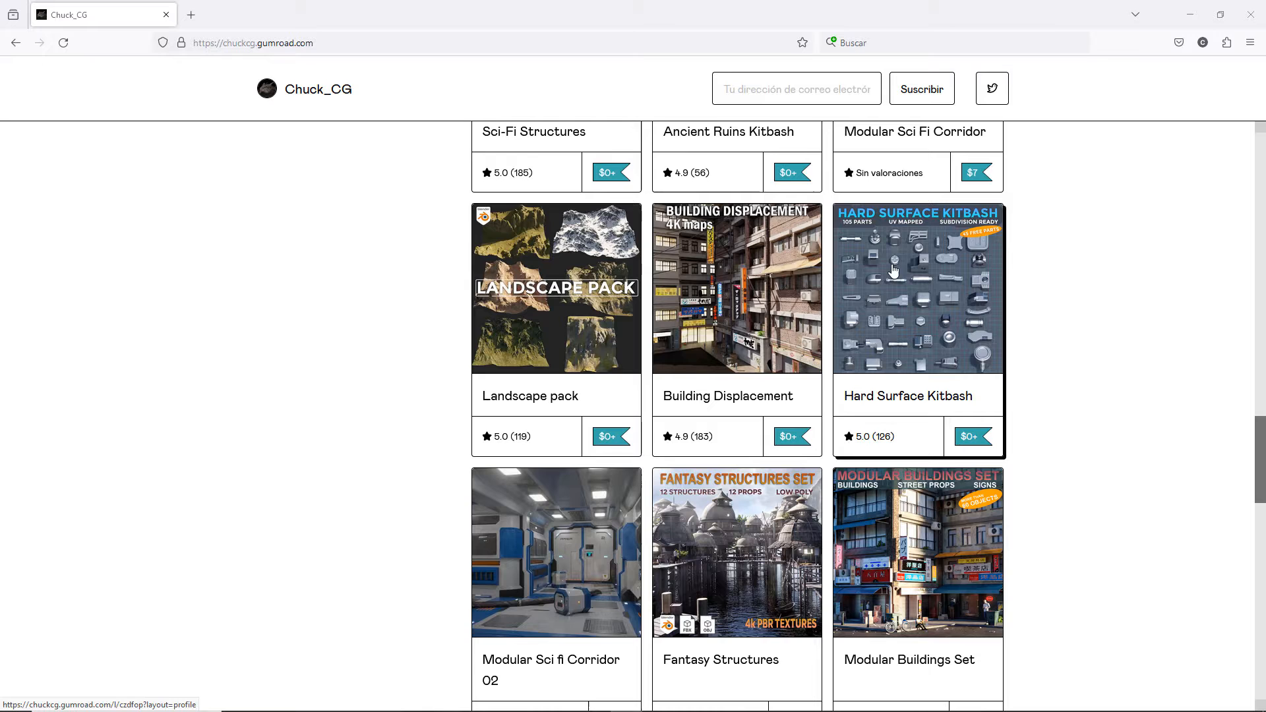
mouse_move(939, 287)
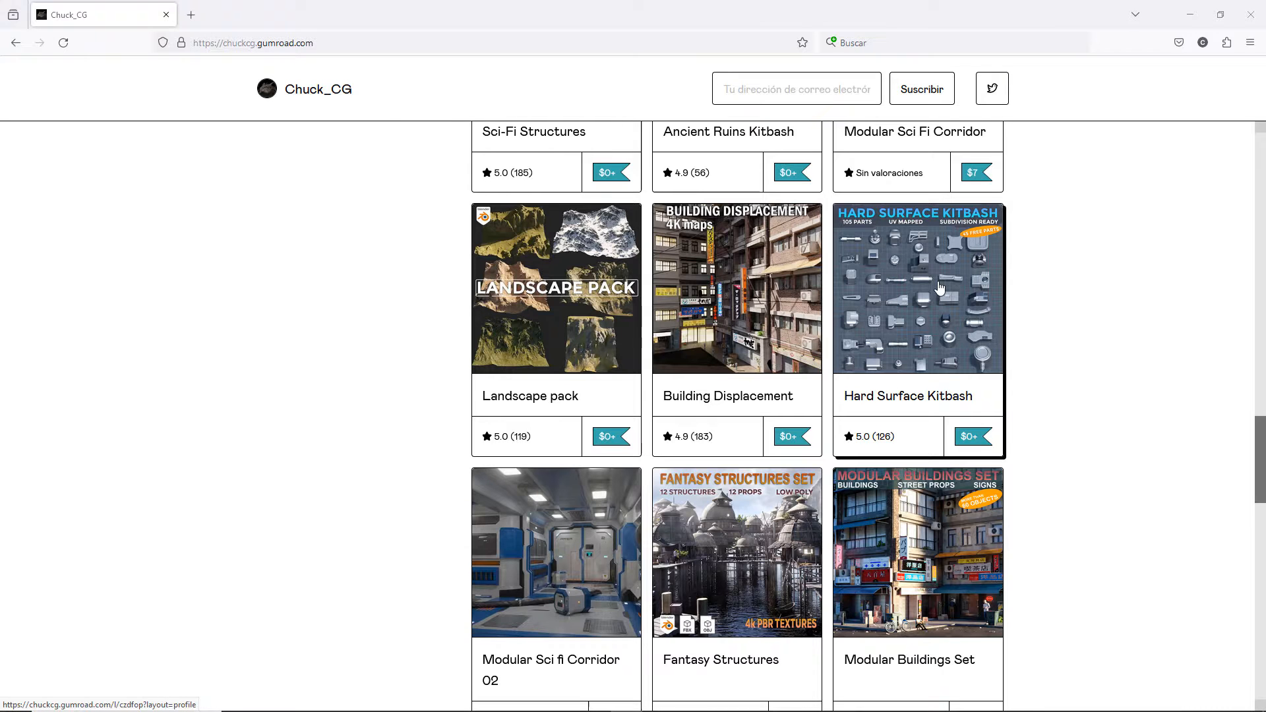
scroll("down", 3)
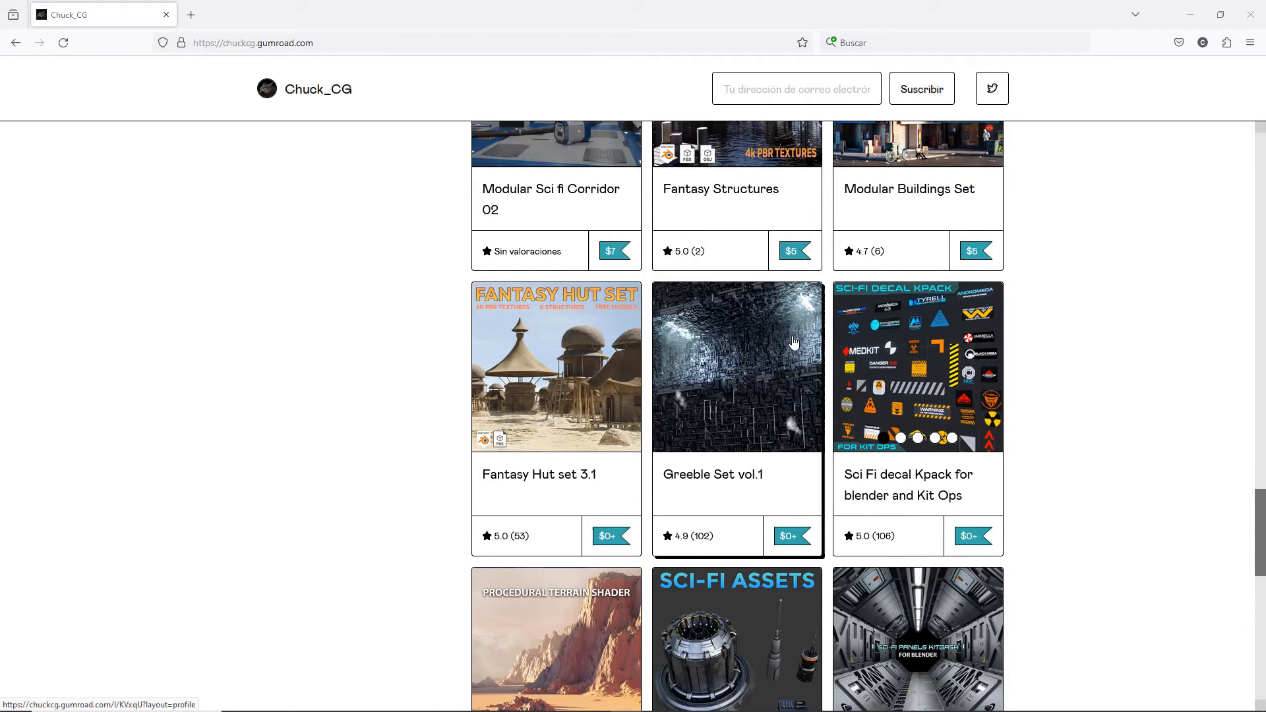
scroll("down", 3)
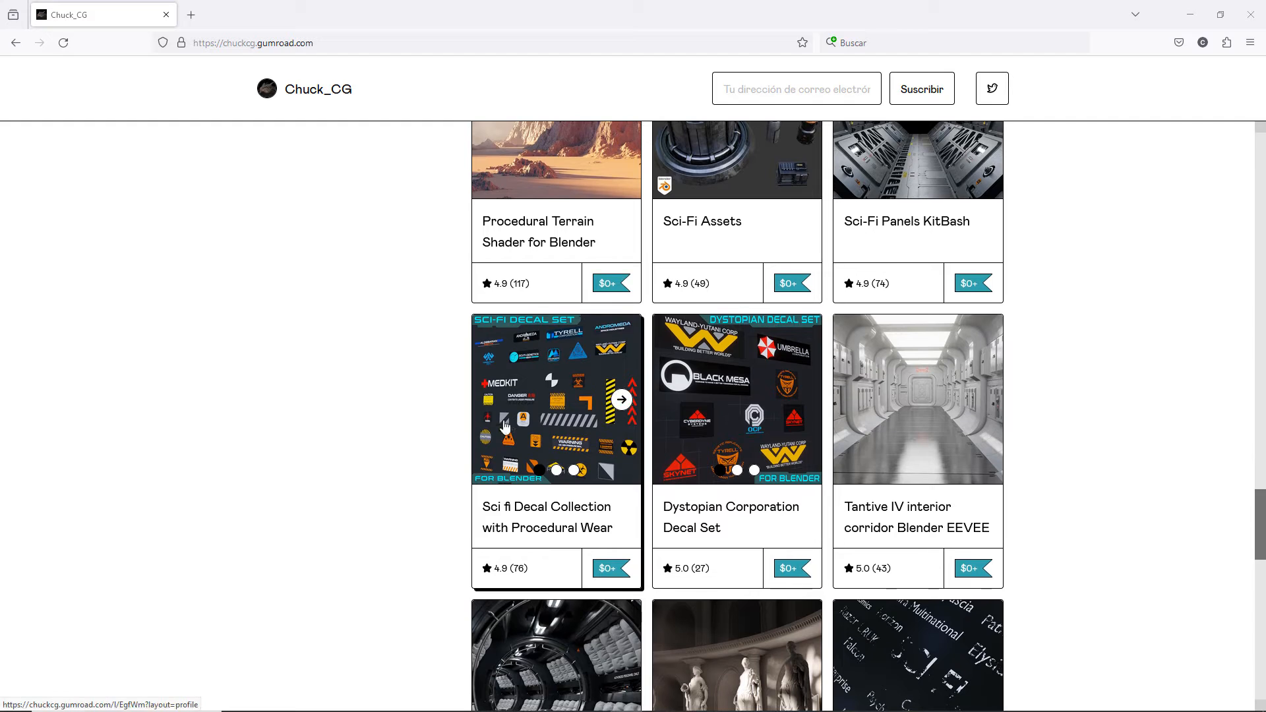
mouse_move(568, 395)
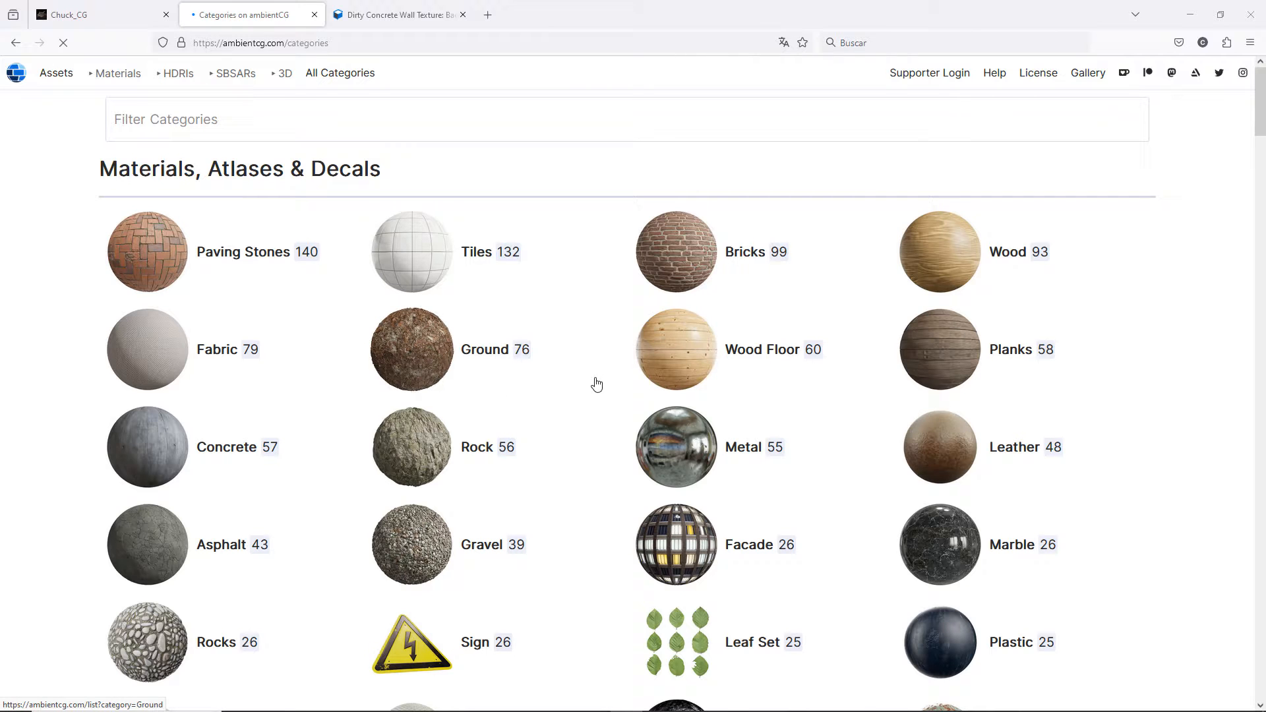
mouse_move(676, 544)
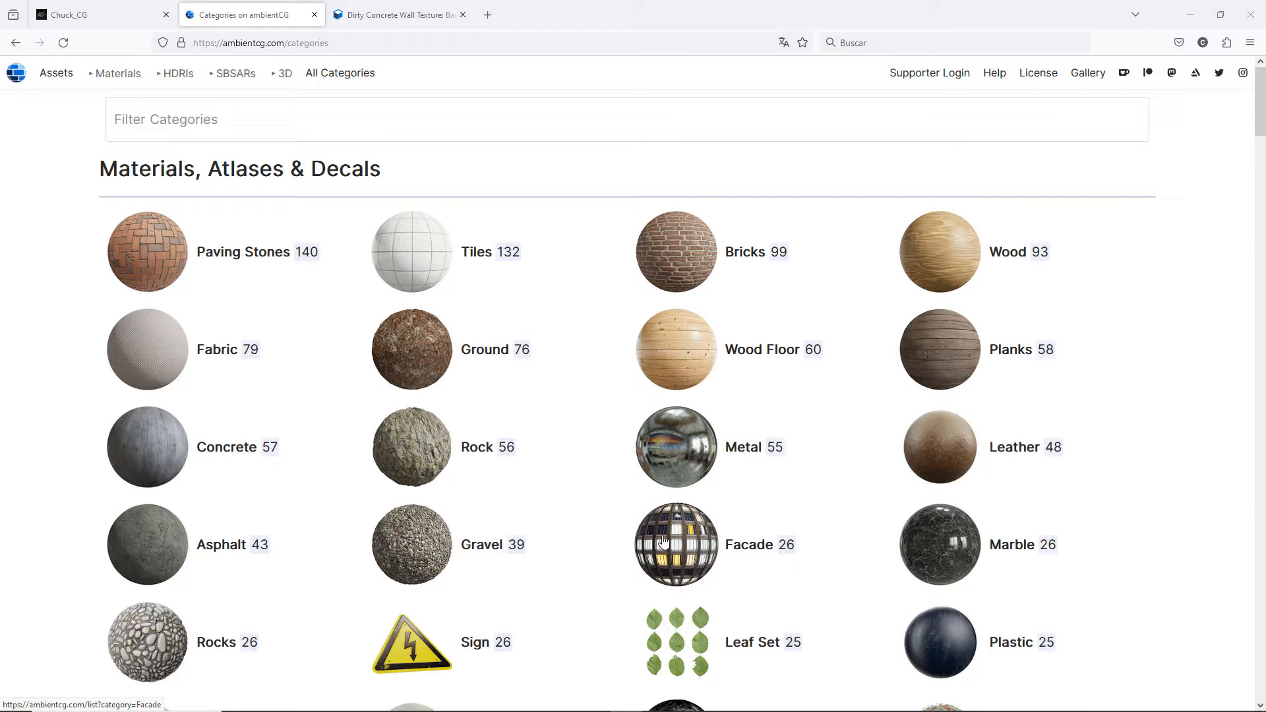
left_click(396, 15)
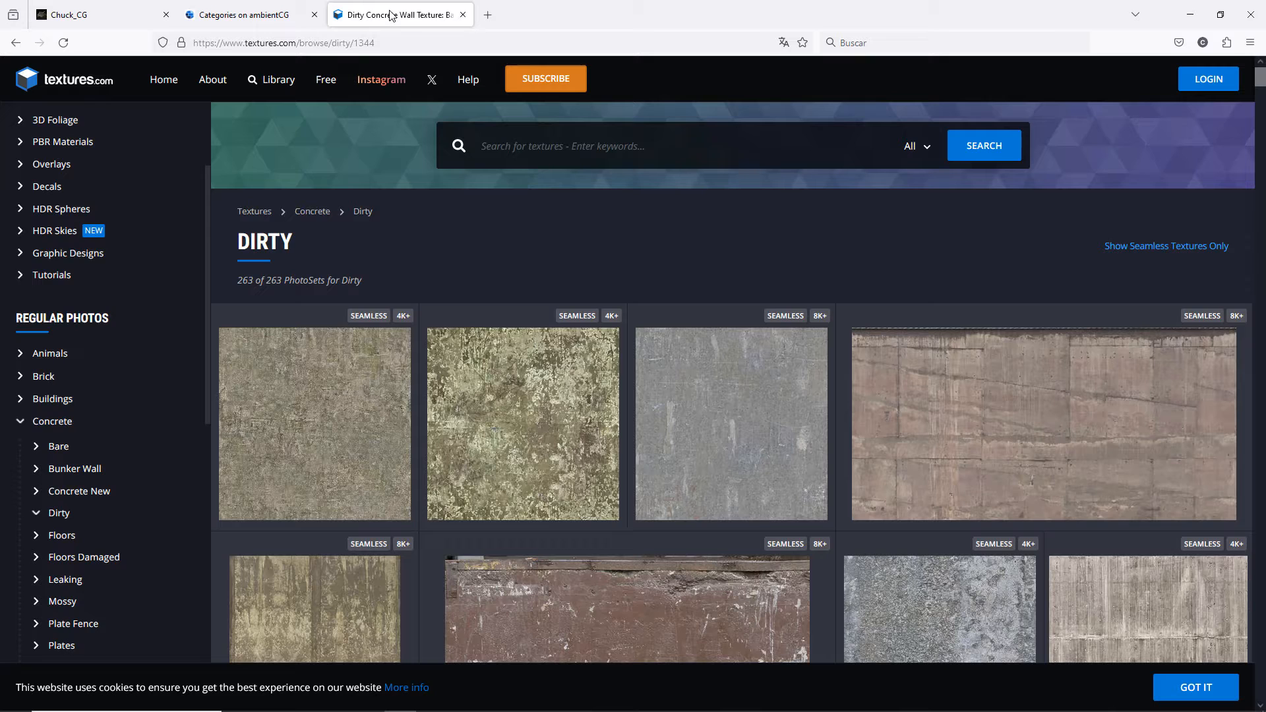
mouse_move(405, 18)
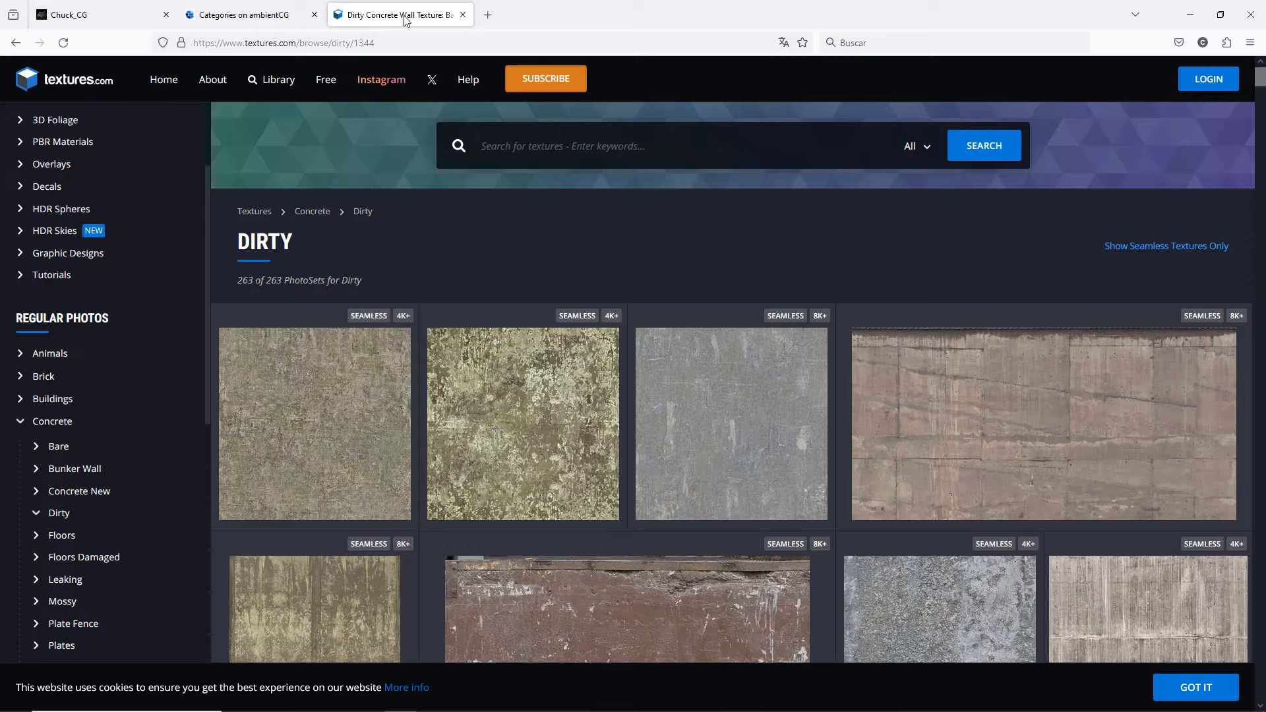
mouse_move(401, 15)
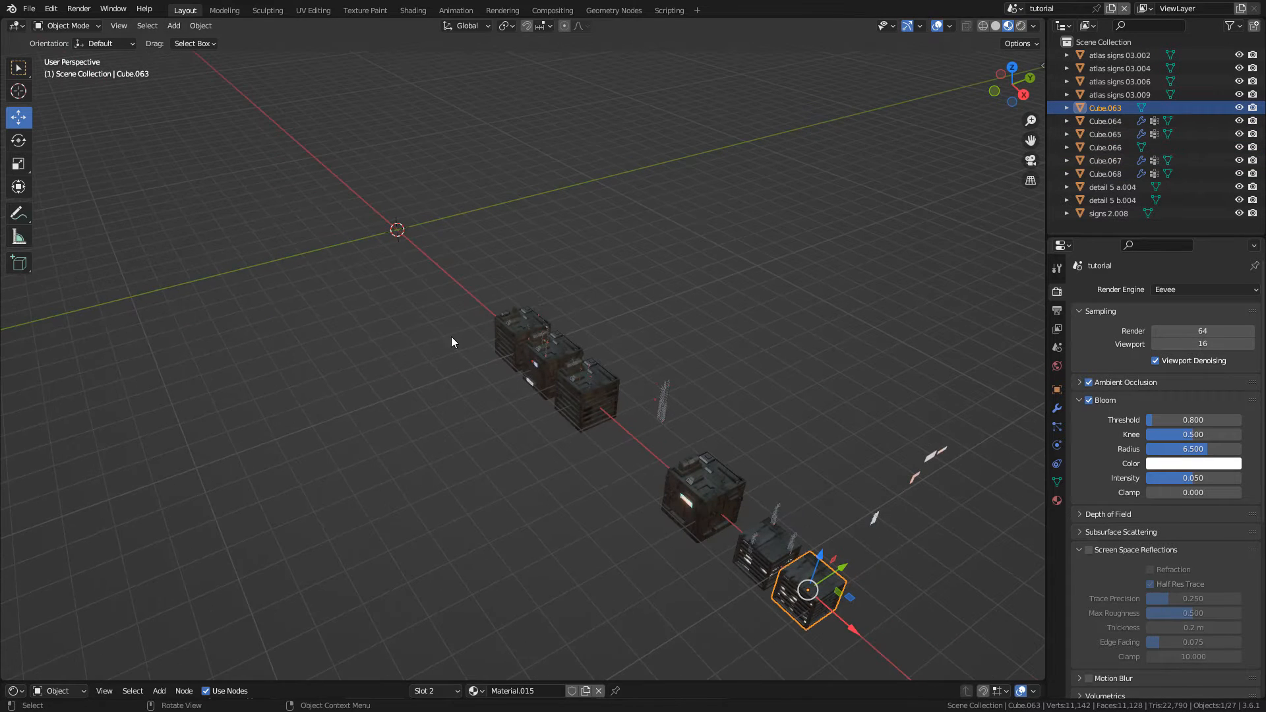
Step: Add a cube, duplicate it in place, and hide the duplicate Cube.070
key("shift+a")
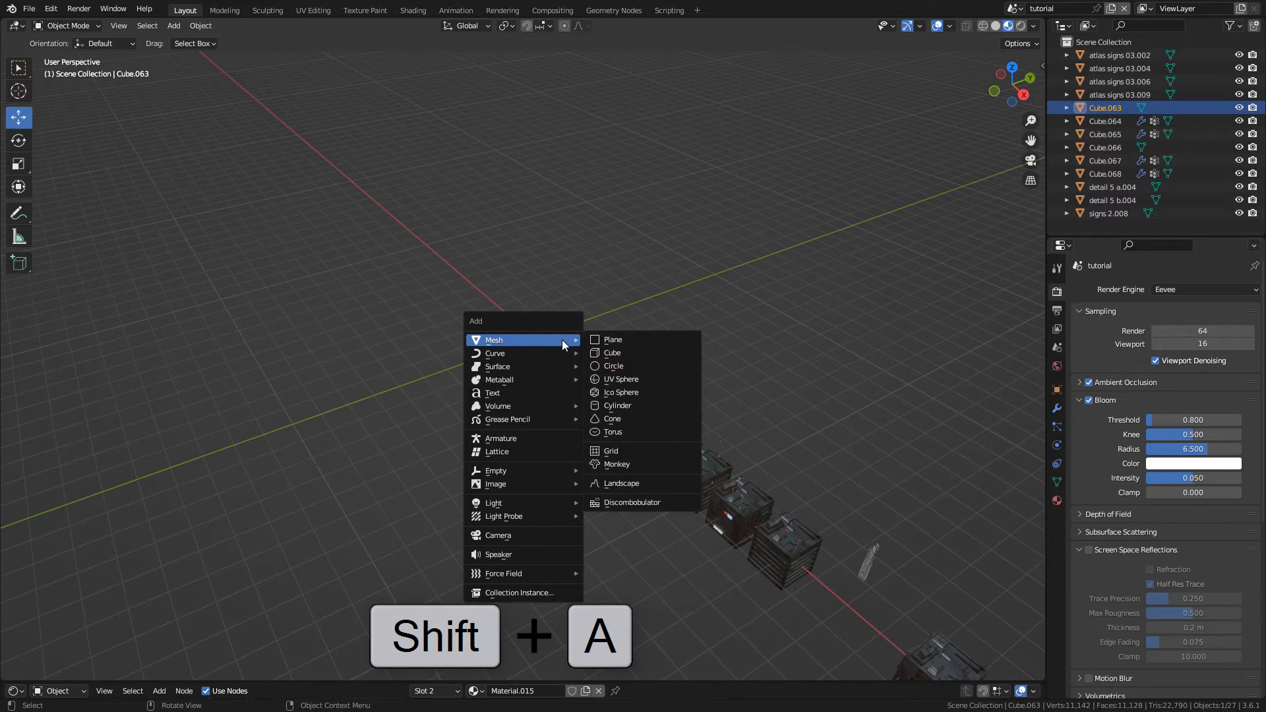
left_click(611, 352)
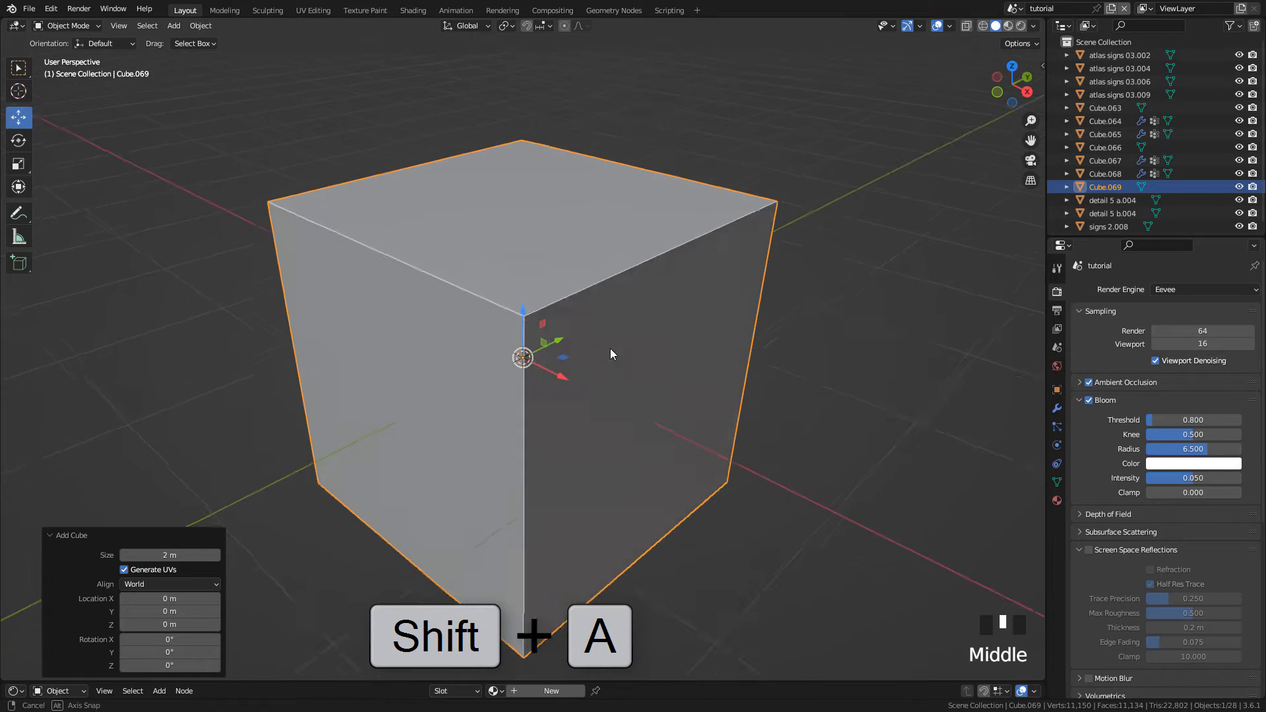
key("shift+d")
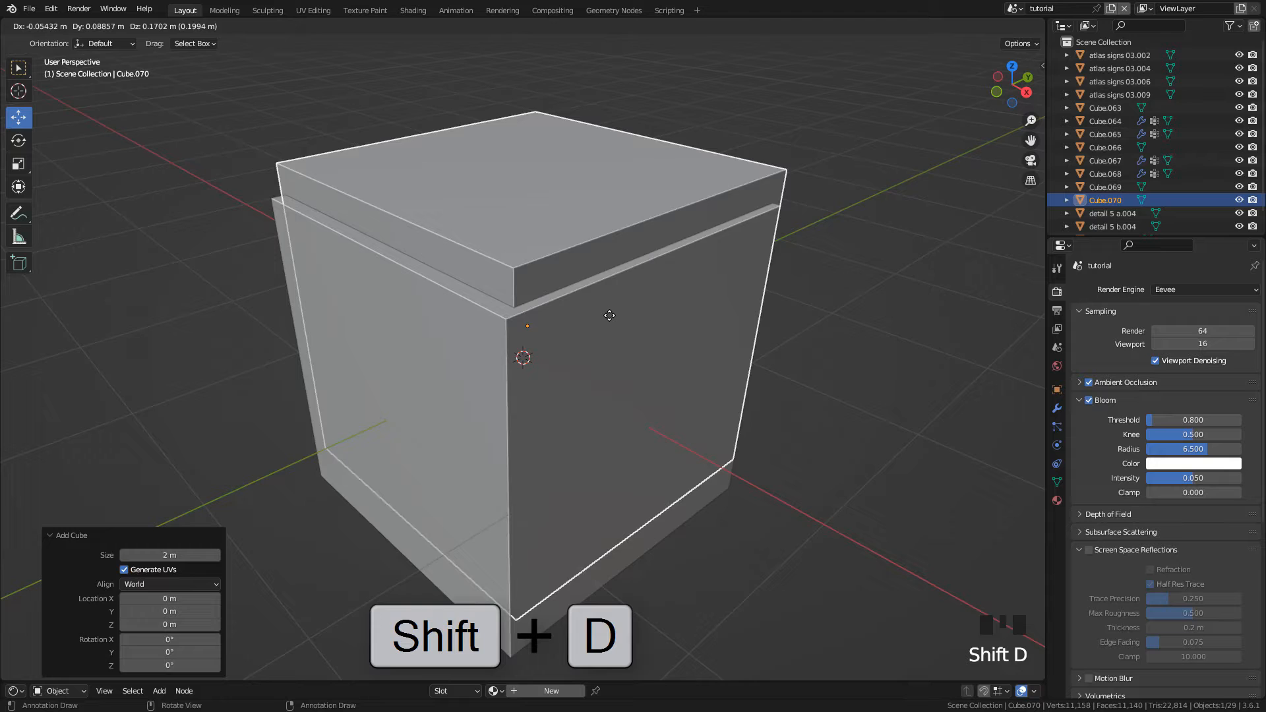
key("shift+d")
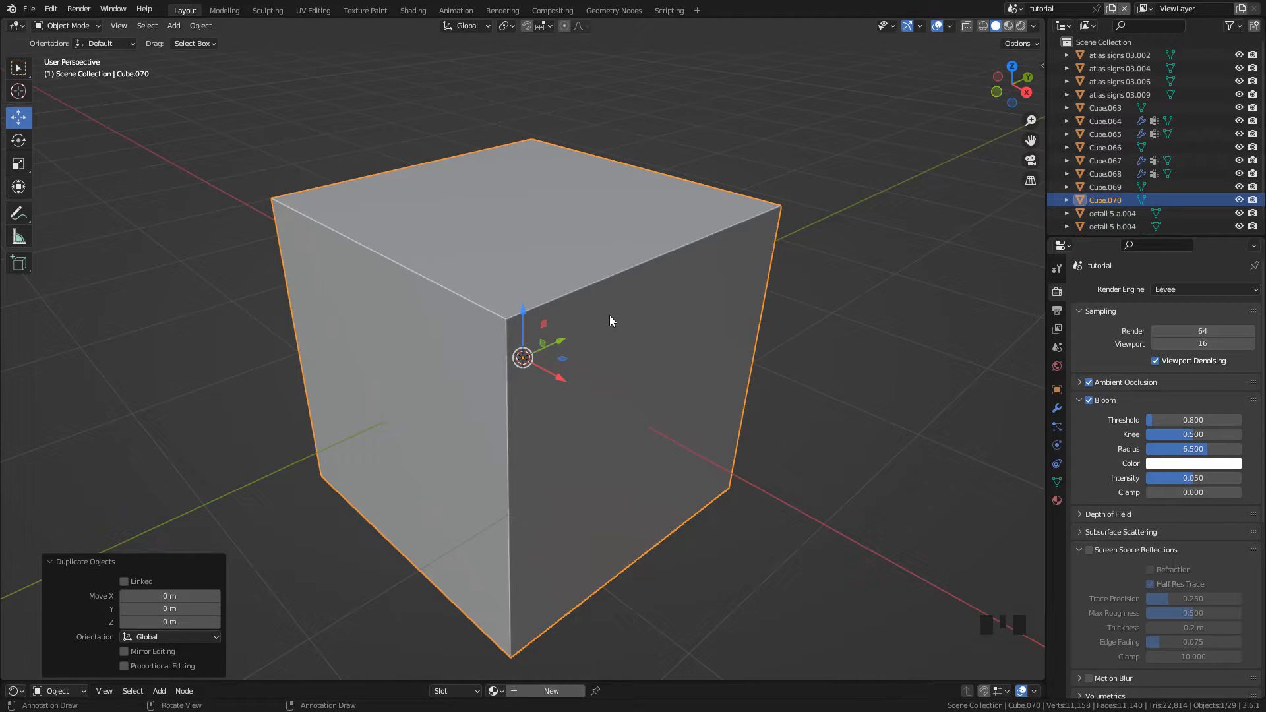
mouse_move(587, 289)
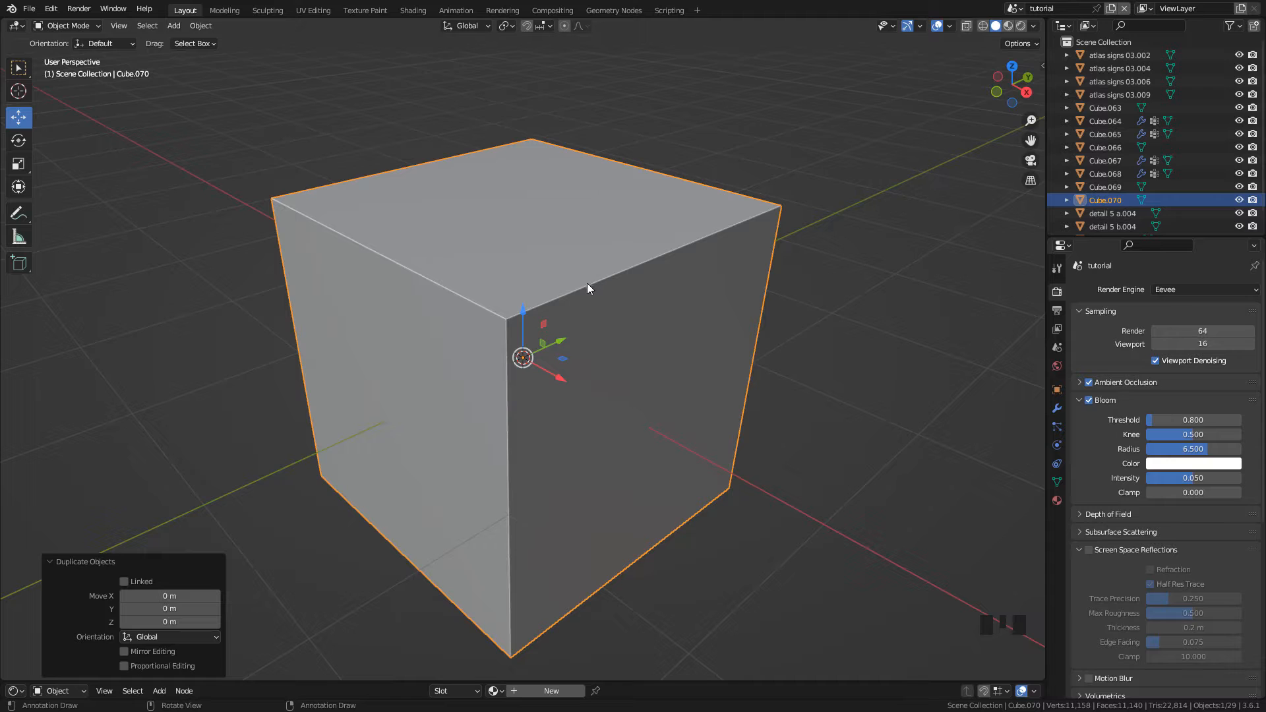
left_click(1105, 187)
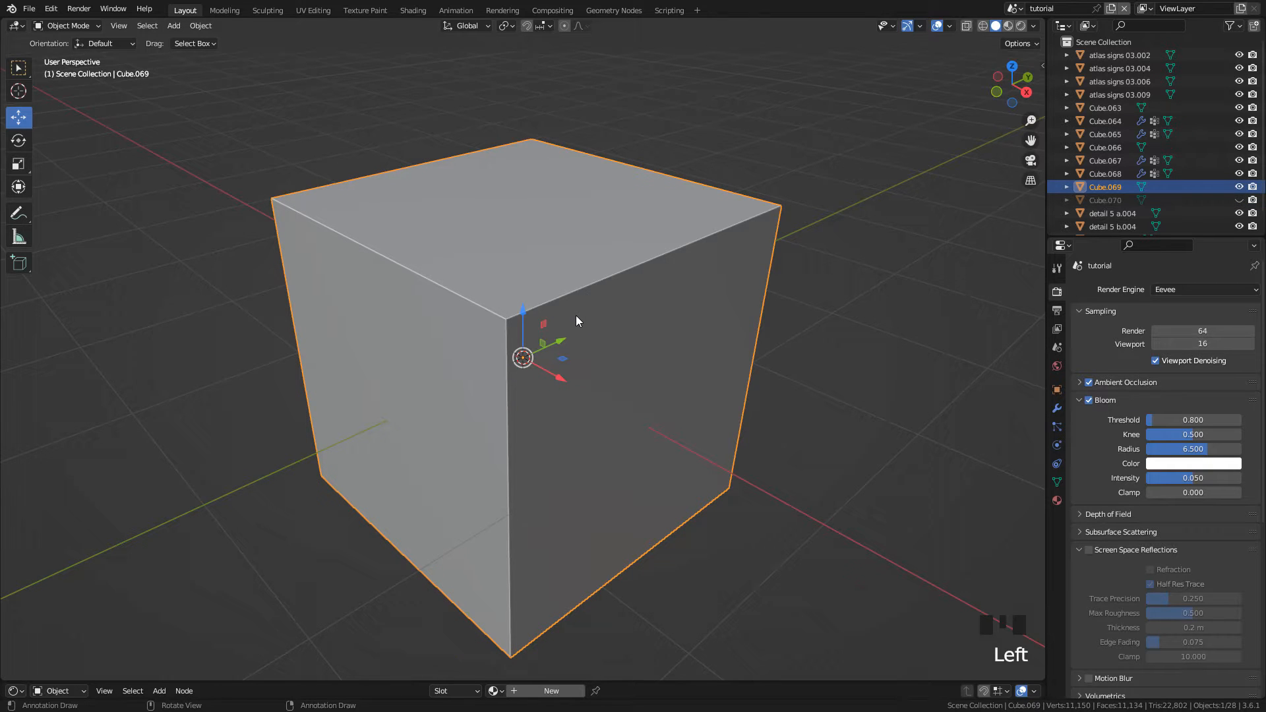
Step: In Edit Mode, inset each cube face individually and invert the selection to the border strips
key("Tab")
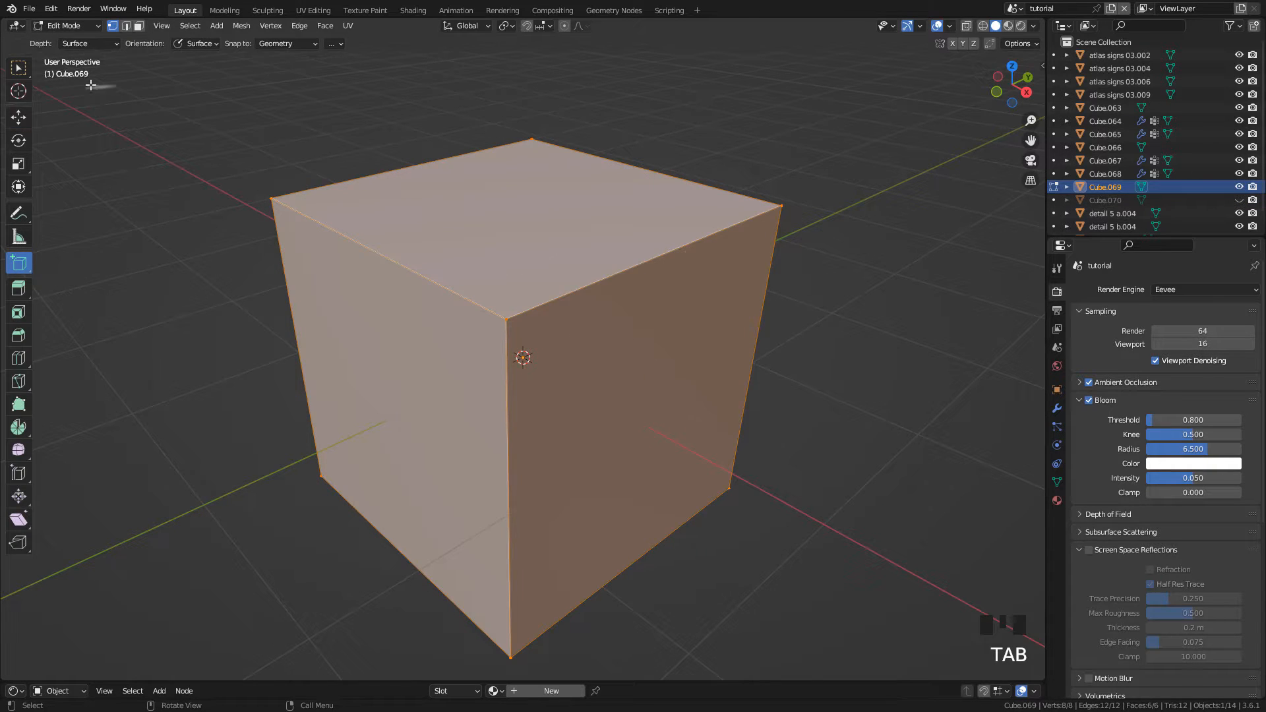
key("i")
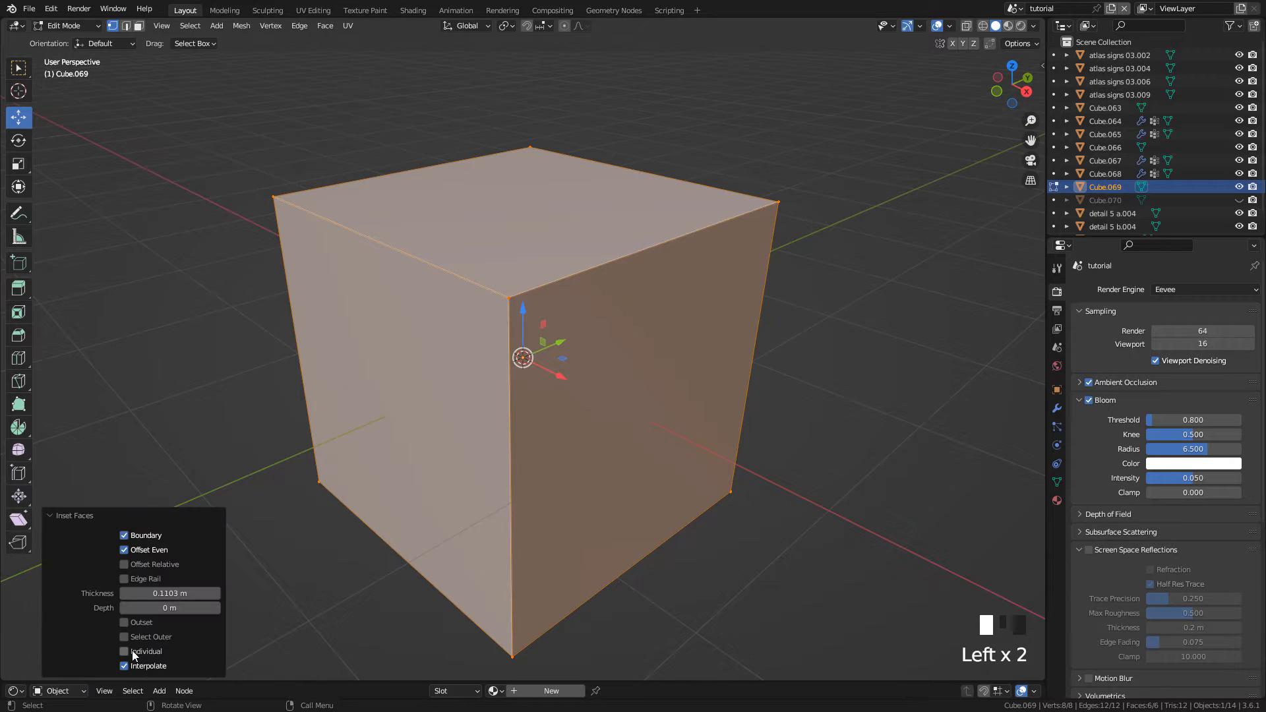
left_click(123, 652)
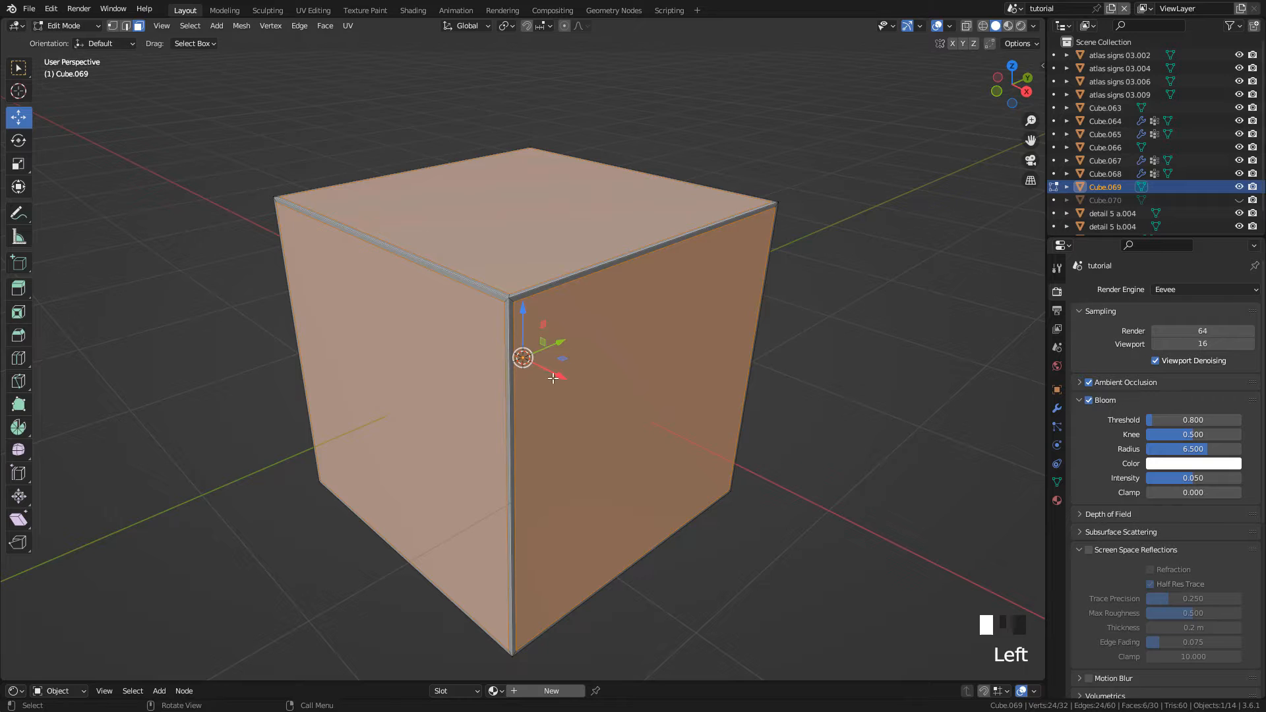
key("ctrl+i")
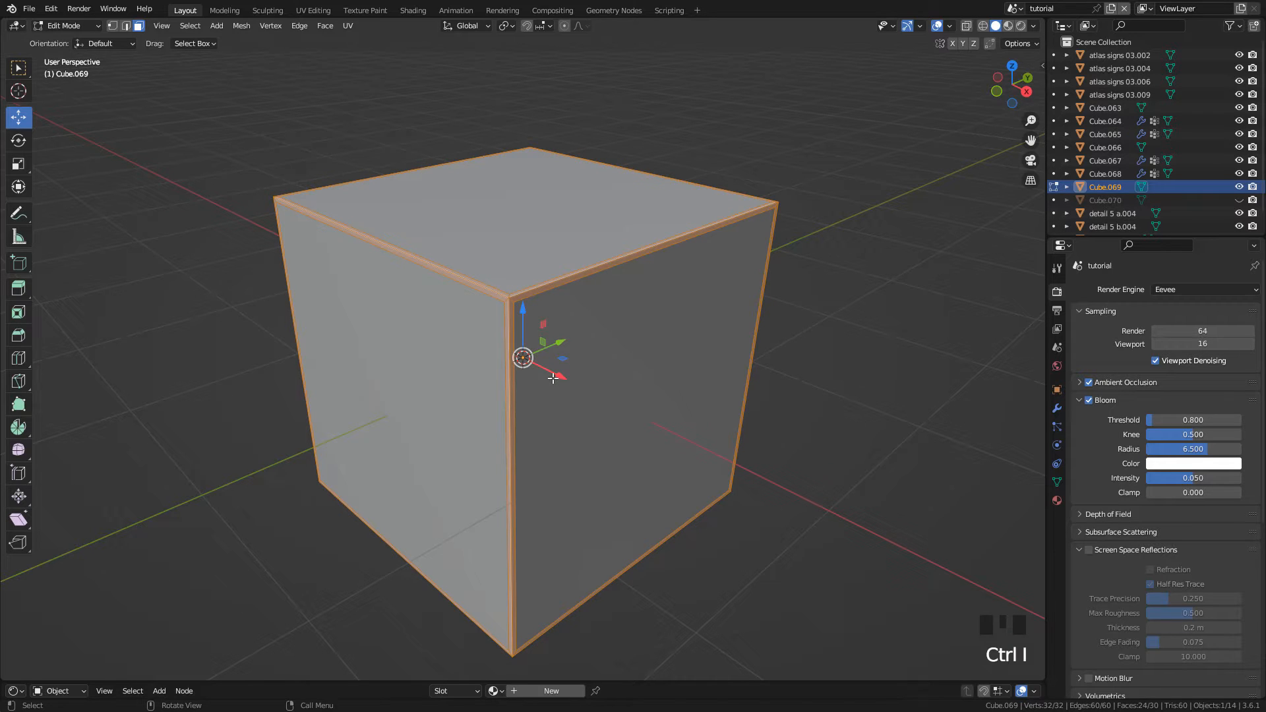
key("x")
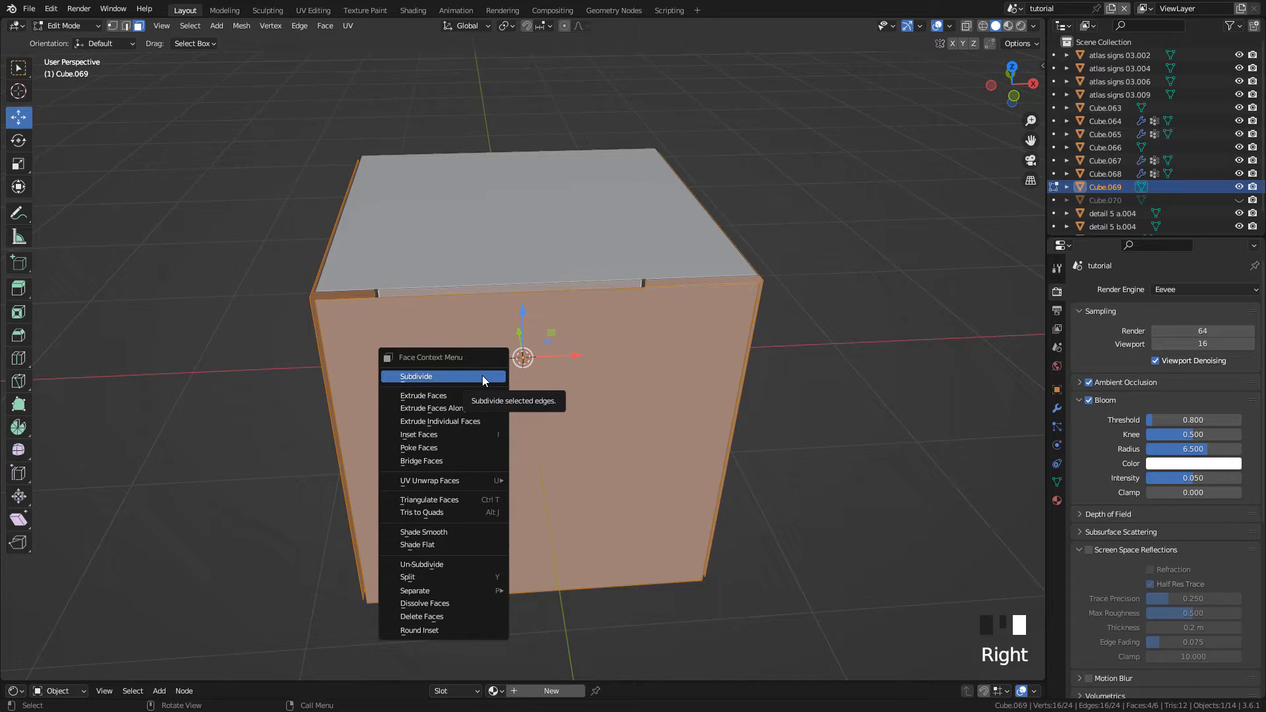
Step: Subdivide the faces with 6 cuts, deselect everything, and switch to edge select mode
left_click(414, 377)
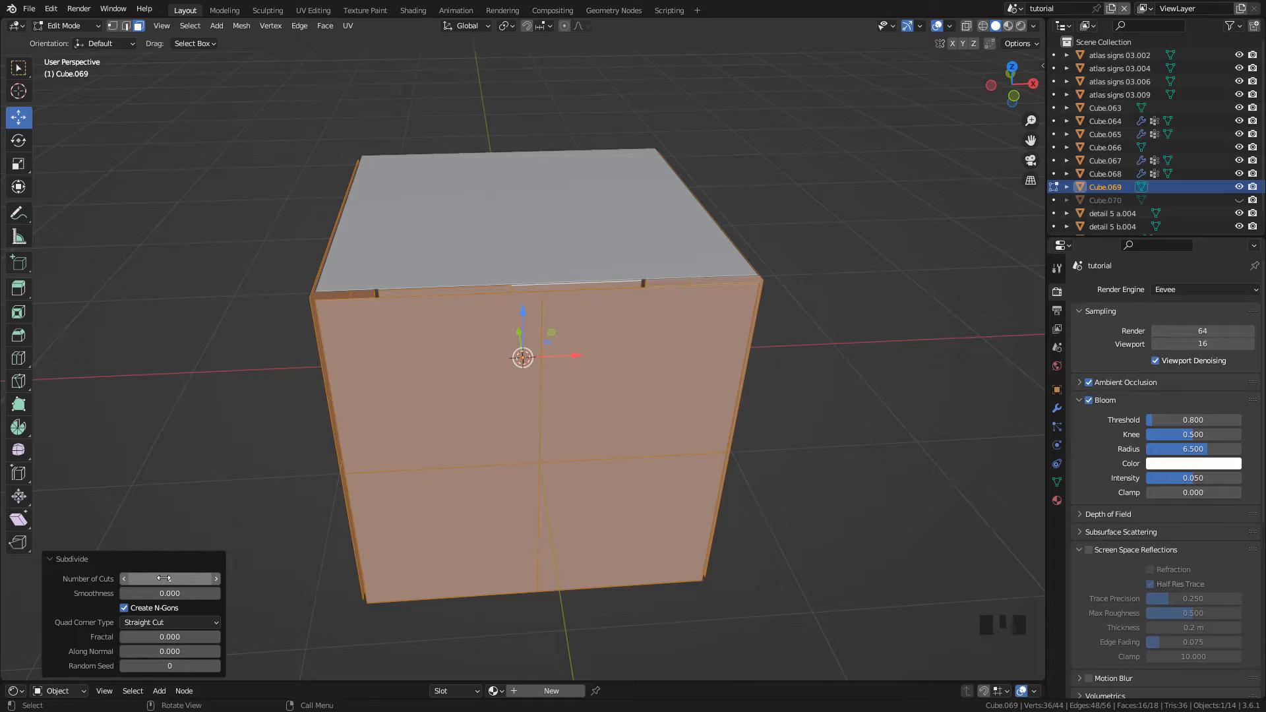
left_click(214, 579)
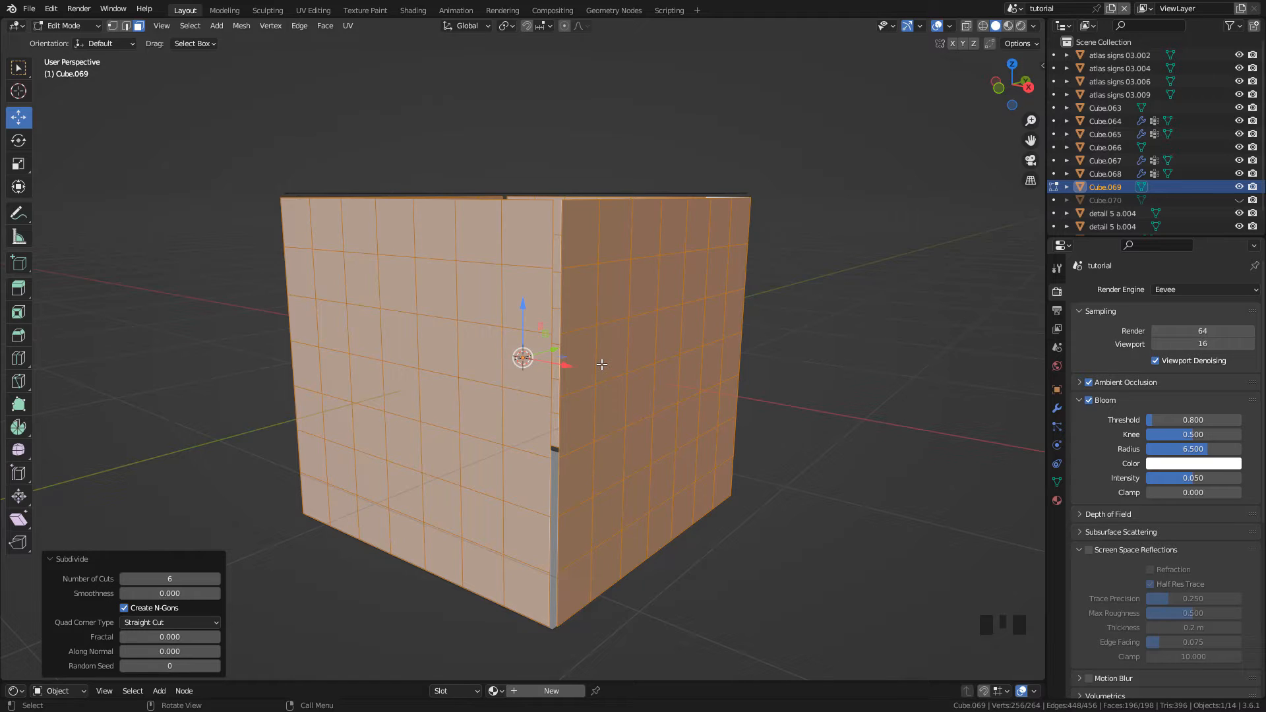
key("a")
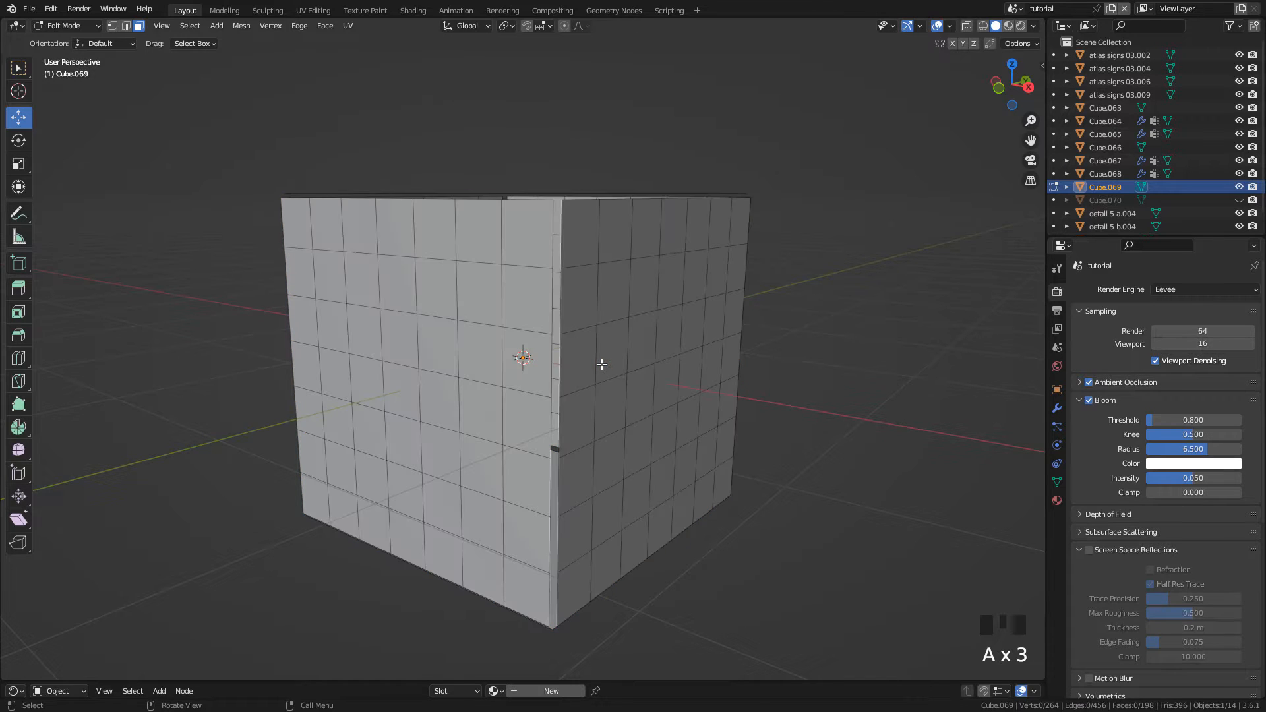
mouse_move(126, 25)
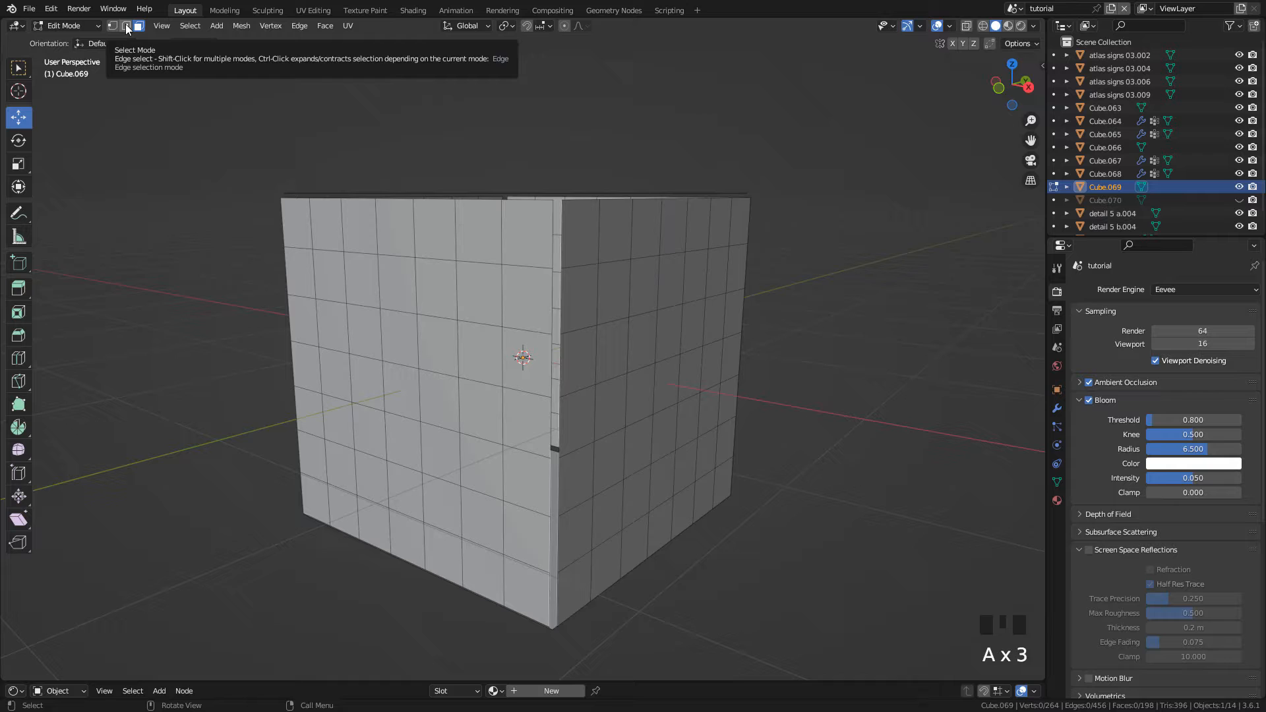
left_click(126, 25)
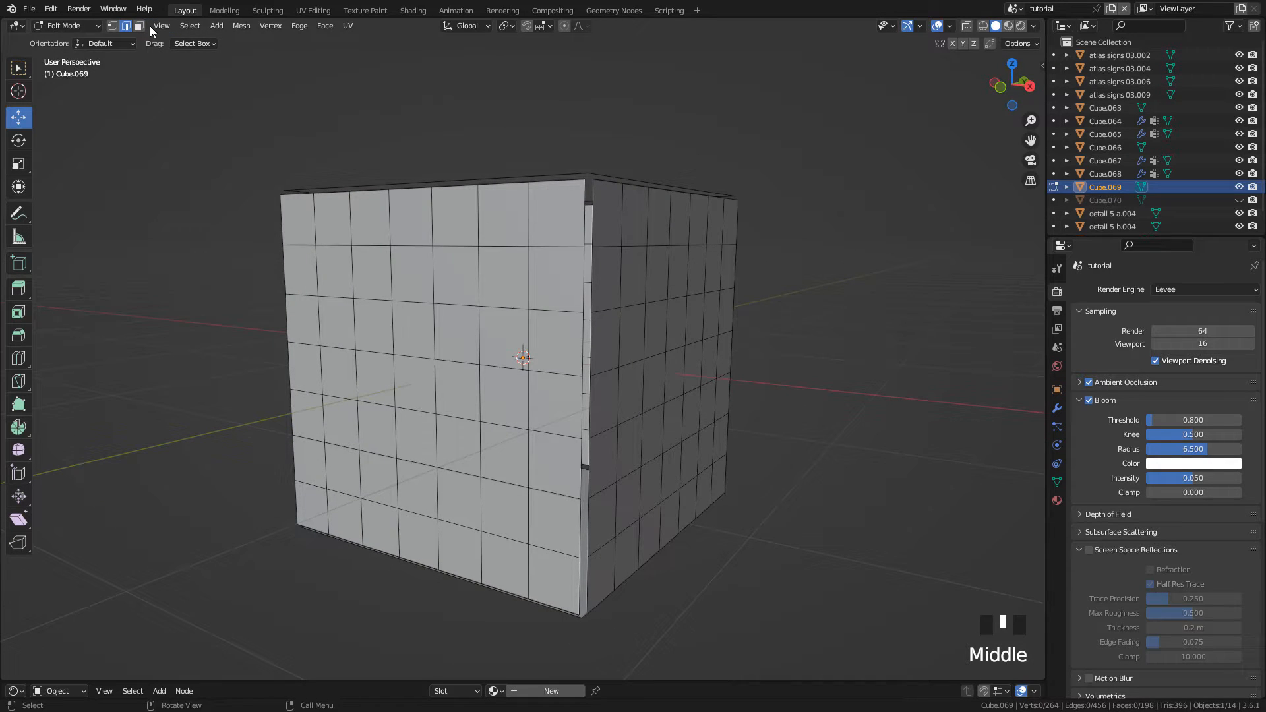
Step: Randomly select grid edges across the cube and start bevelling them
left_click(189, 25)
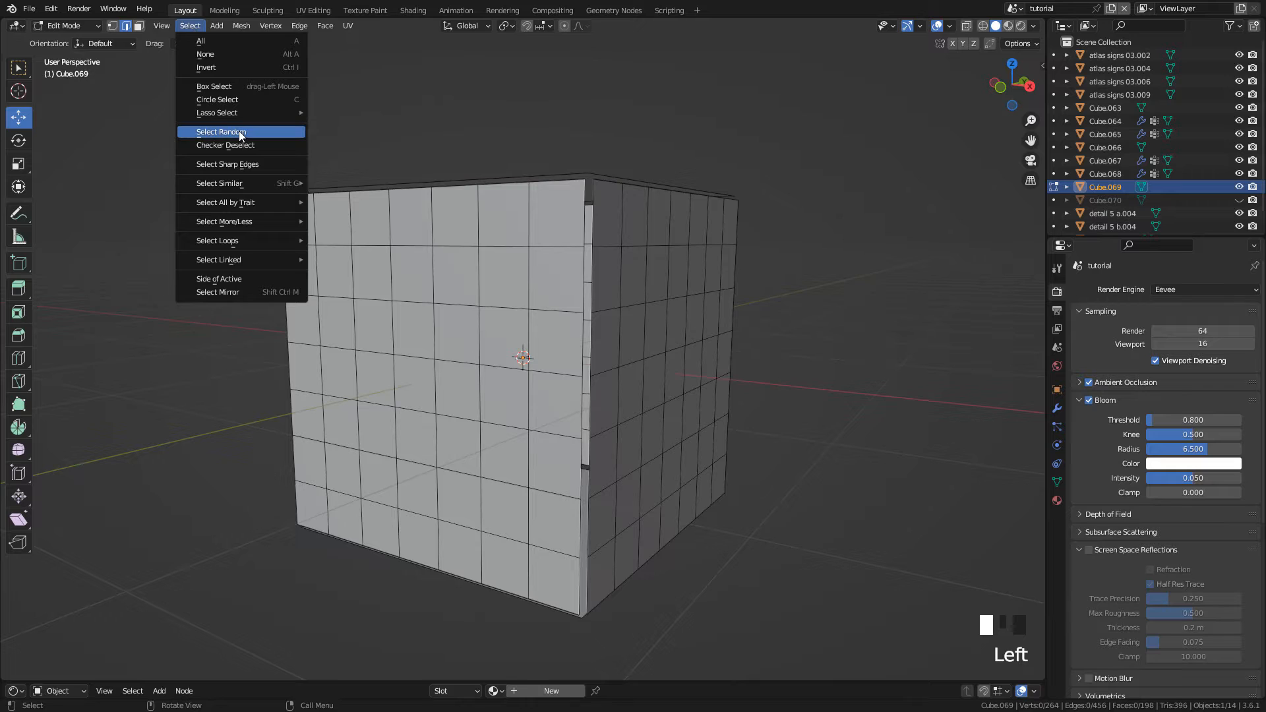
left_click(220, 132)
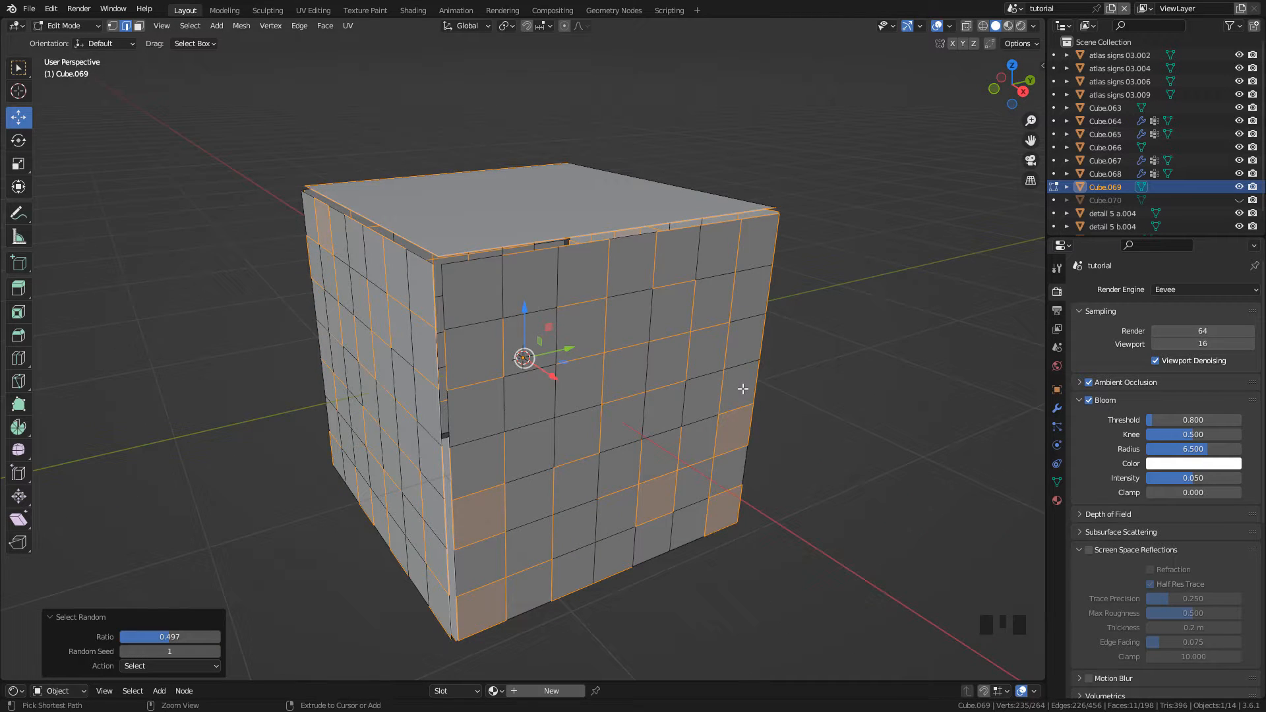
key("ctrl+b")
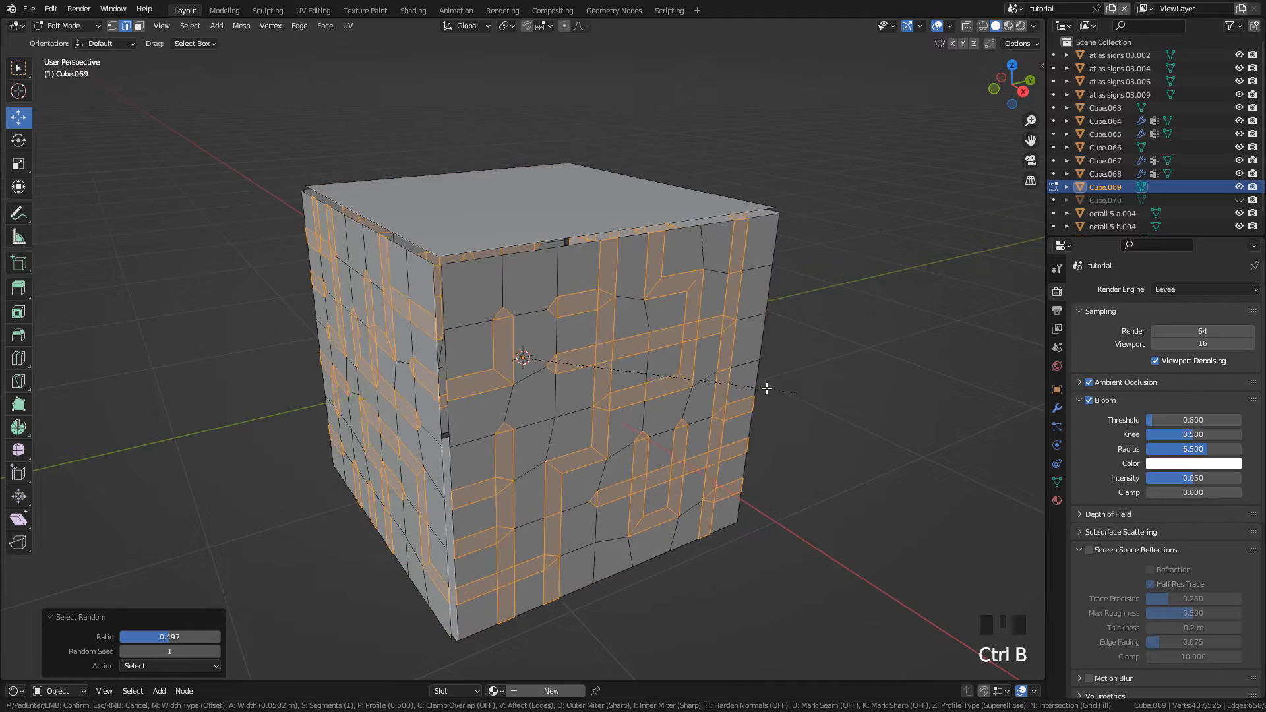
mouse_move(719, 389)
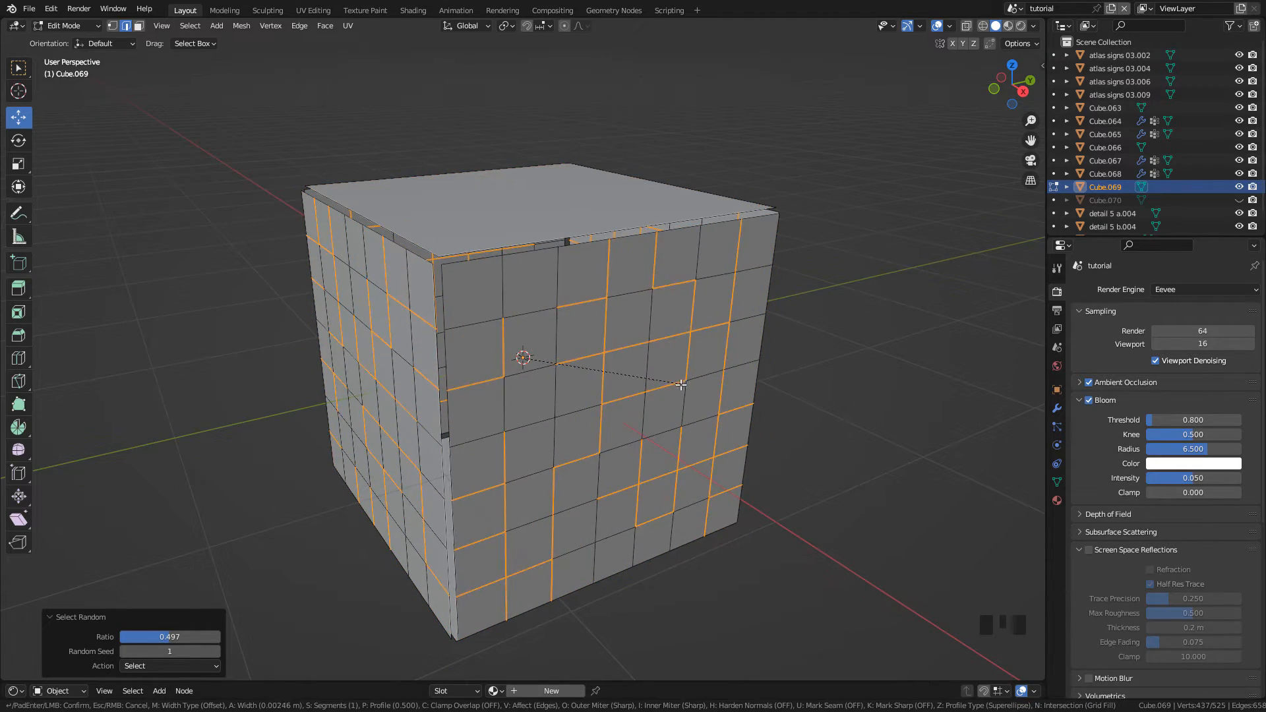
mouse_move(697, 388)
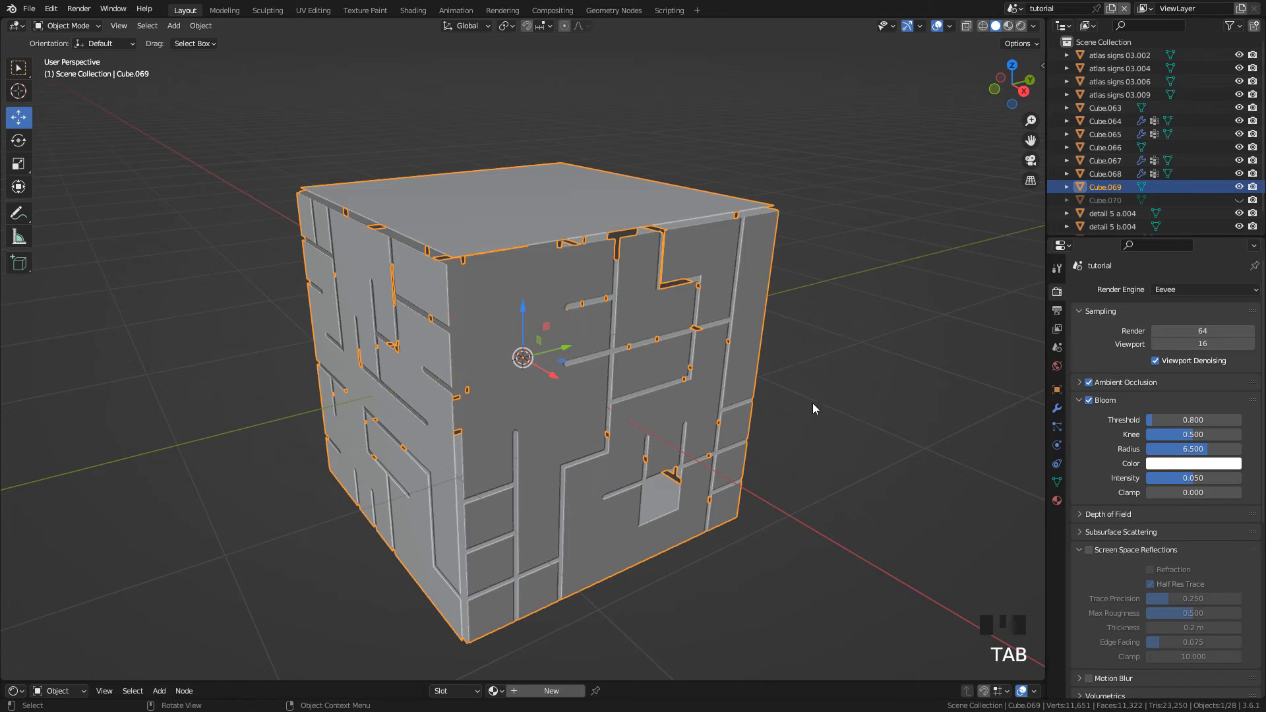
Step: Add a Solidify modifier with Only Rim at -0.025 m thickness and apply it
left_click(1057, 408)
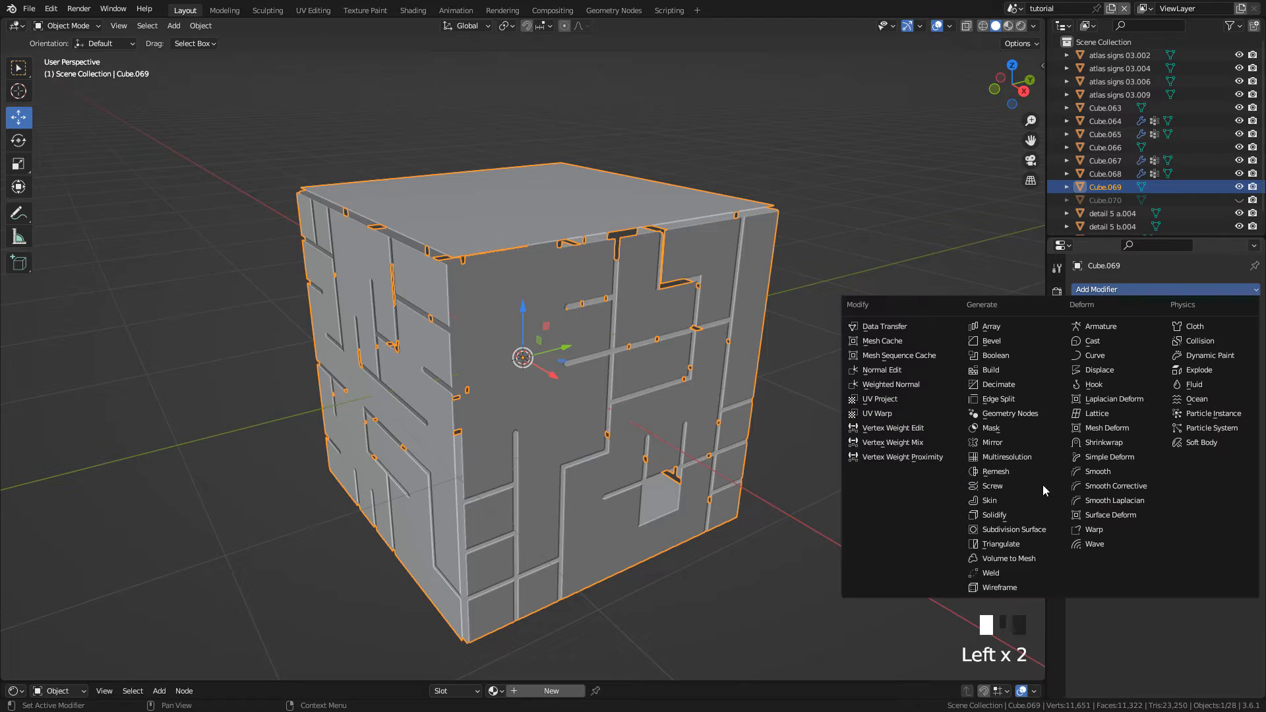
left_click(995, 514)
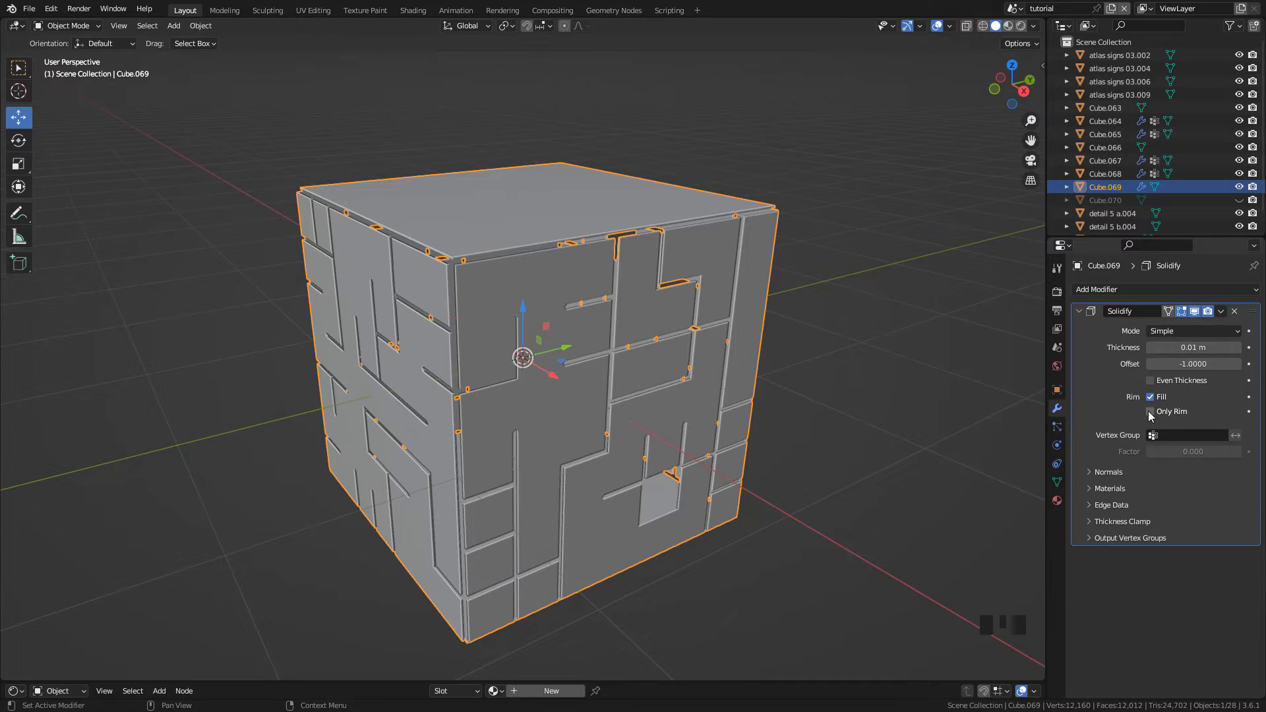
left_click(1149, 411)
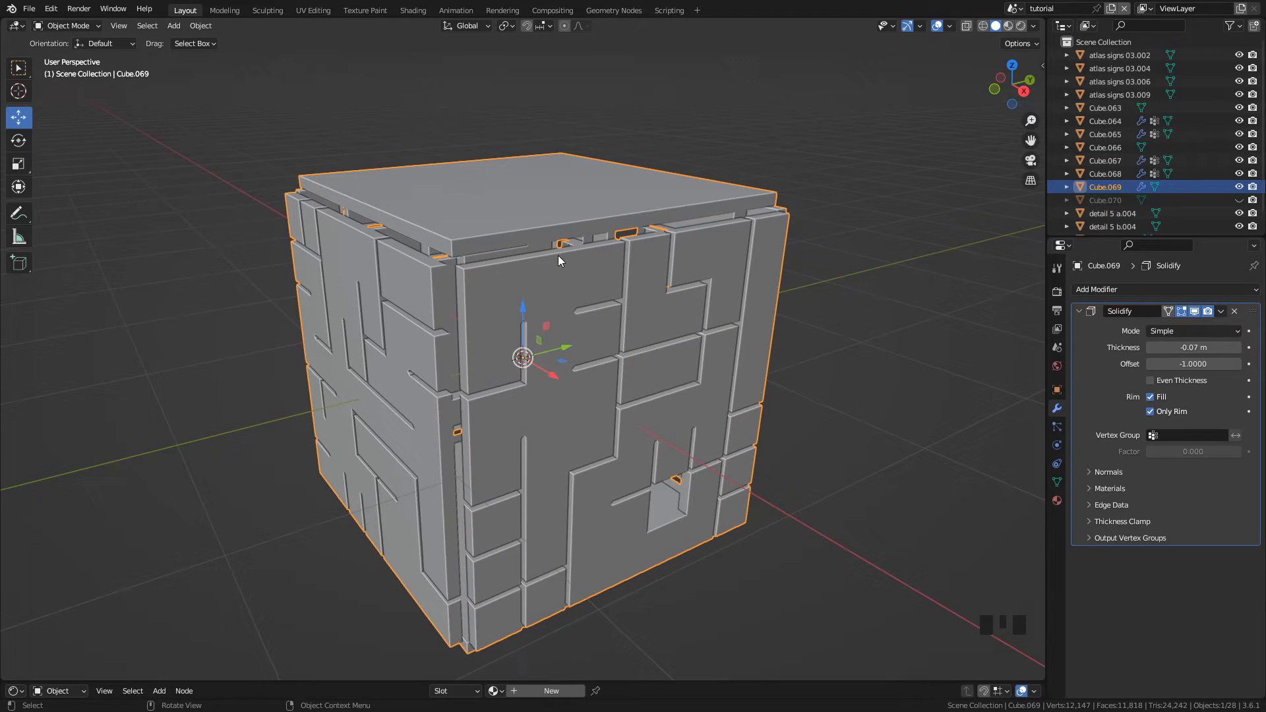
key("Alt+H")
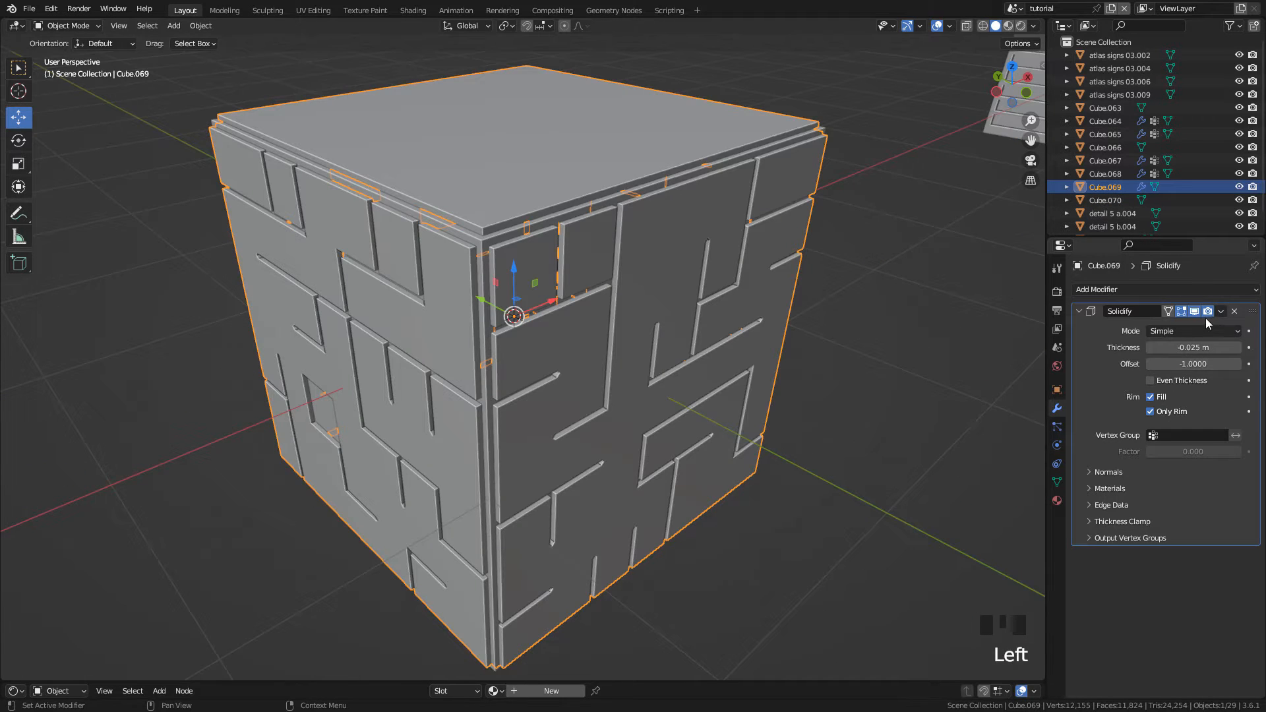
left_click(1219, 311)
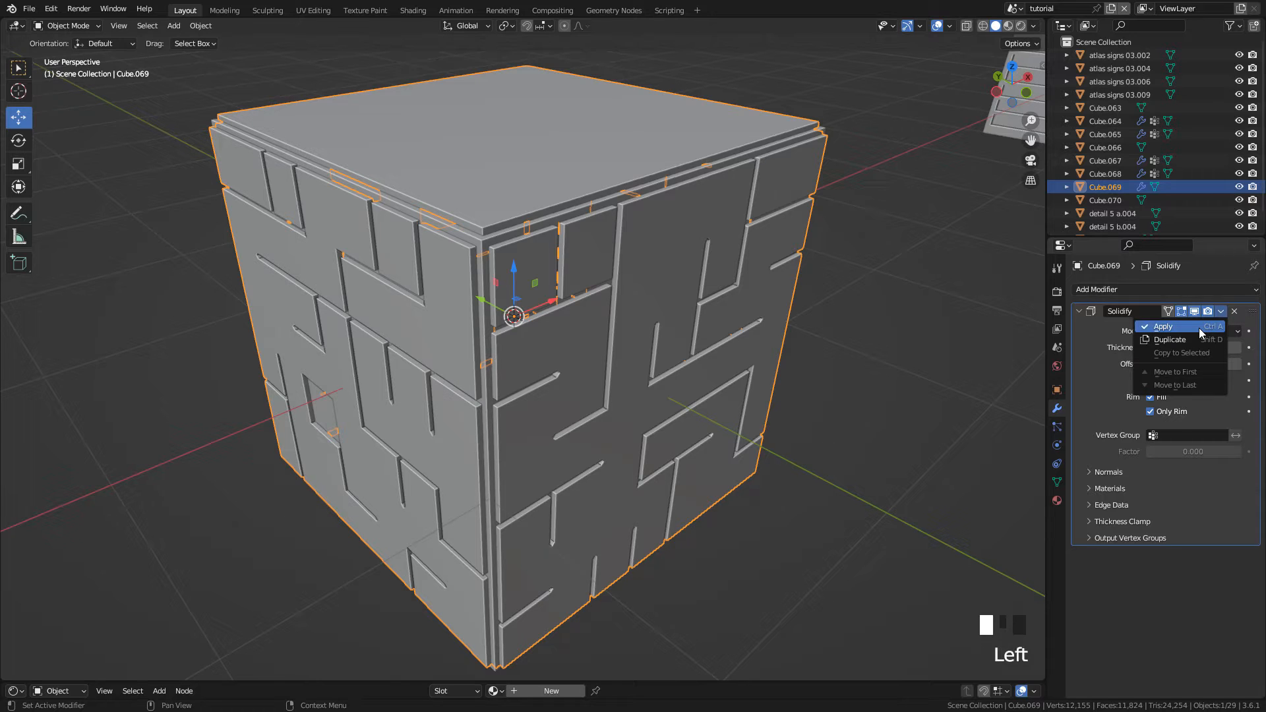
left_click(1162, 326)
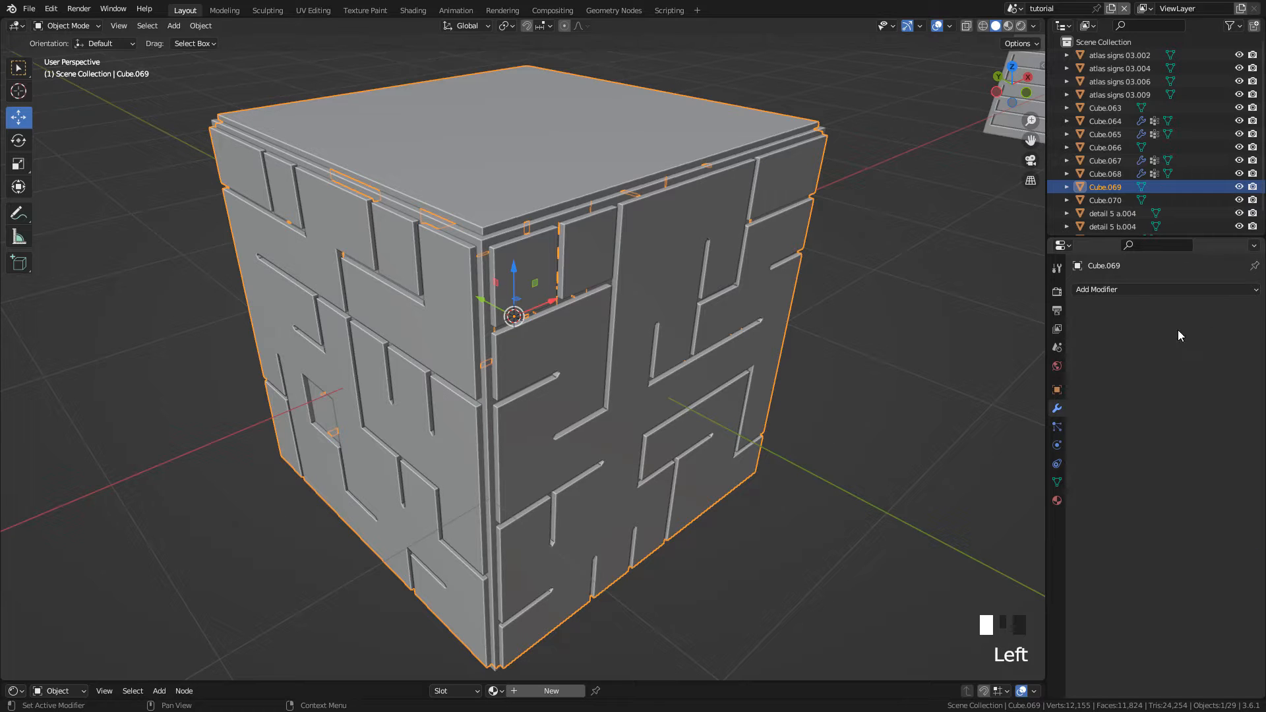
Step: In Edit Mode, draw a box block onto the cube's roof with the Add Cube tool
key("Tab")
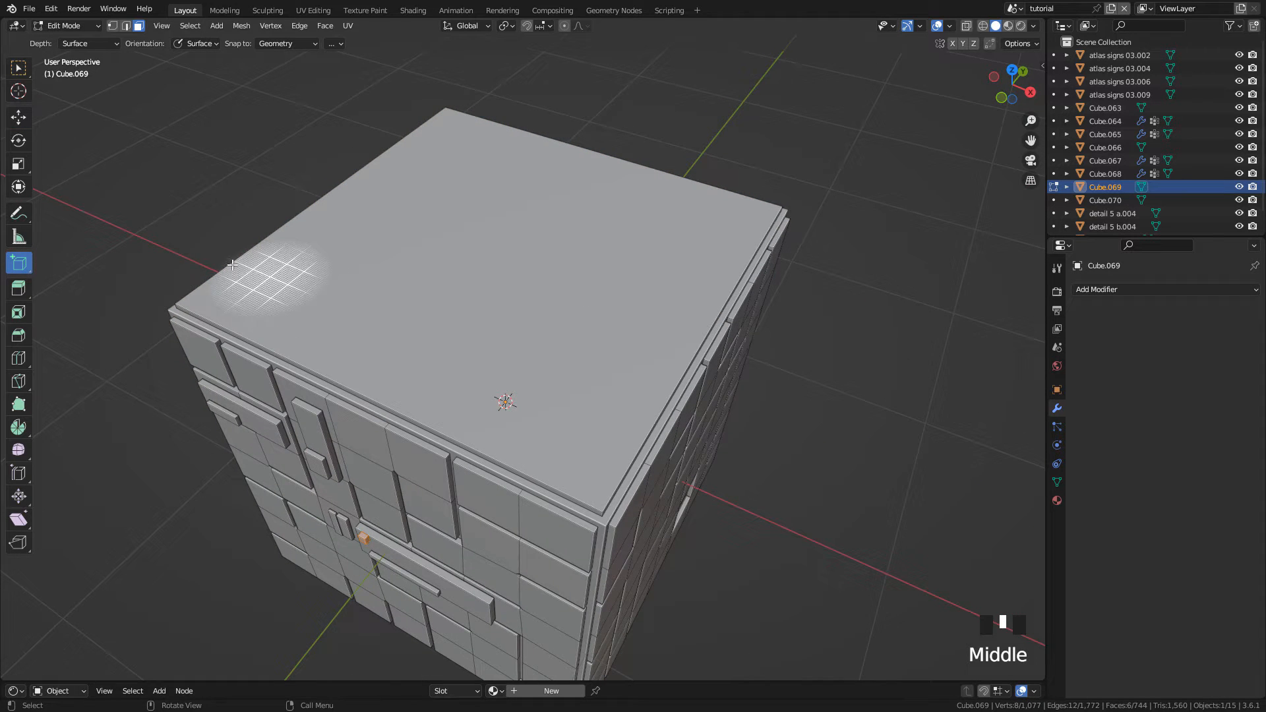
left_click_drag(232, 265, 378, 235)
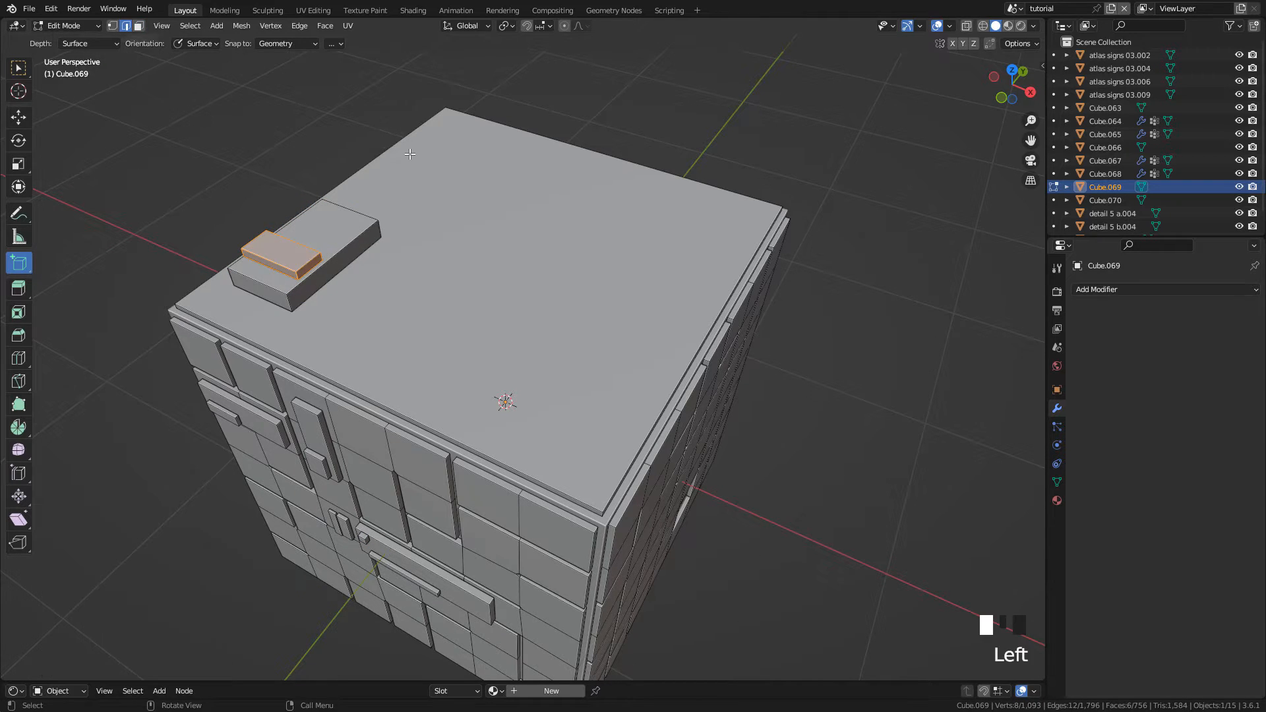
left_click(355, 285)
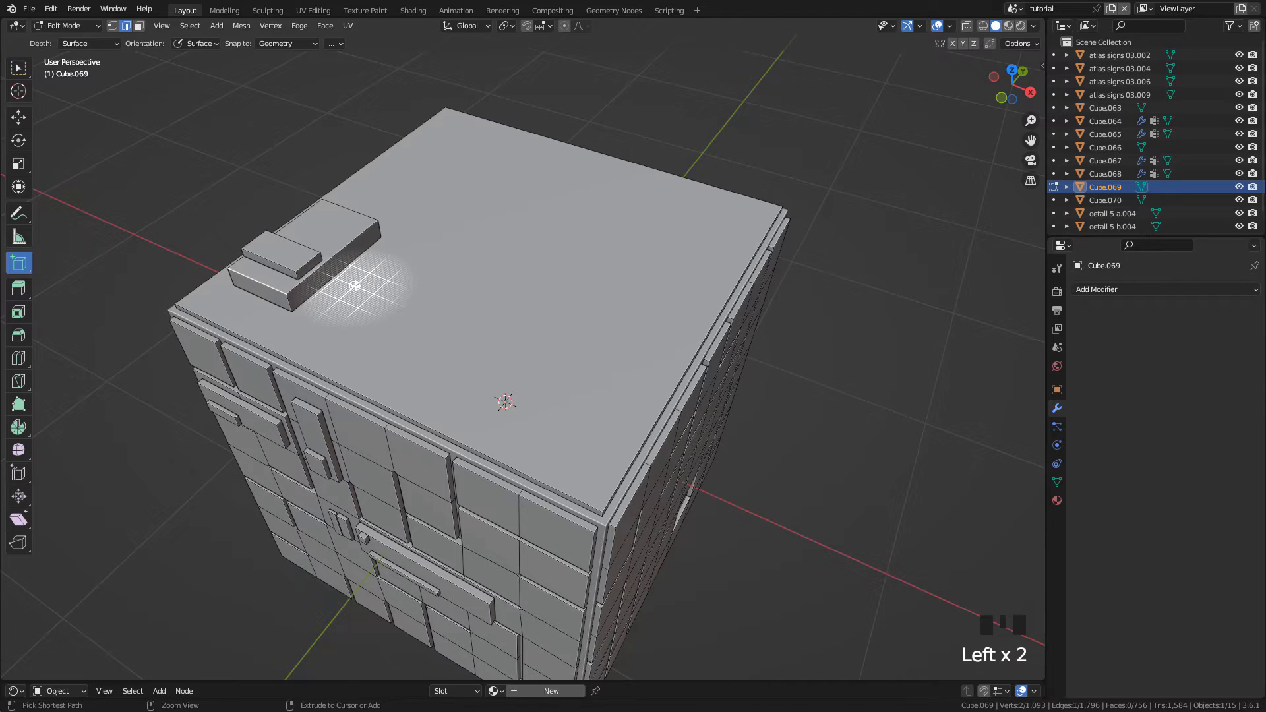
key("ctrl+b")
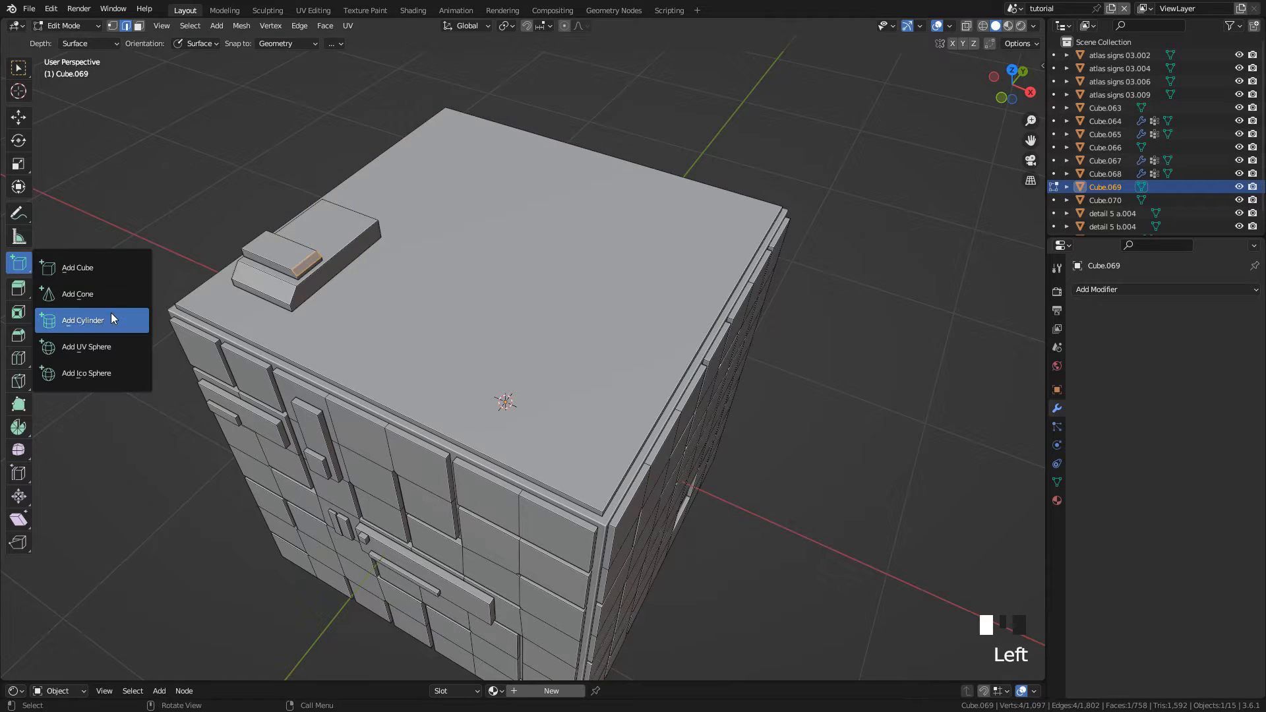
Step: Draw a cylinder on the roof with the Add Cylinder tool
left_click(82, 320)
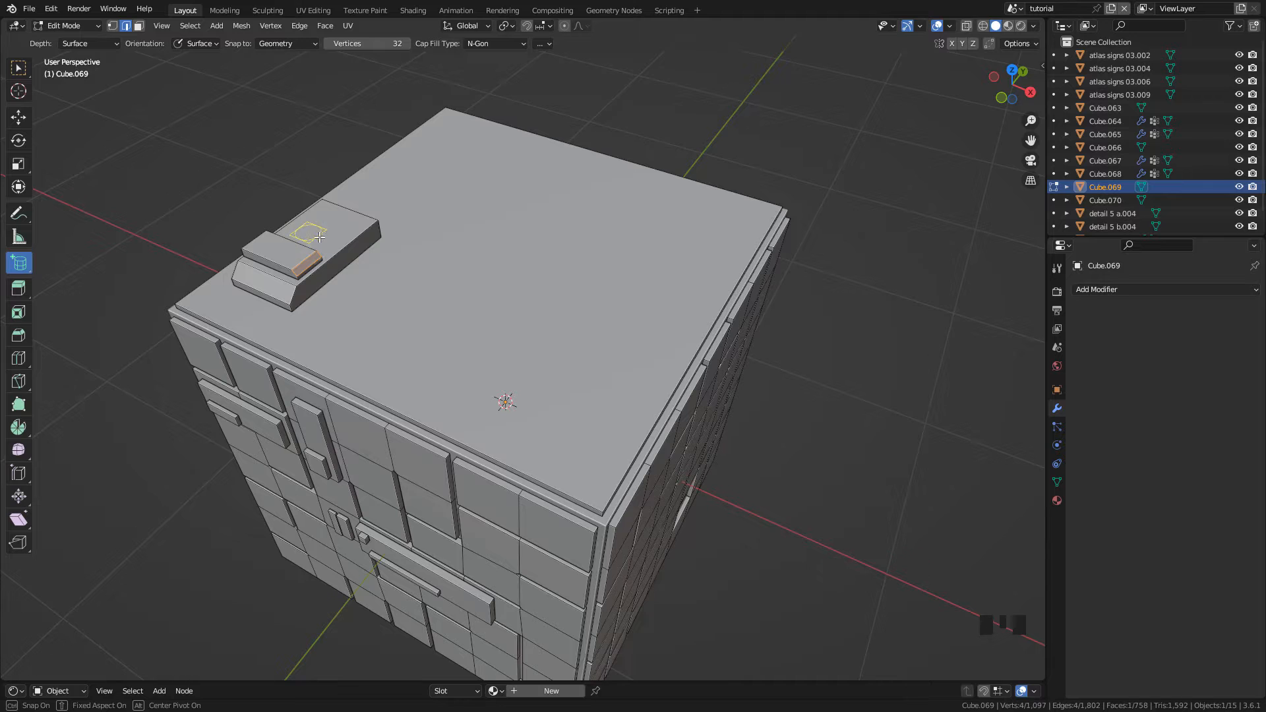
scroll("up", 3)
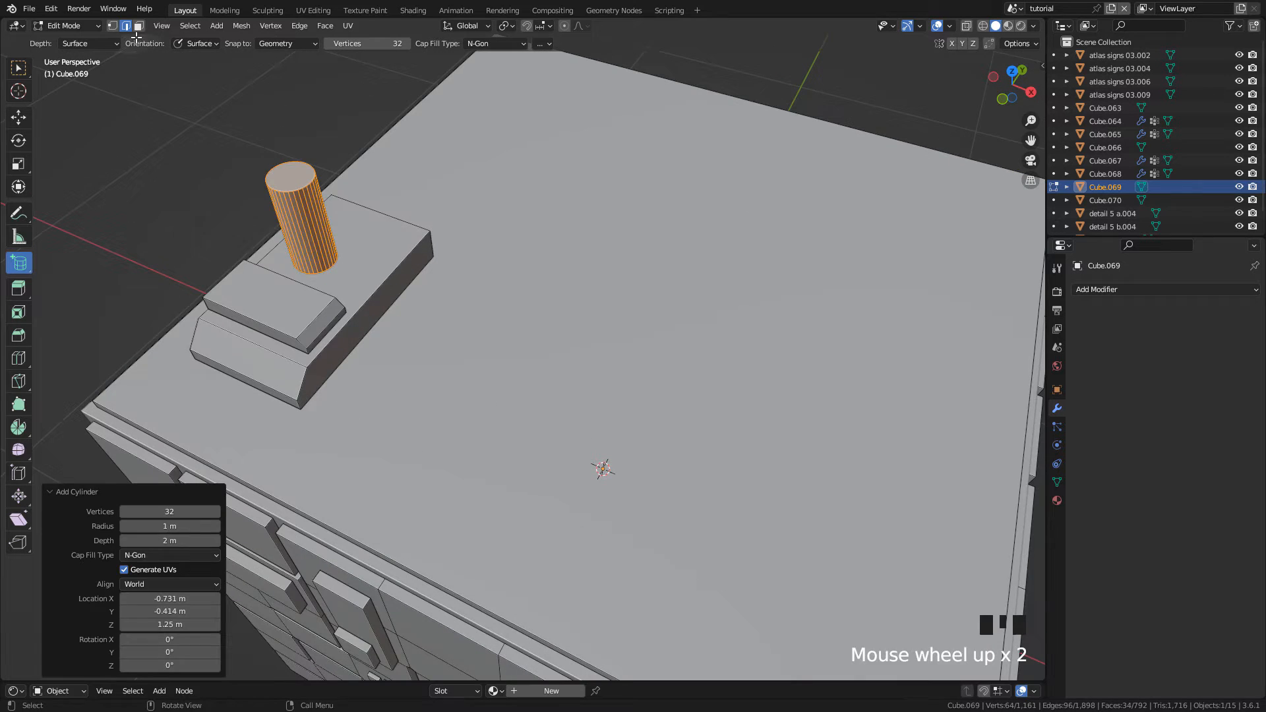
key("ctrl+b")
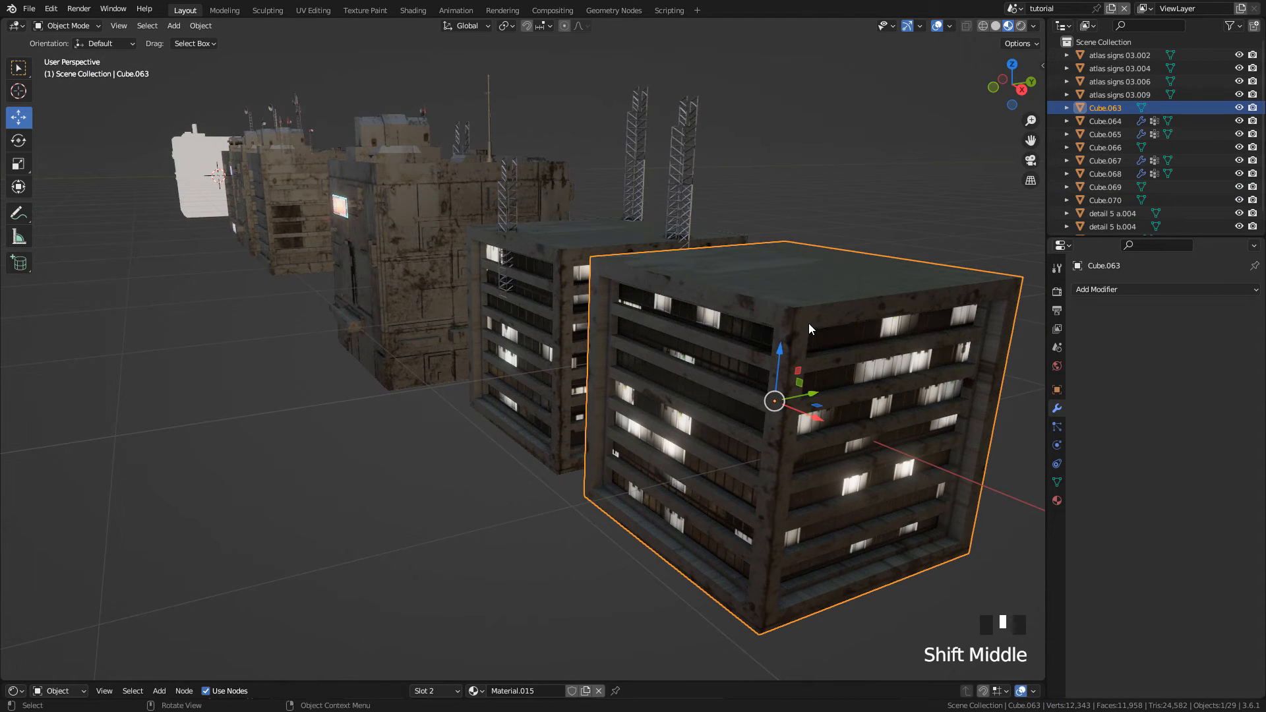
Step: Undo back to a plain cube and add 8 horizontal loop cuts around it
key("ctrl+z")
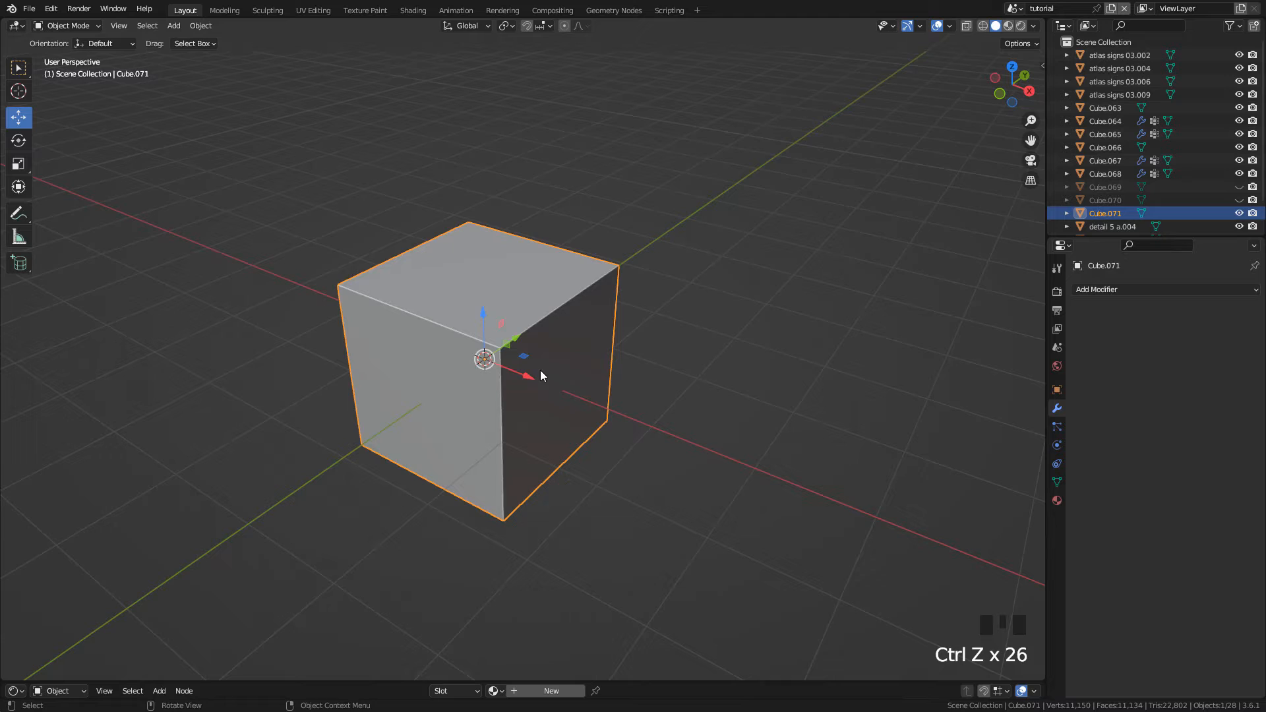
key("ctrl+r")
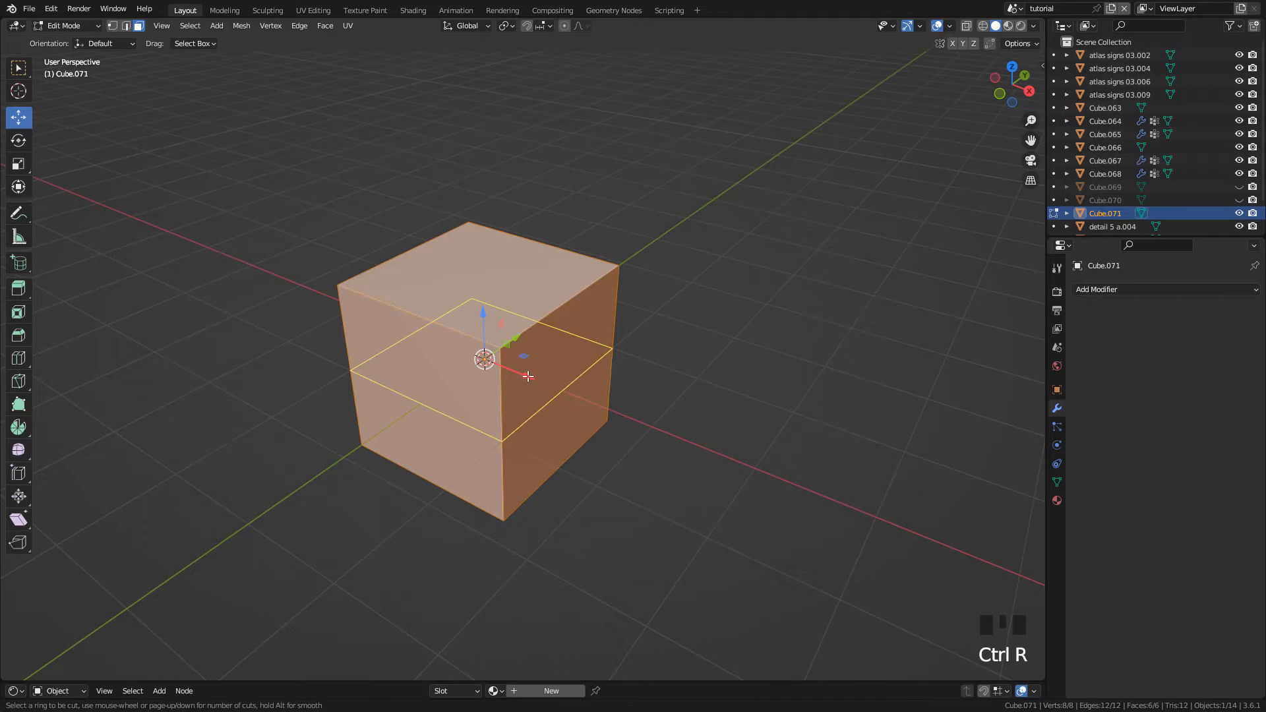
scroll("up", 3)
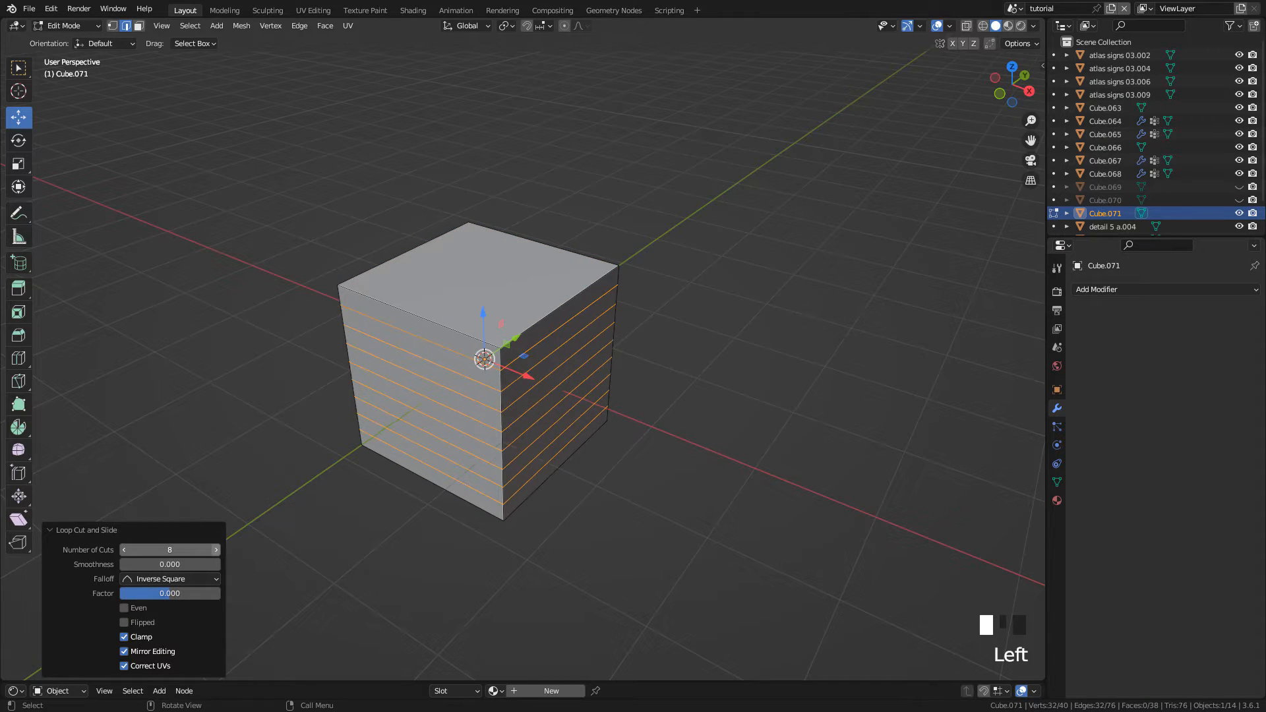
mouse_move(217, 550)
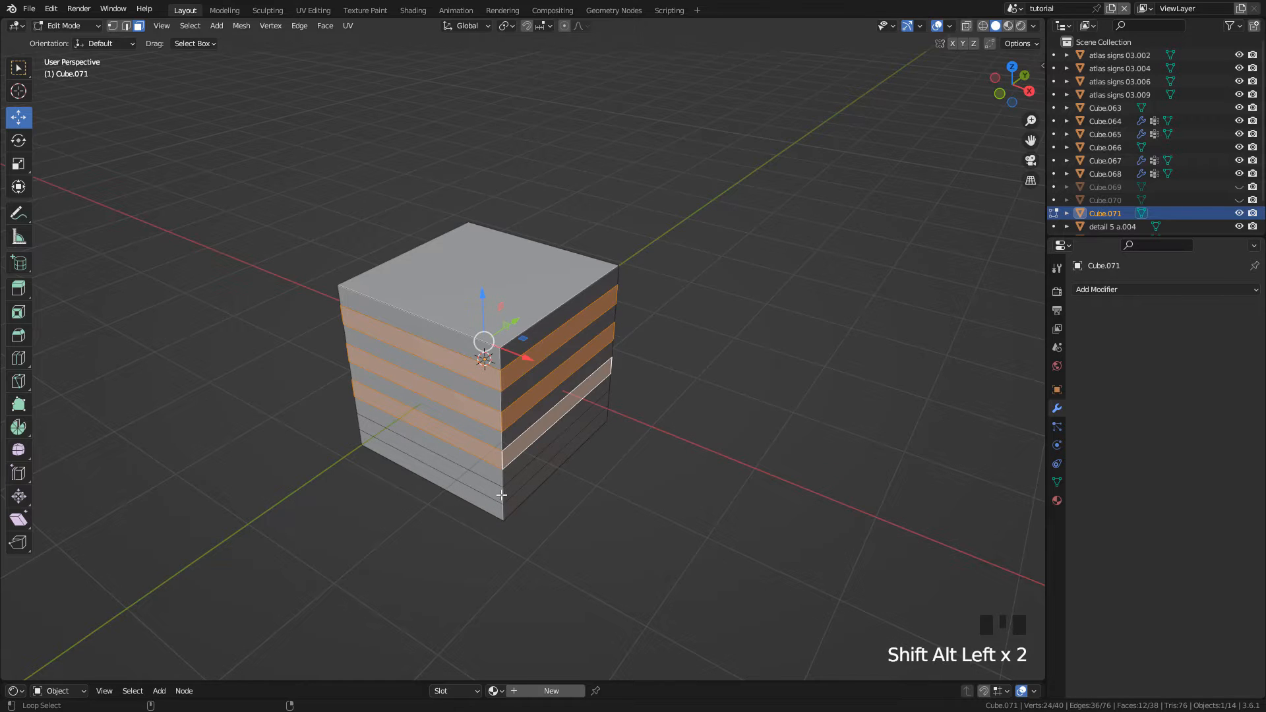
scroll("up", 3)
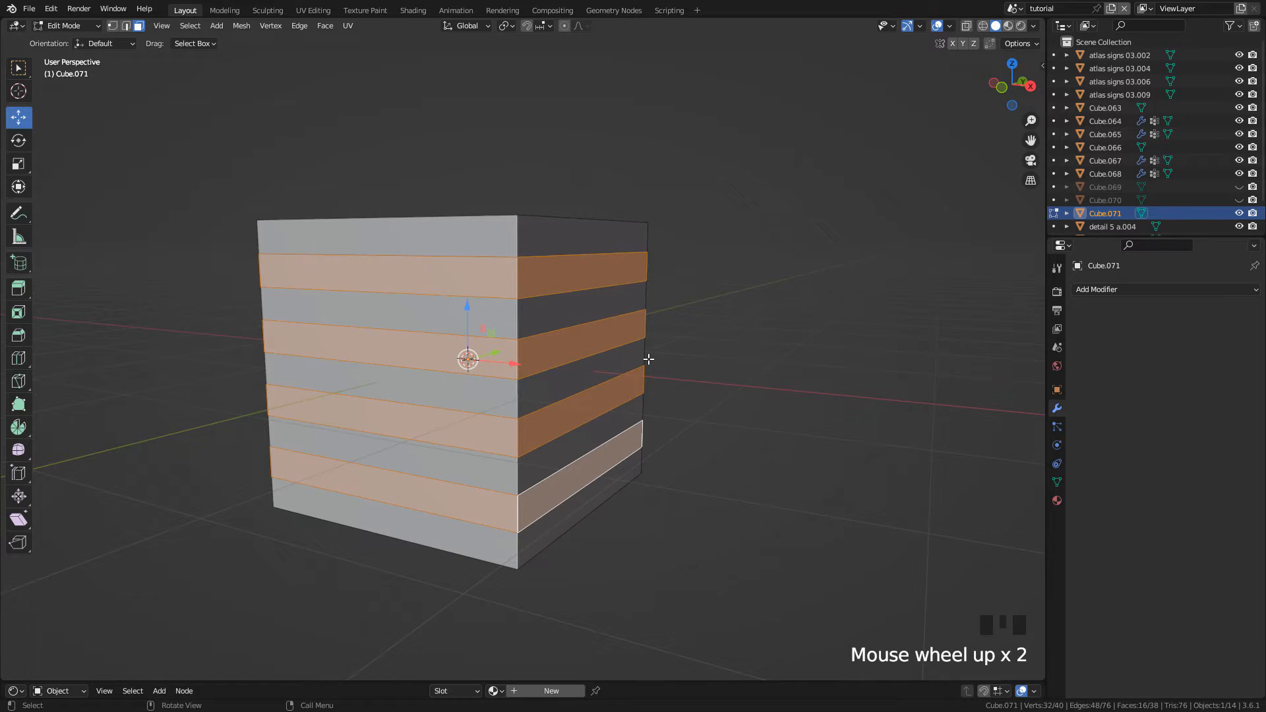
Step: Inset the selected bands individually and extrude them inward along normals by -0.04 m
key("i")
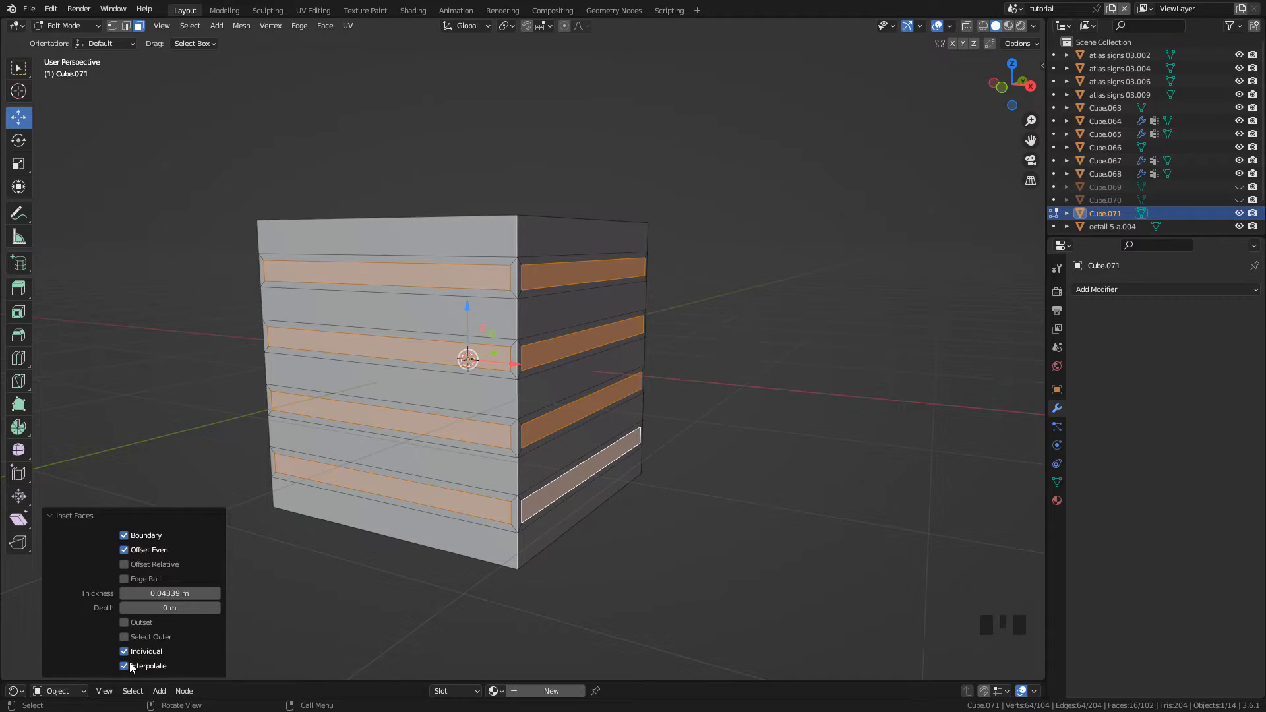
mouse_move(431, 370)
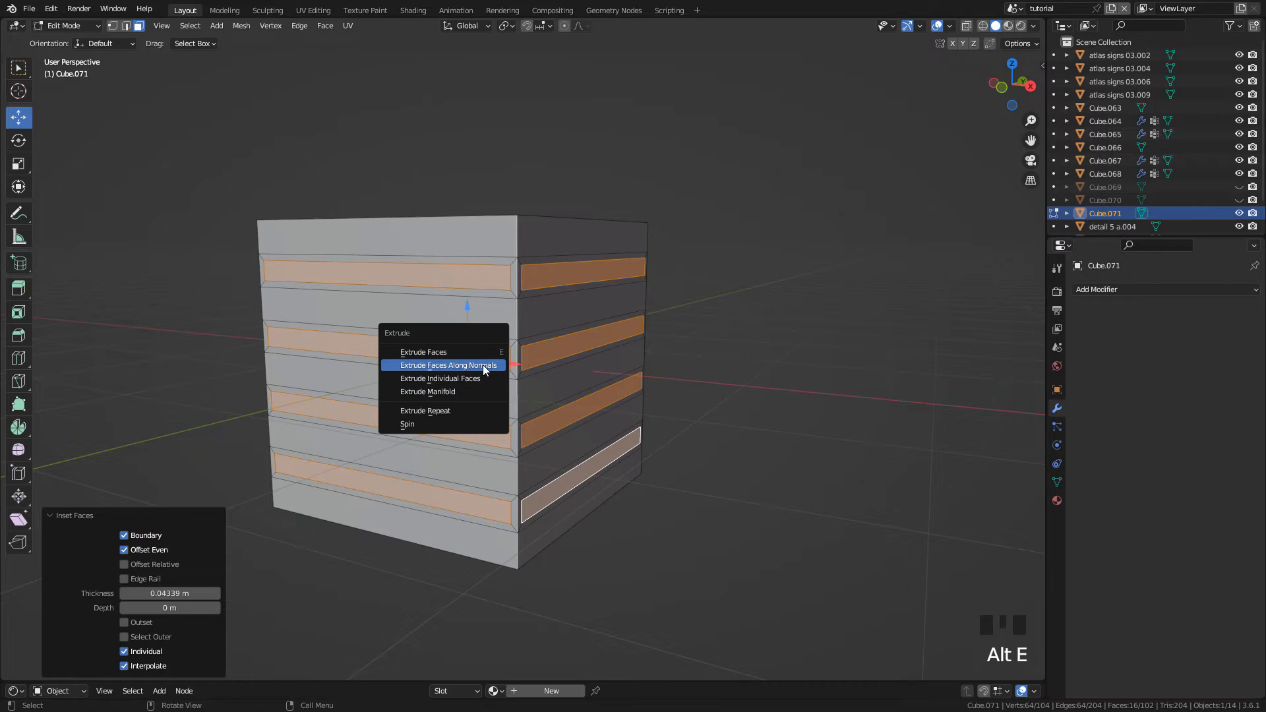
left_click(446, 365)
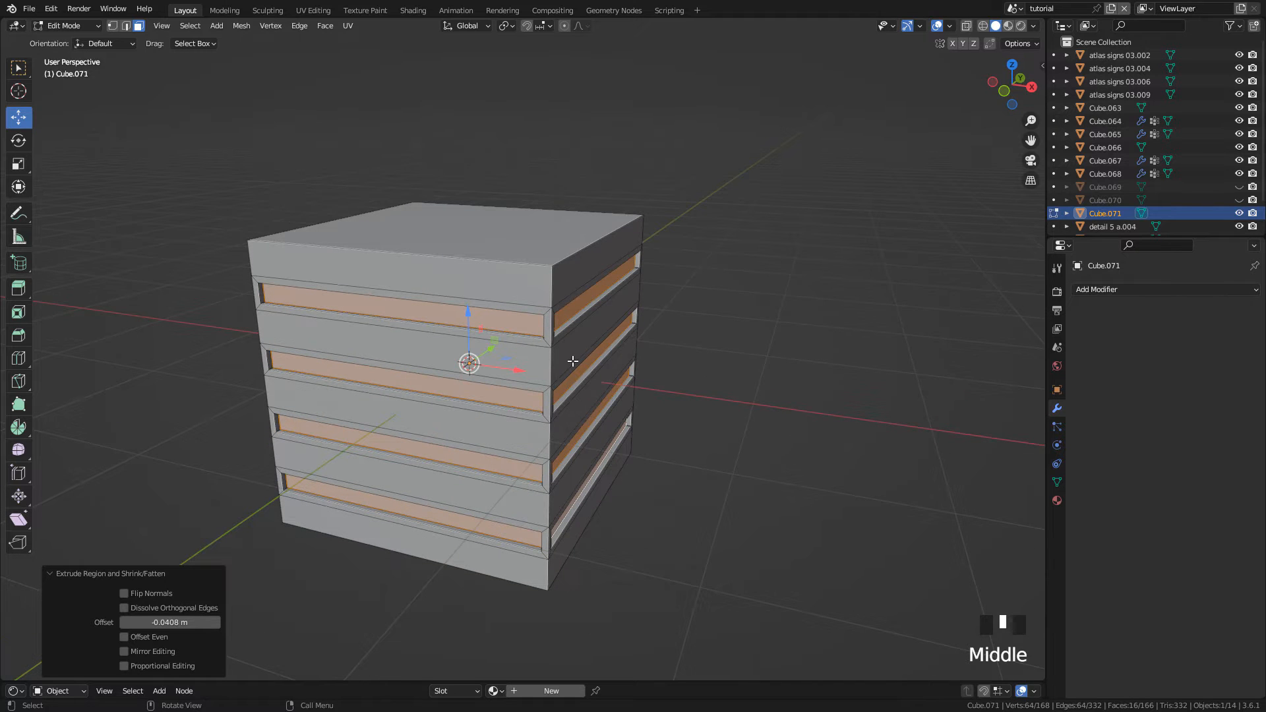
key("Tab")
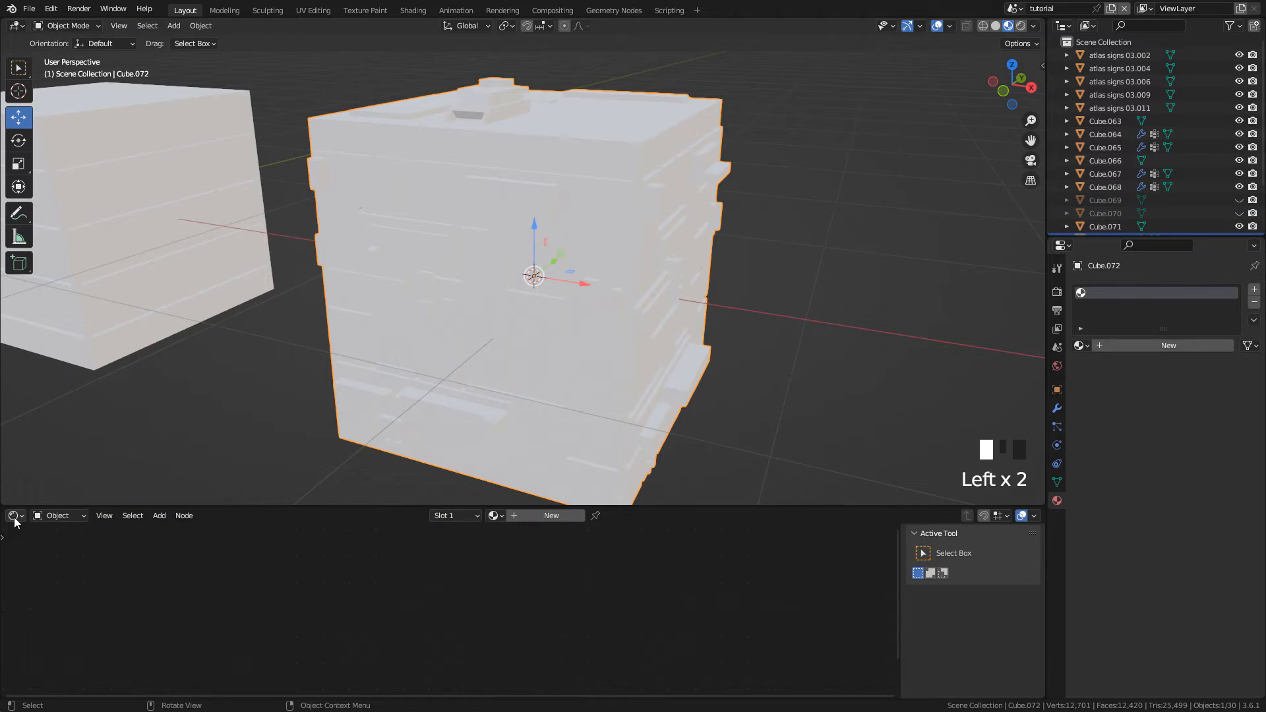
Step: Create a material and load ConcretePlatesDirty0035_2_M.jpg into an Image Texture node
left_click(13, 515)
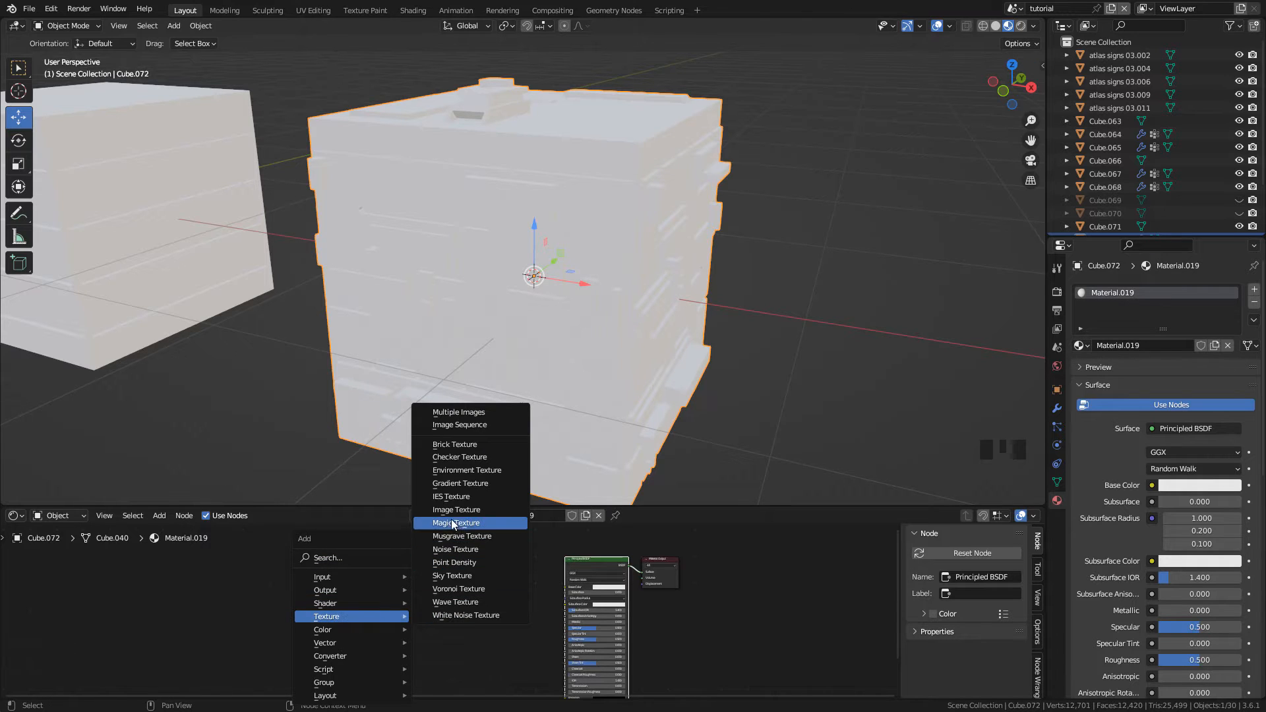
mouse_move(456, 510)
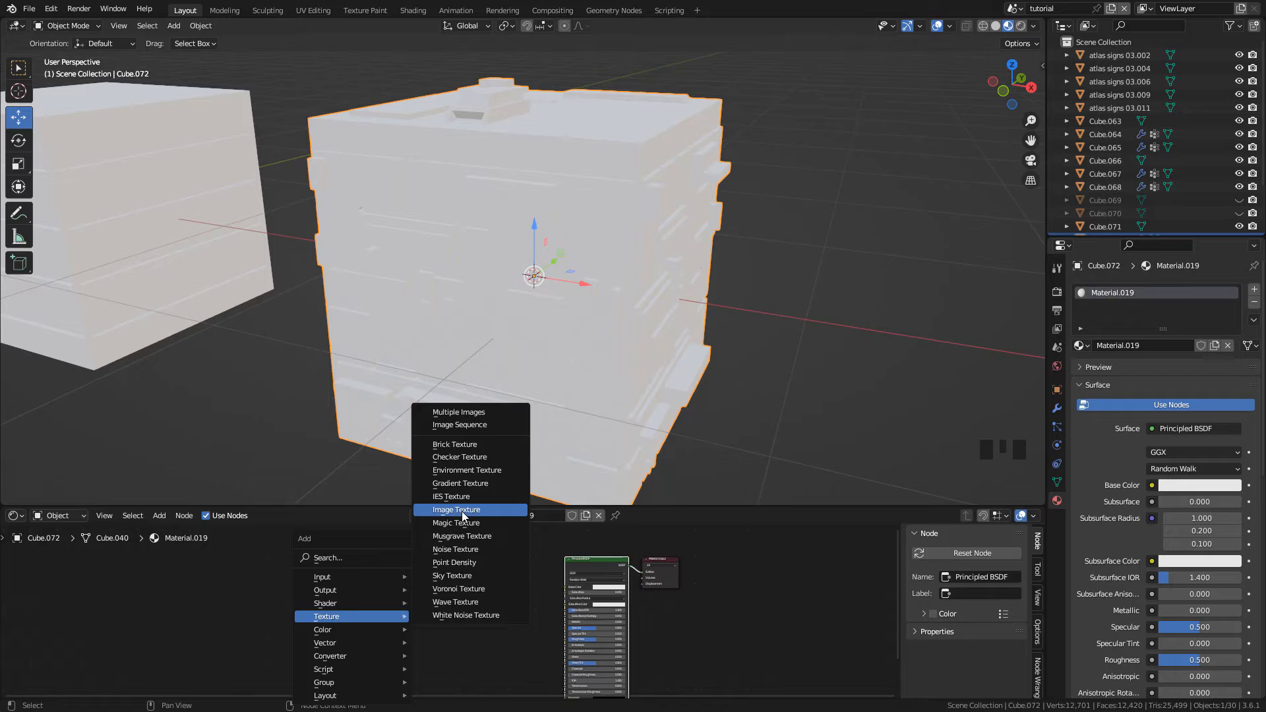
left_click(456, 510)
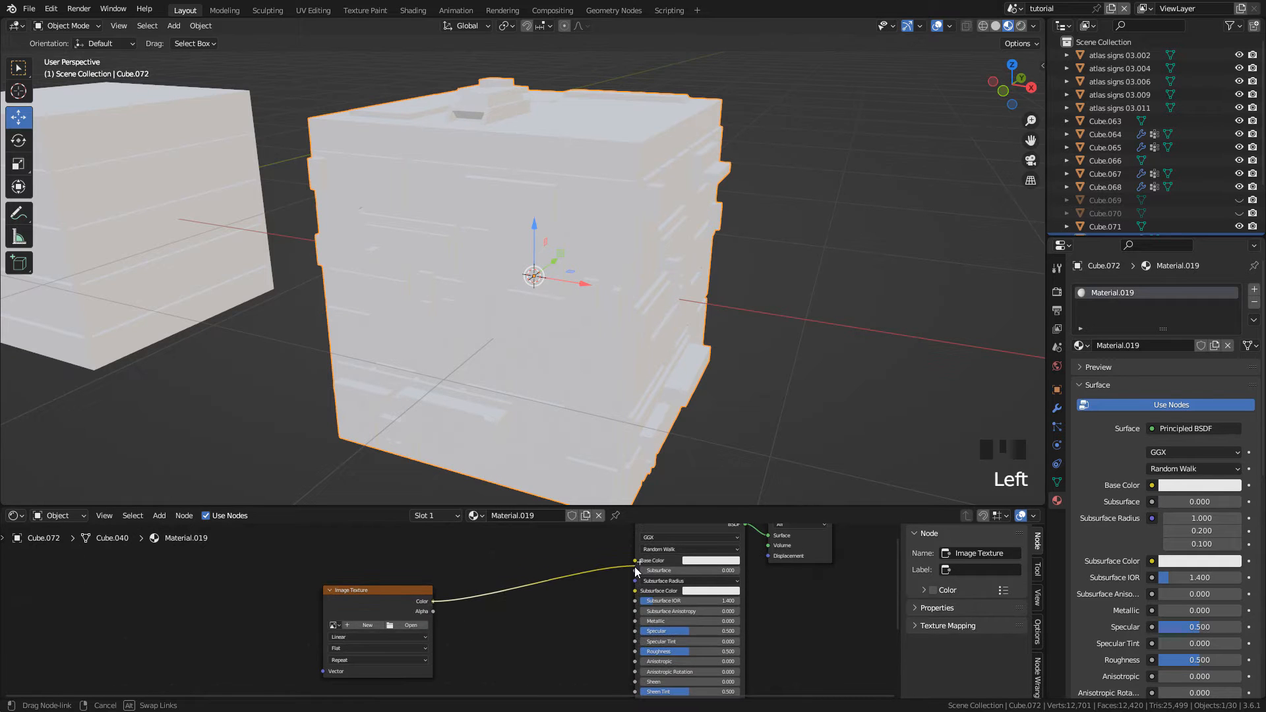
left_click(410, 625)
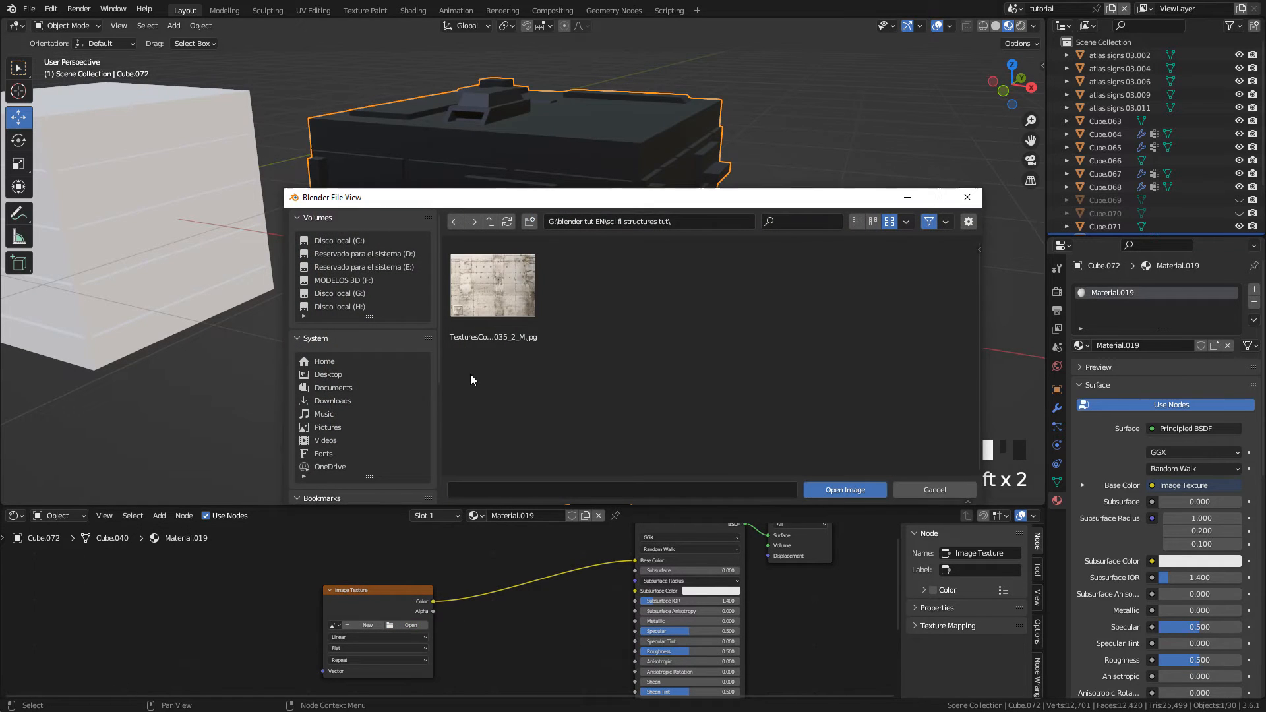
mouse_move(501, 355)
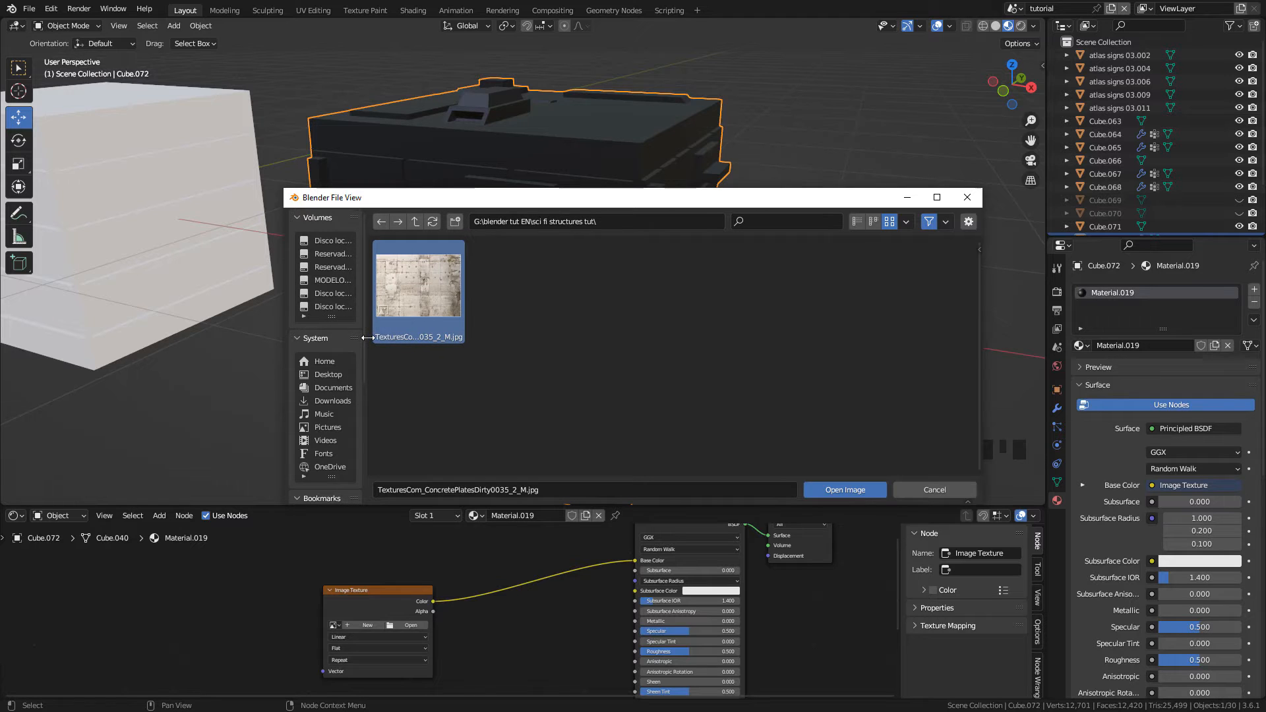
left_click(844, 489)
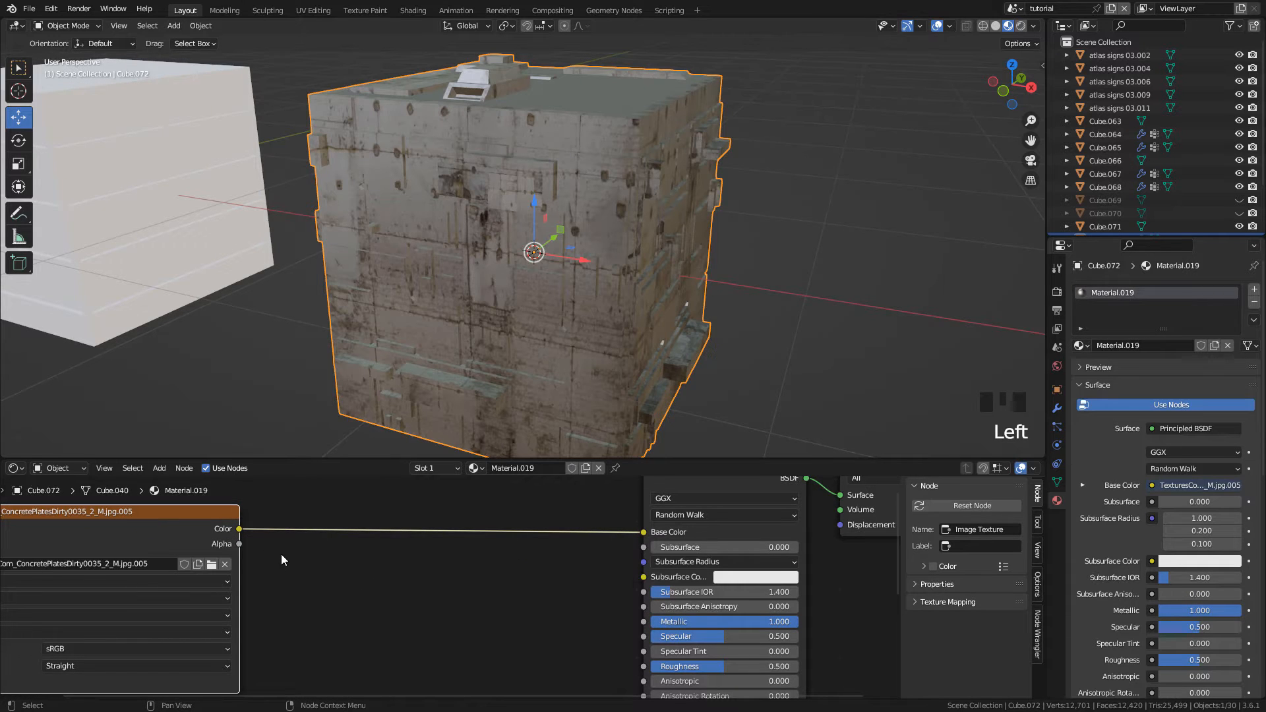
Step: Drive Roughness from the concrete texture through a Color Ramp, adjusting stops and darkening black
scroll("down", 3)
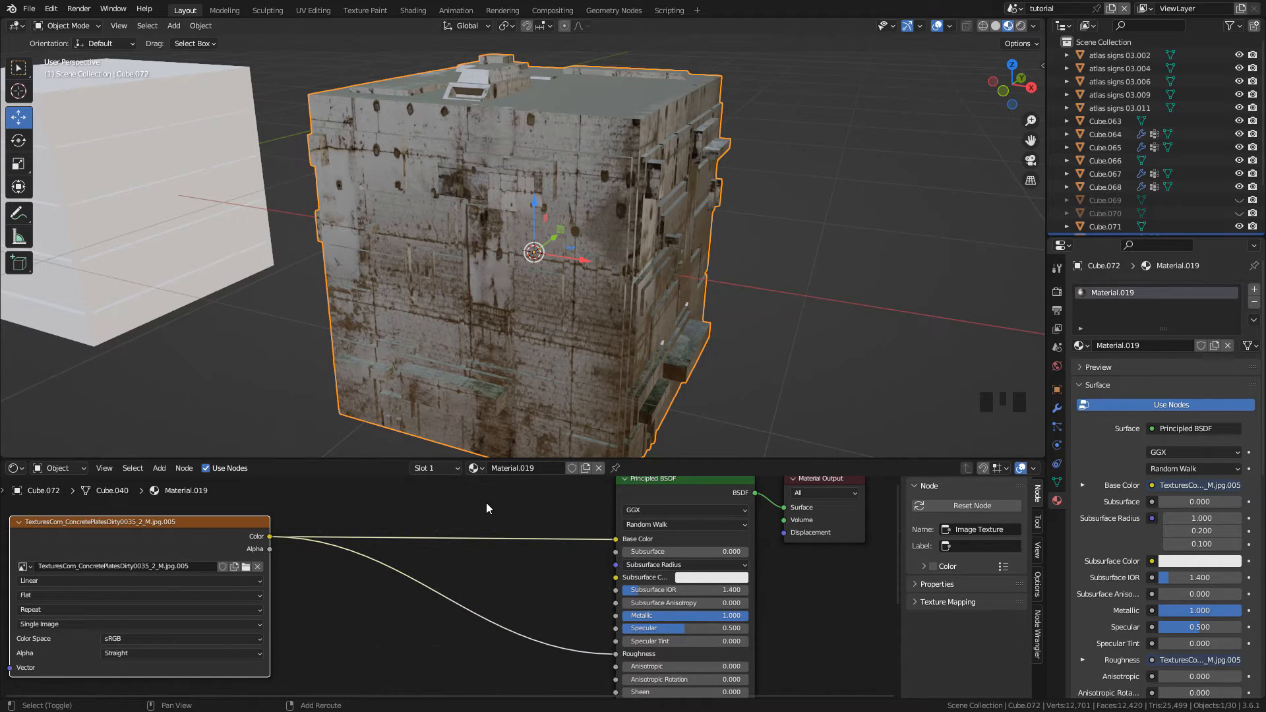
key("shift+a")
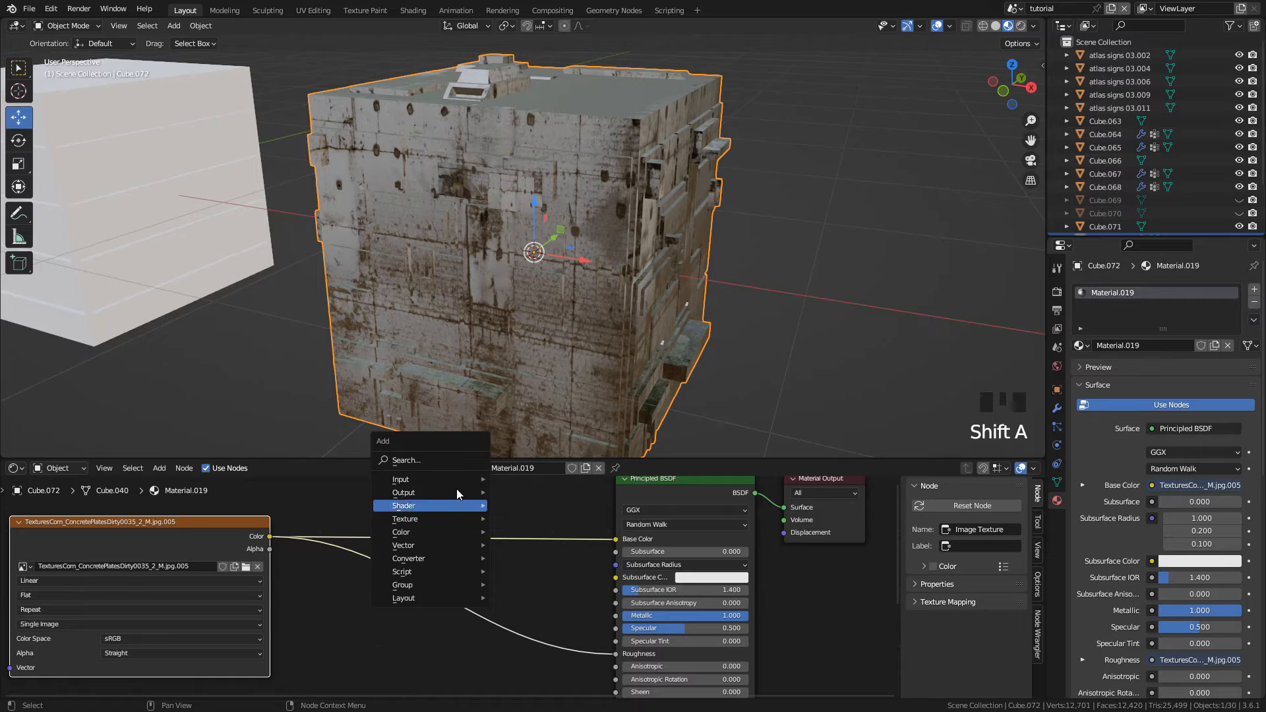
left_click(404, 518)
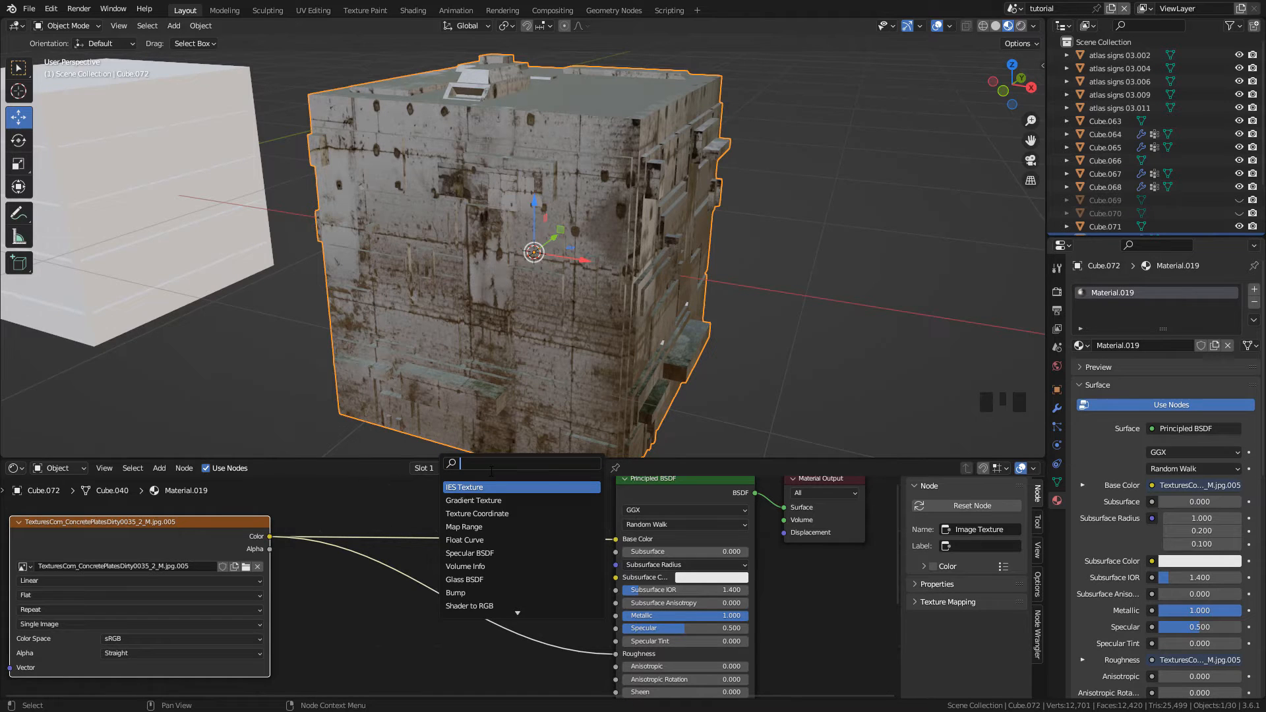
type("color")
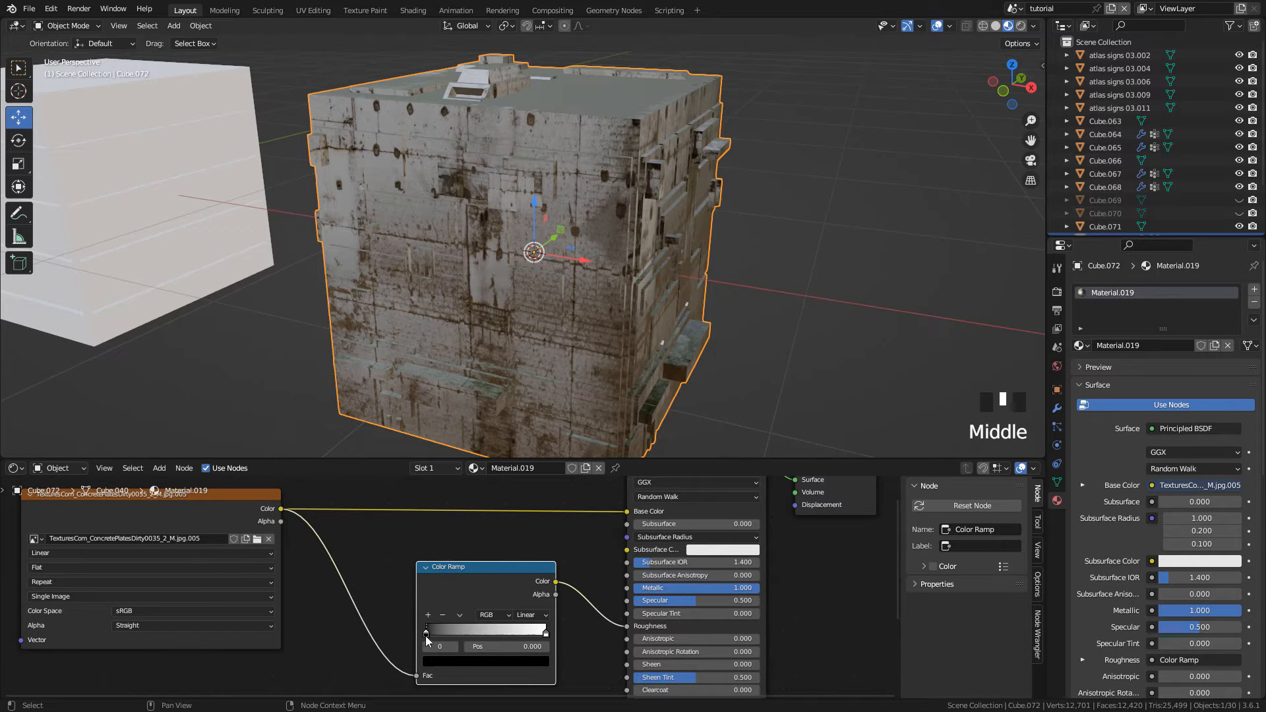
scroll("up", 3)
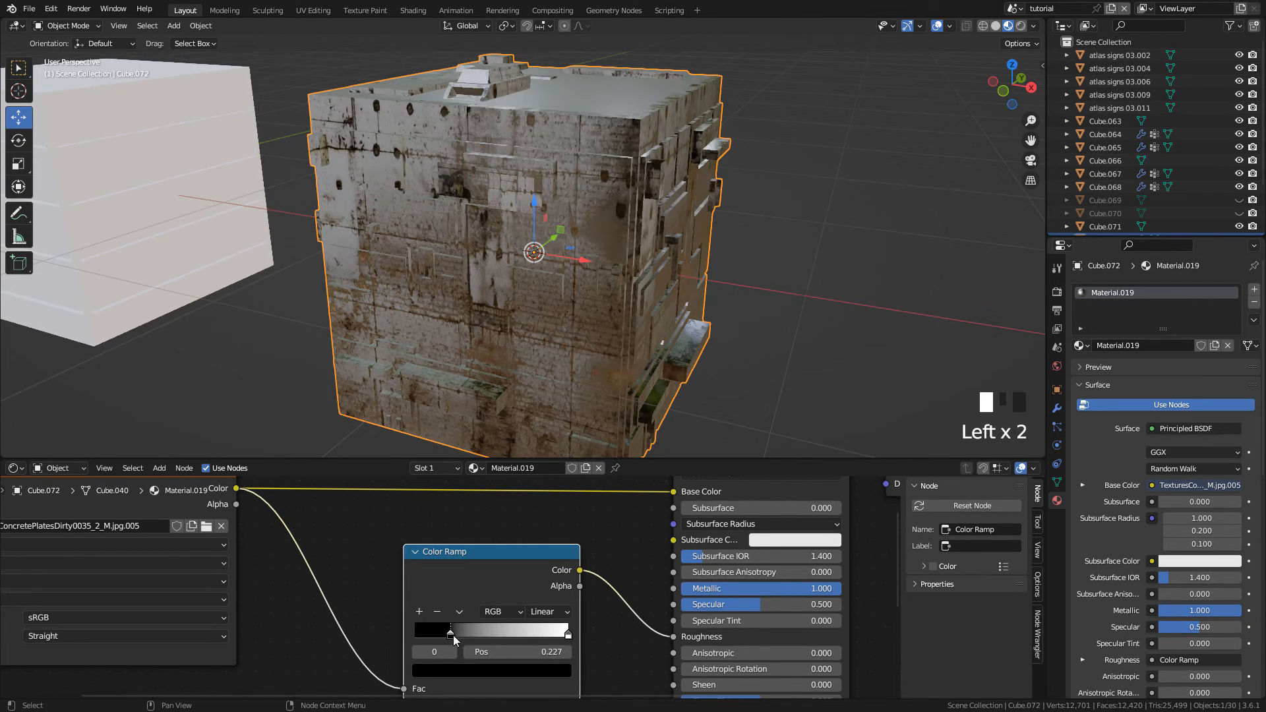
left_click(430, 630)
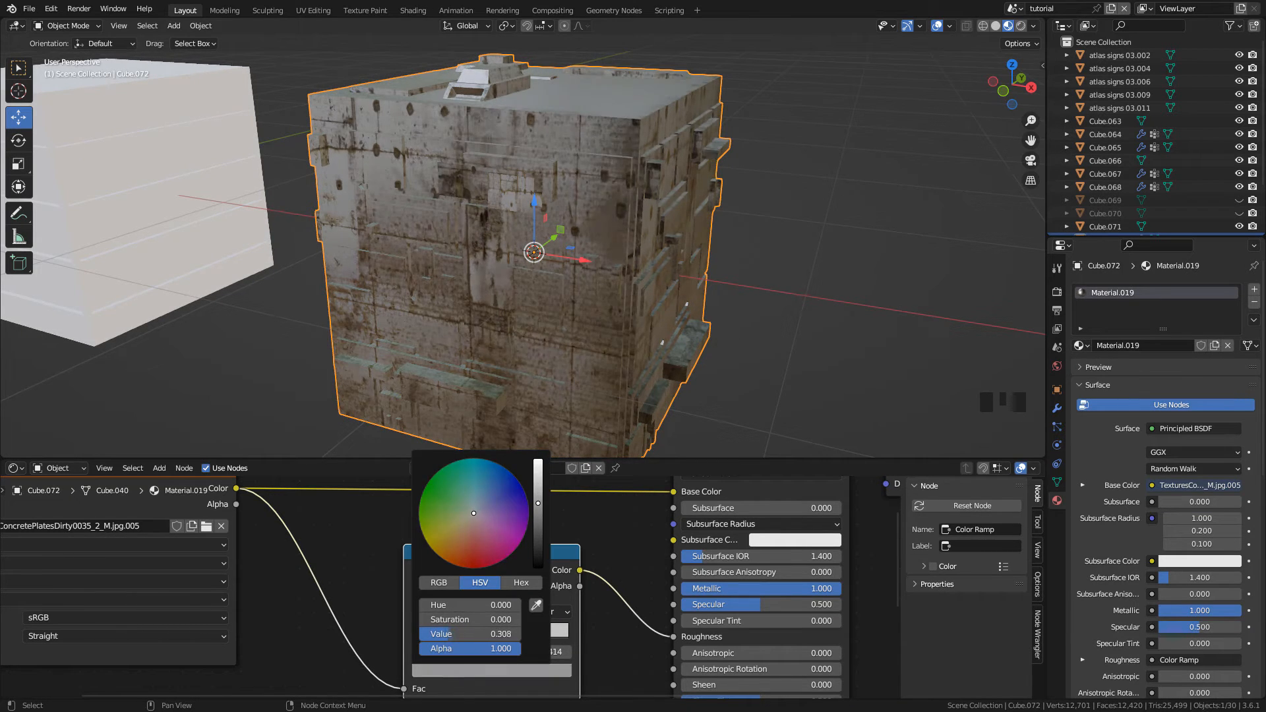
scroll("down", 3)
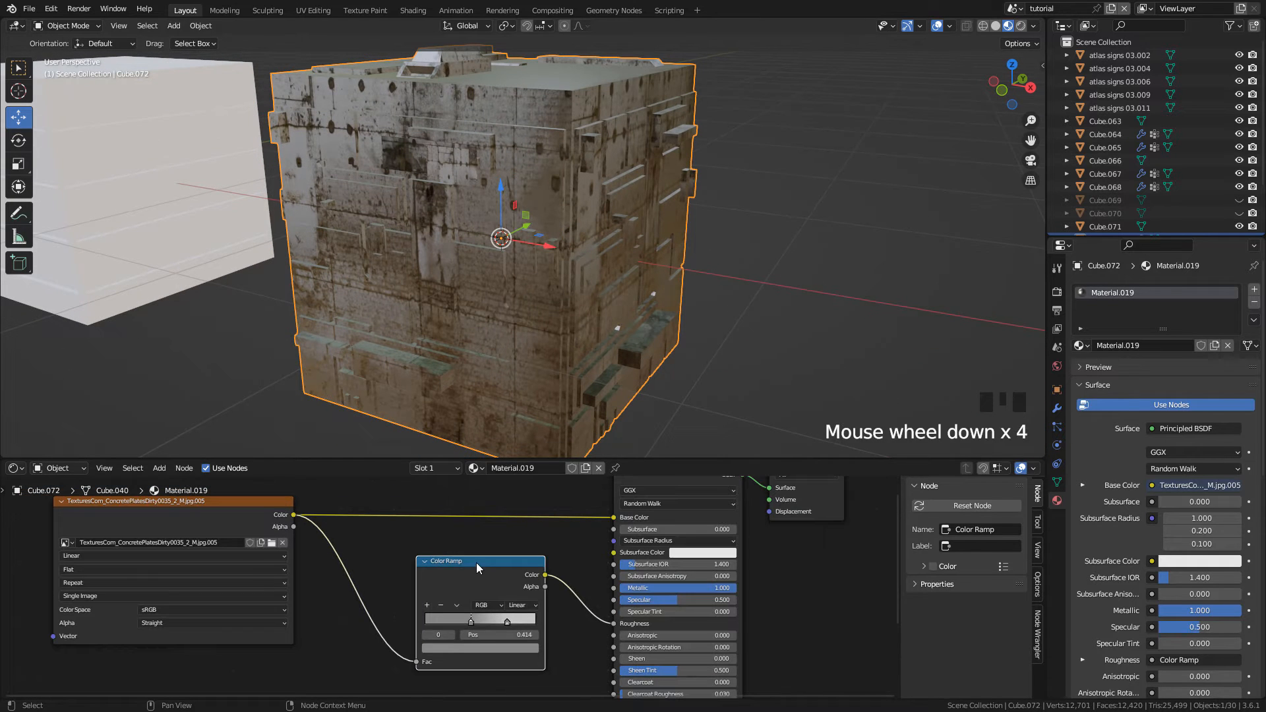
Step: Insert a Hue/Saturation/Value node before Base Color with Value 0.3
key("shift+a")
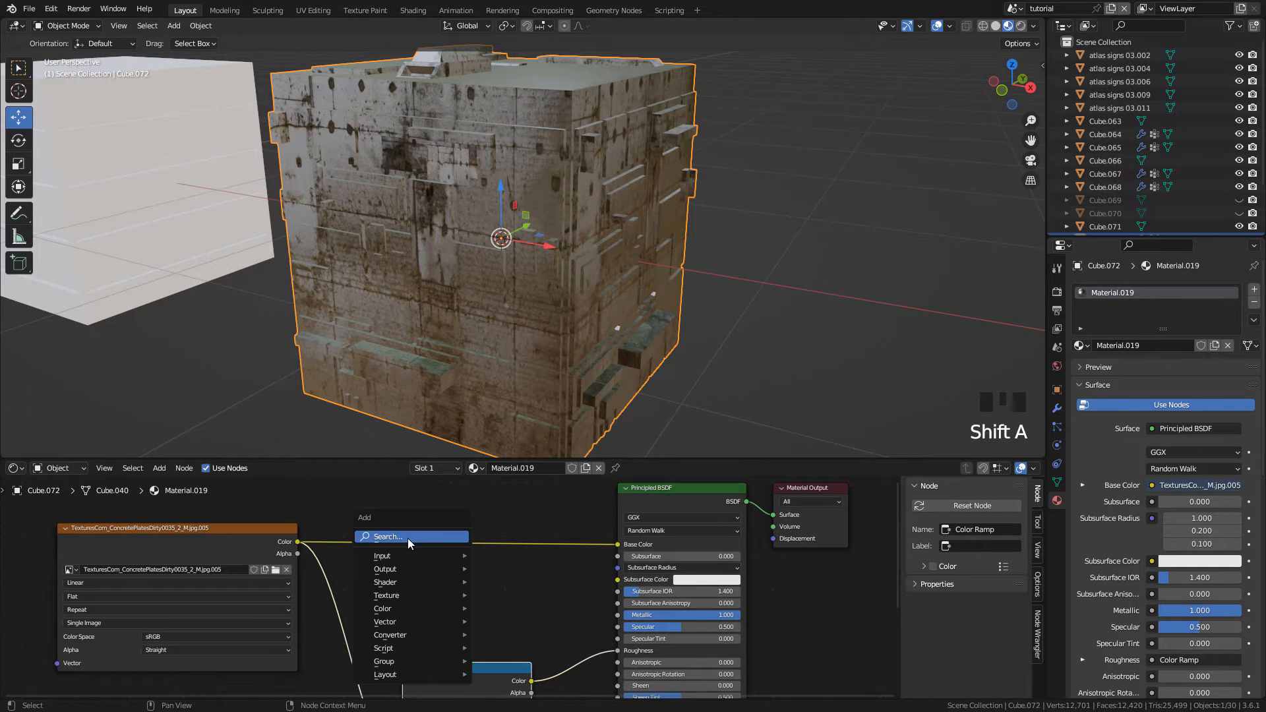
left_click(387, 535)
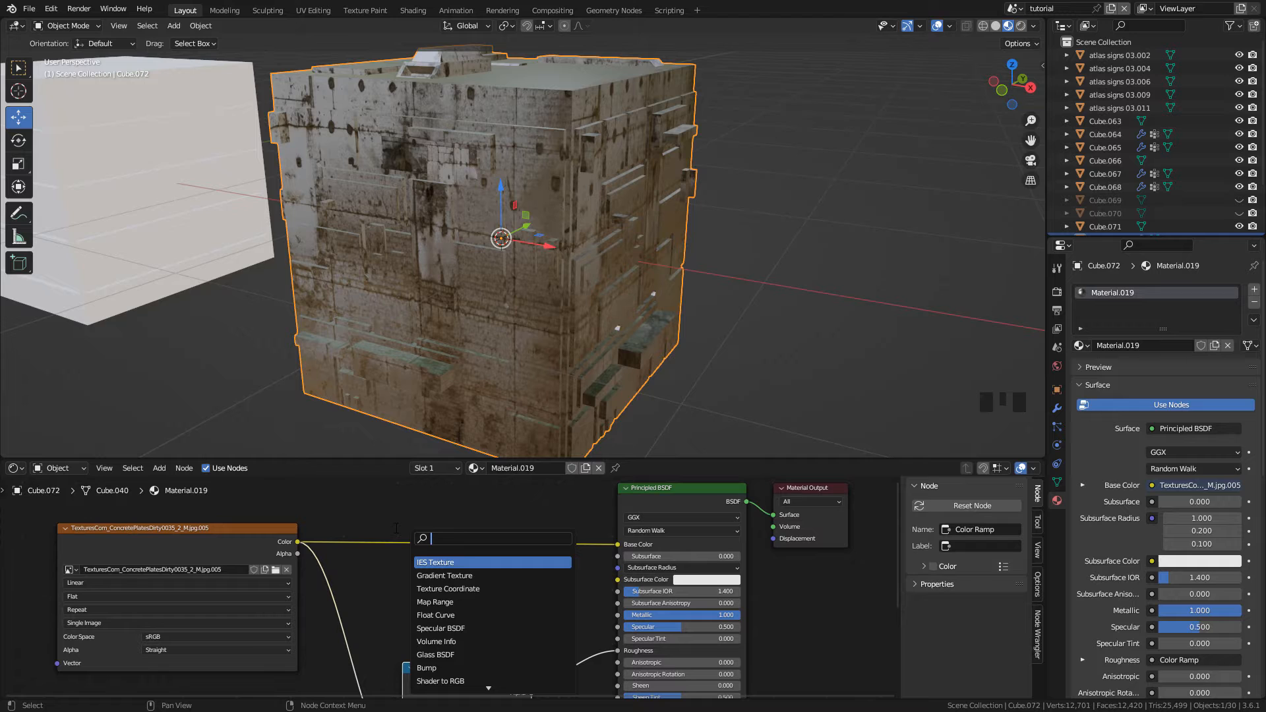
type("hue")
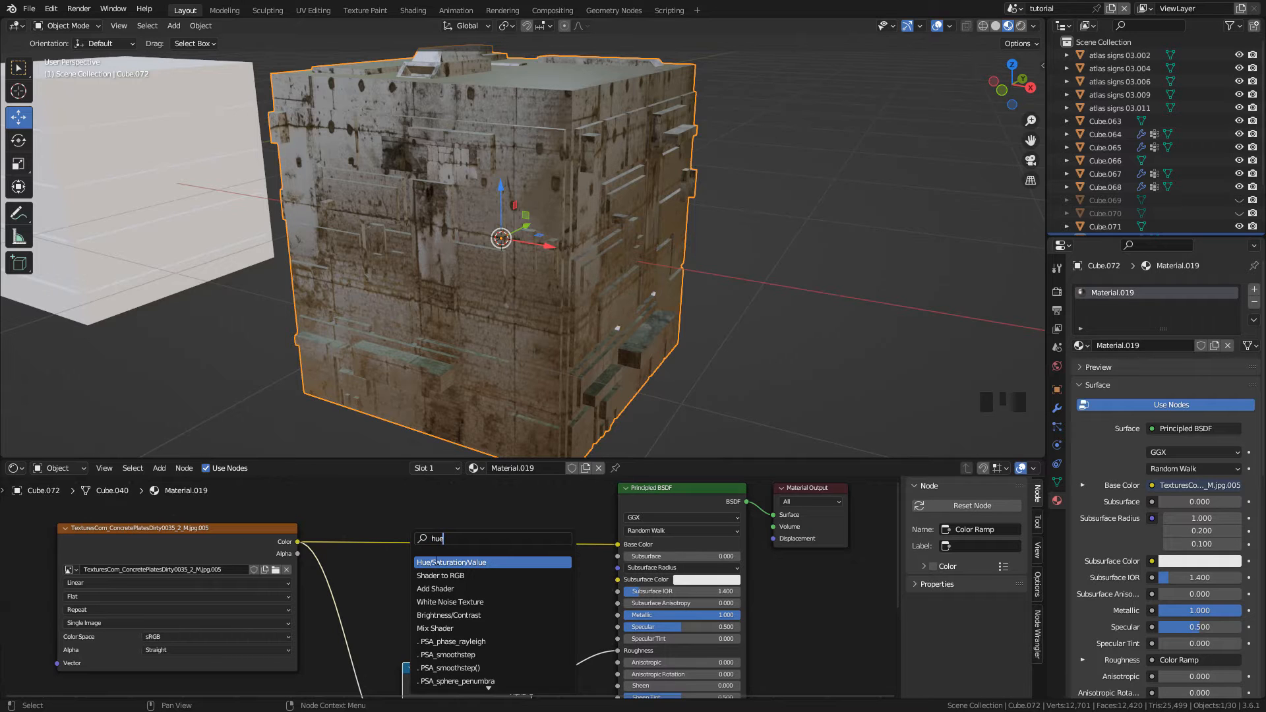
left_click(457, 562)
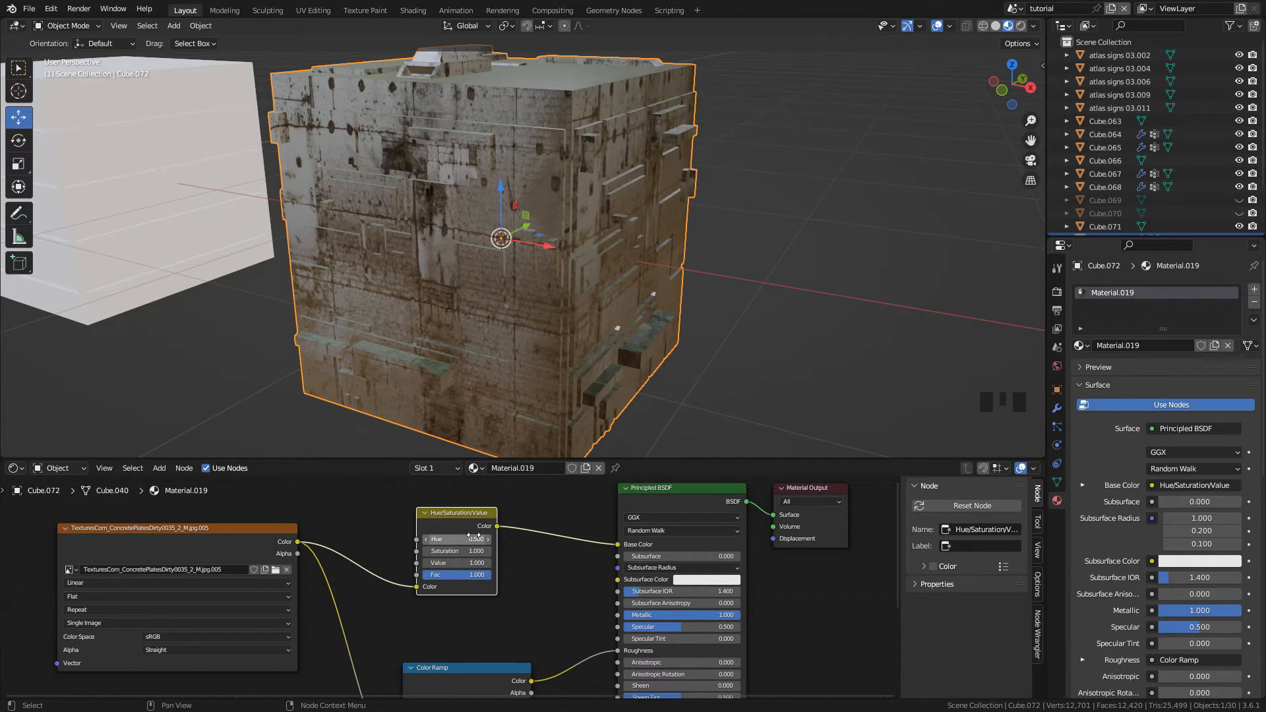
mouse_move(456, 563)
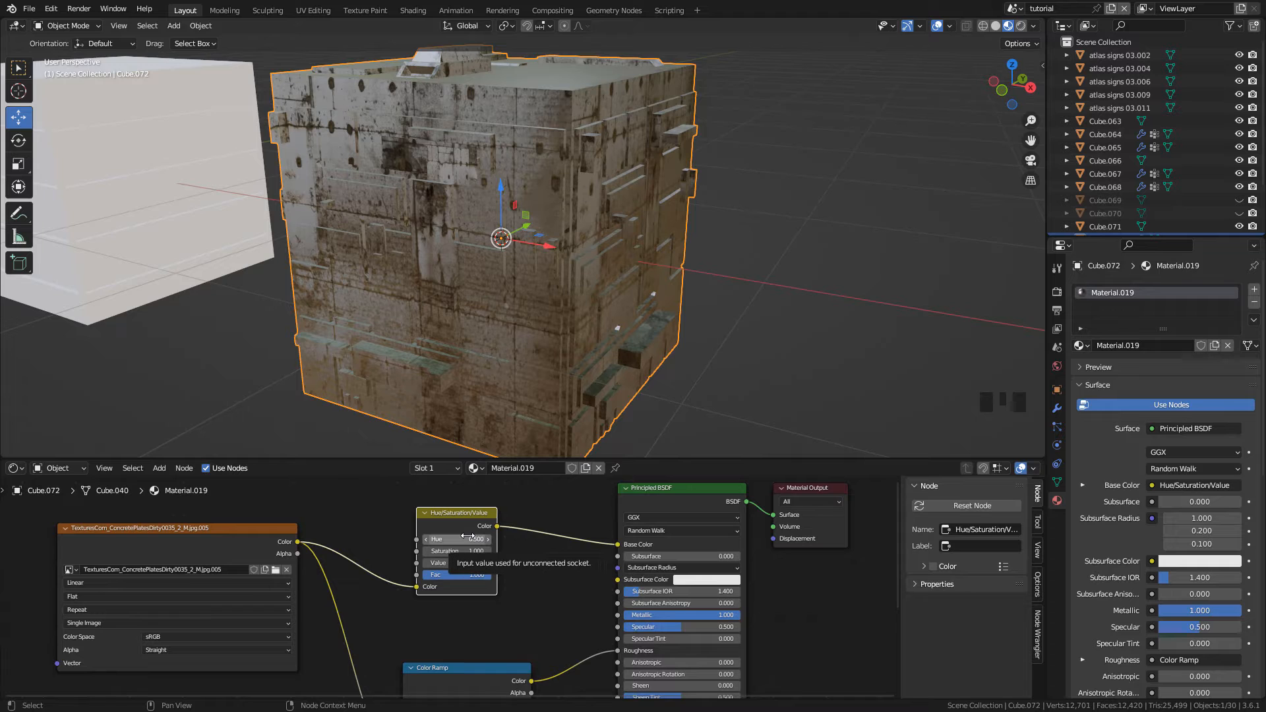
mouse_move(490, 539)
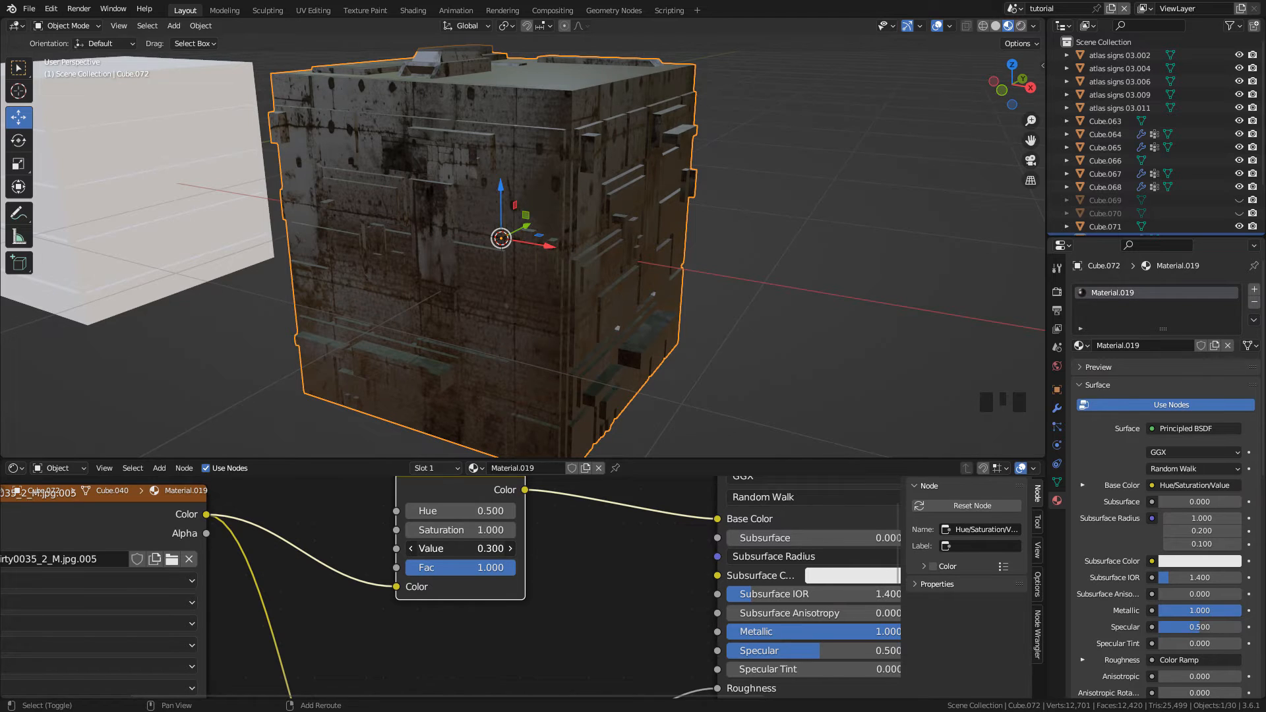
left_click(1056, 292)
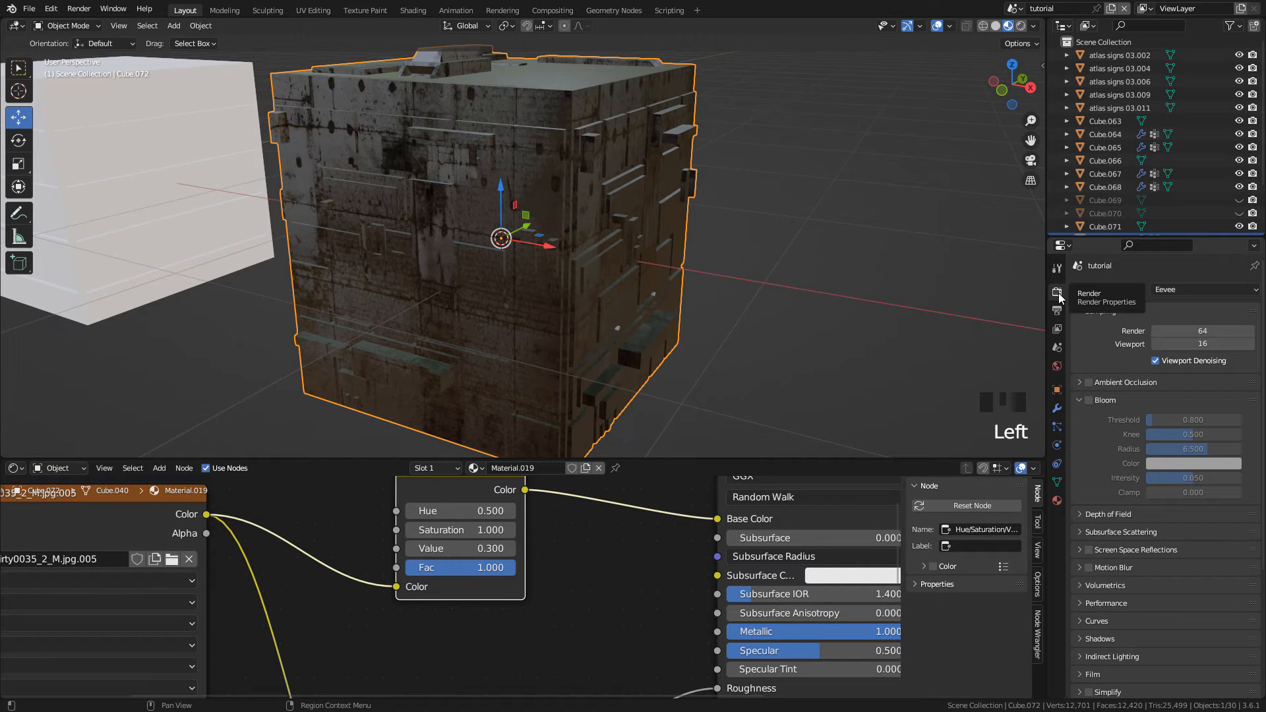
mouse_move(1080, 284)
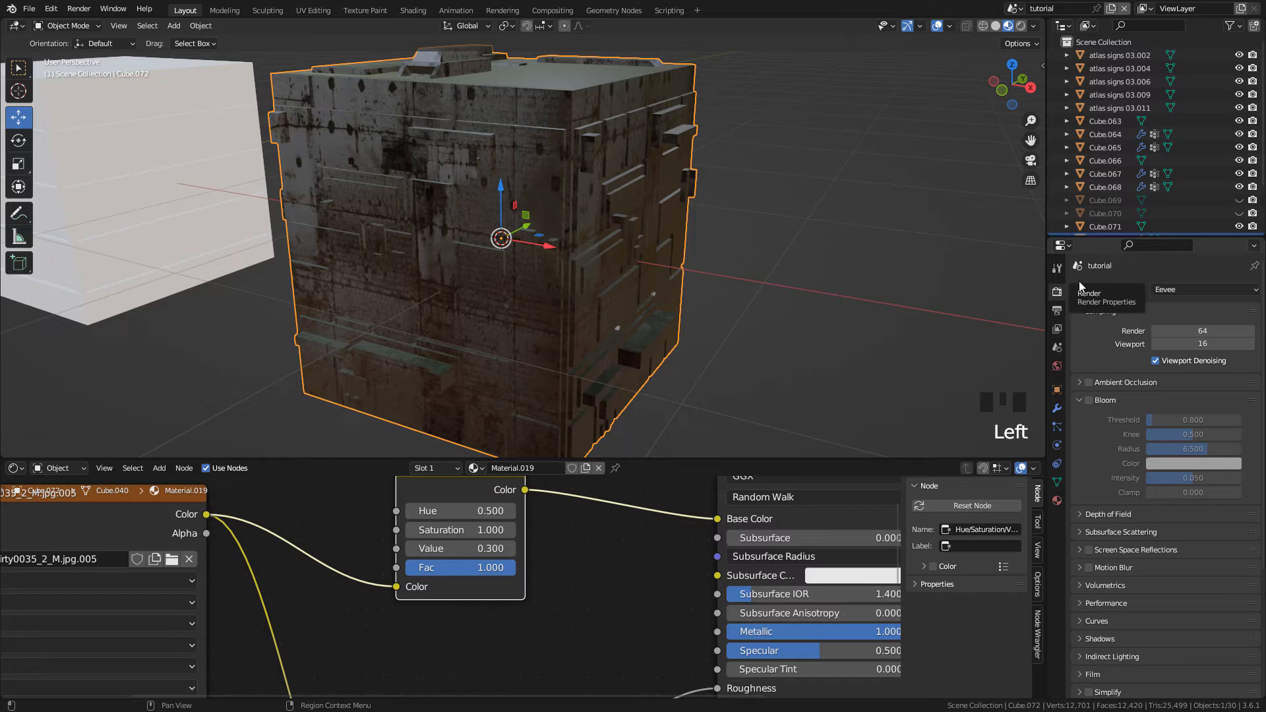
Step: Enable Ambient Occlusion and Screen Space Reflections, with Half Res Trace toggled
left_click(1089, 381)
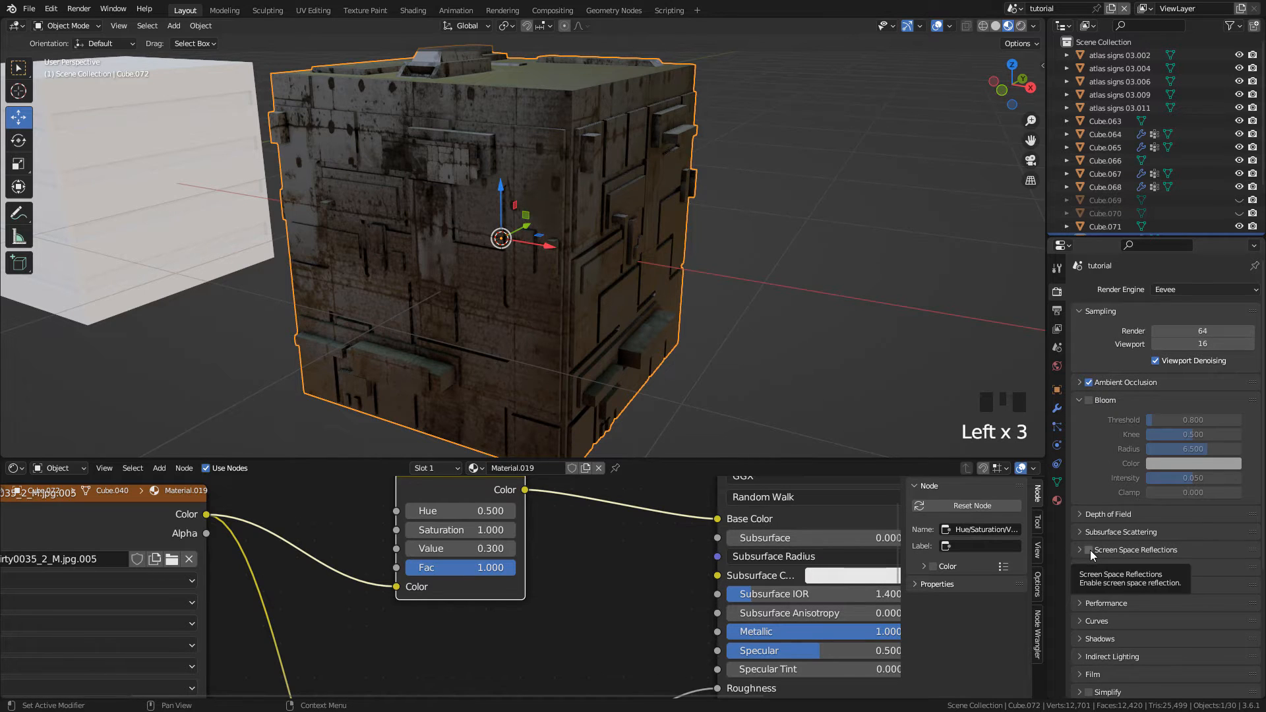
left_click(1089, 550)
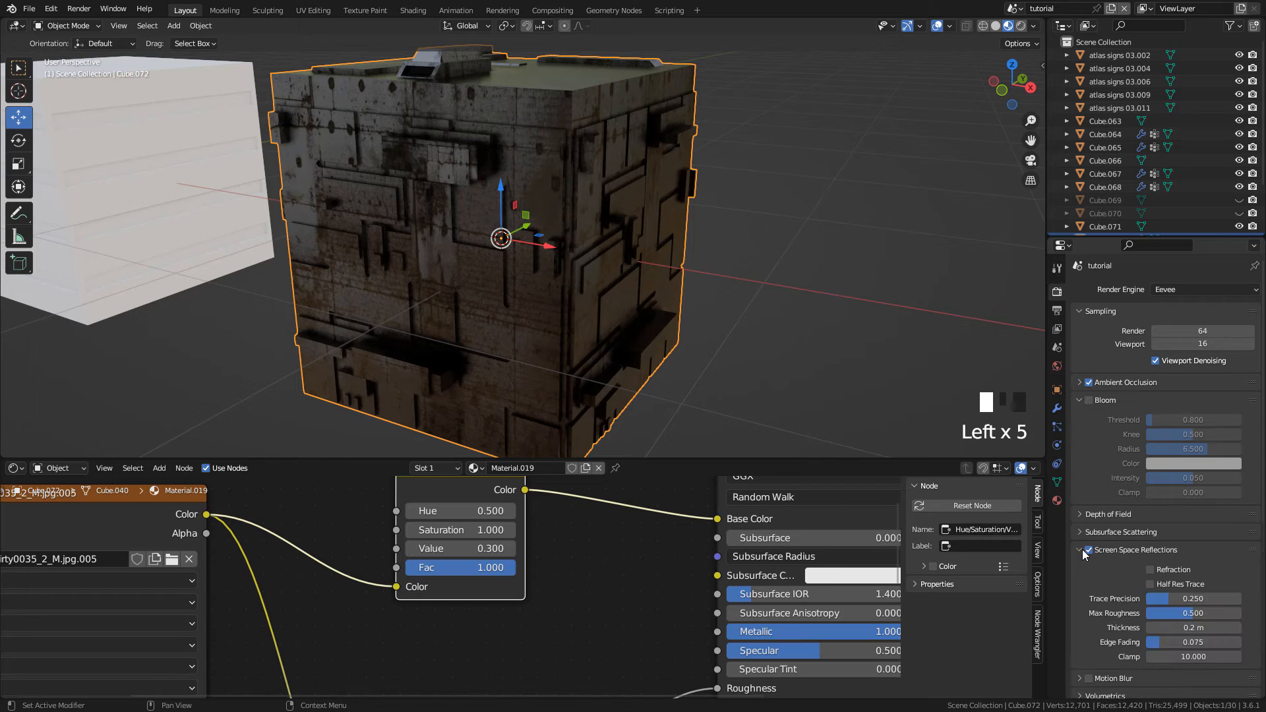
left_click(1149, 583)
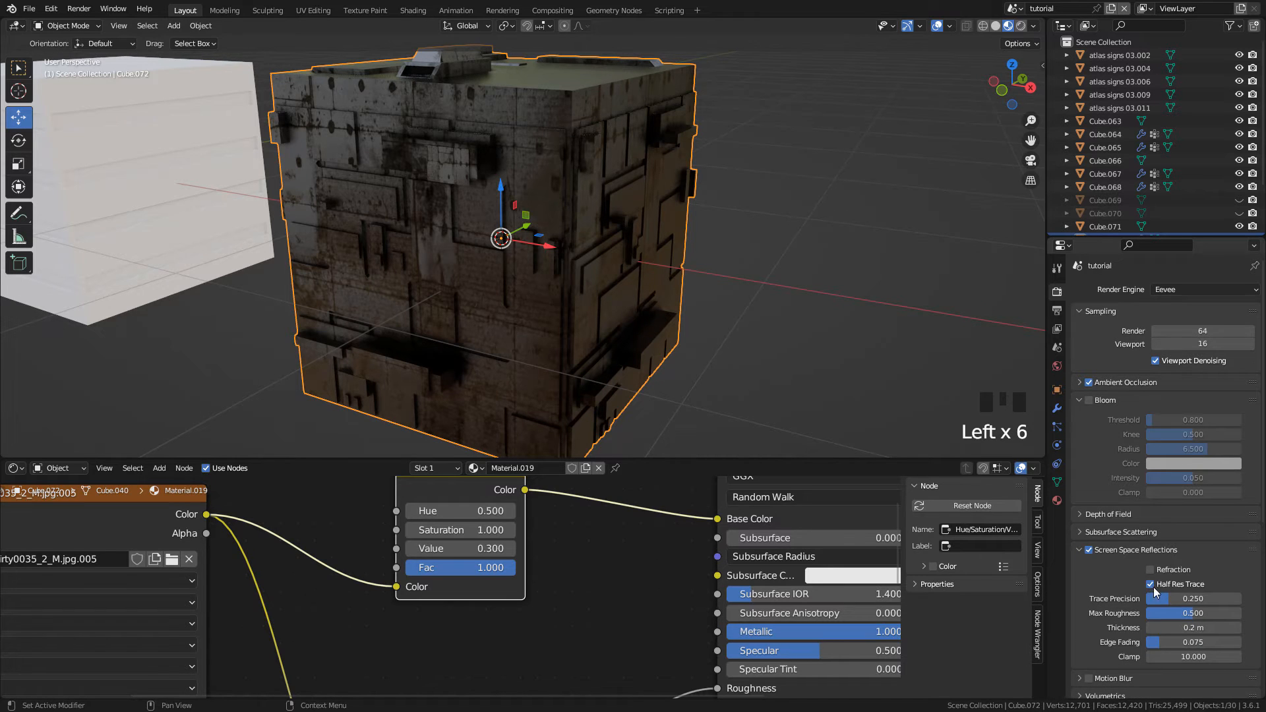
mouse_move(1154, 598)
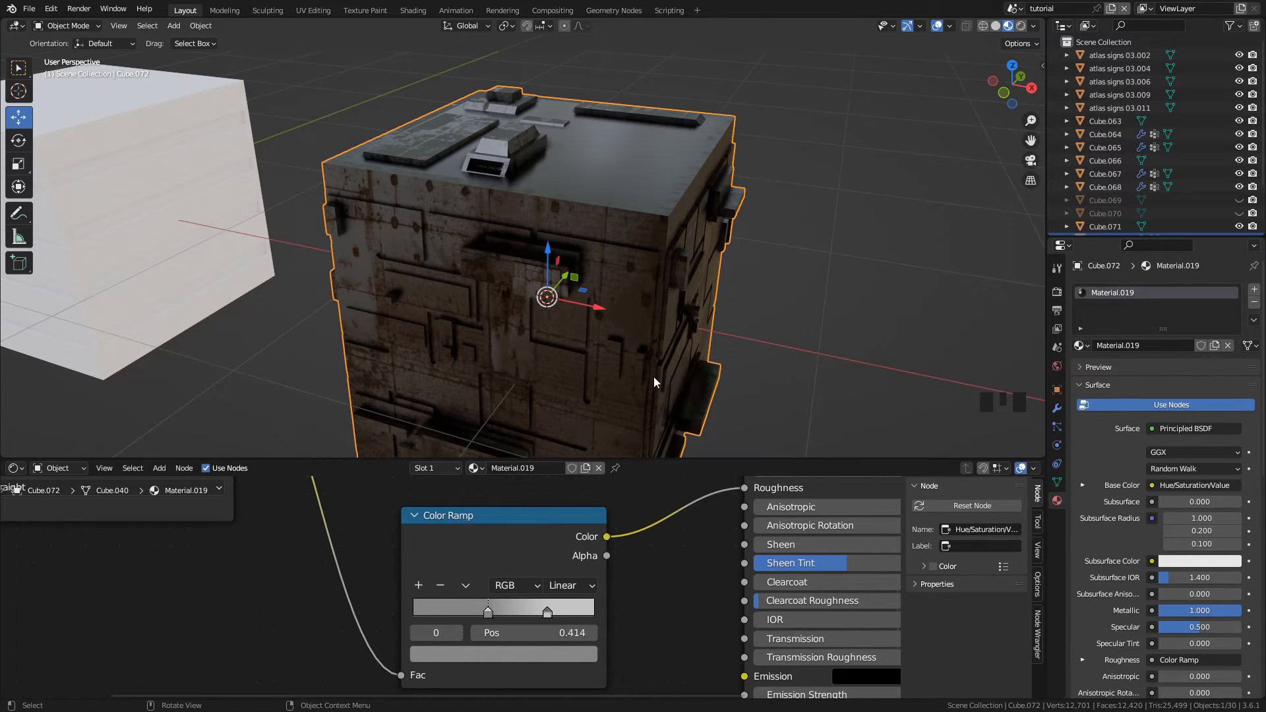
Step: Unwrap the tower block's mesh in Edit Mode, then select the white cube
key("Tab")
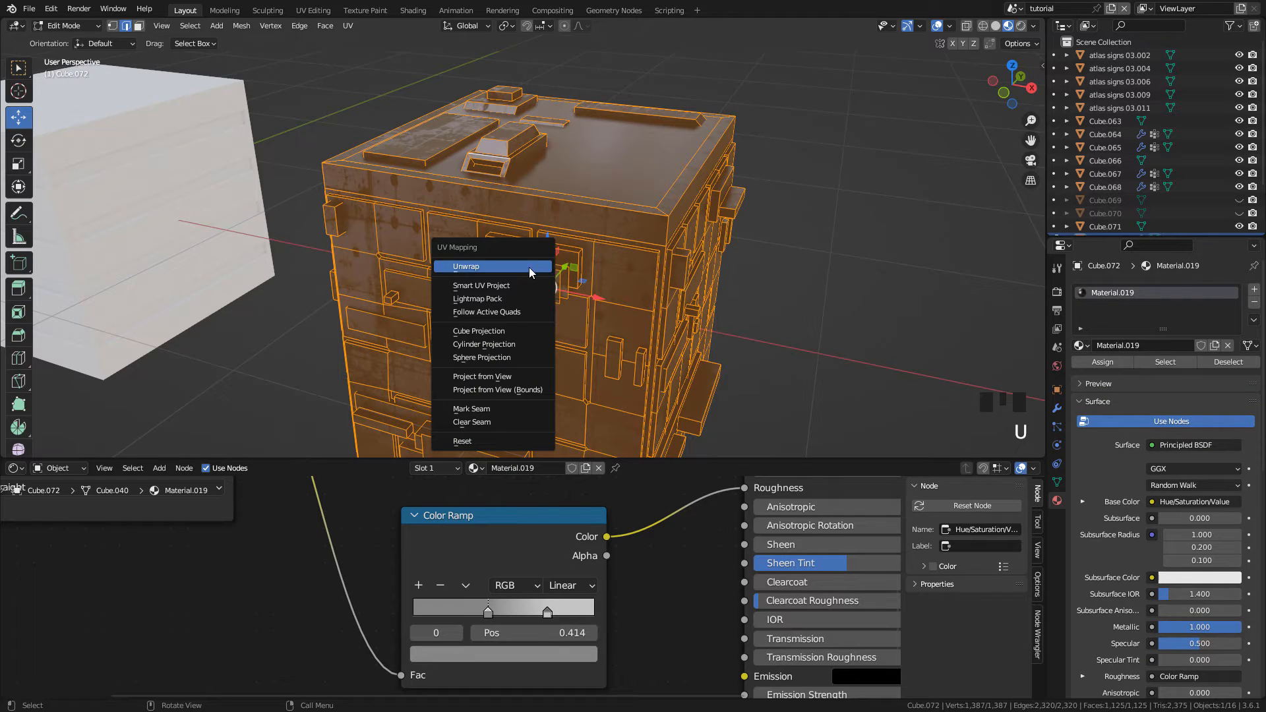
left_click(478, 330)
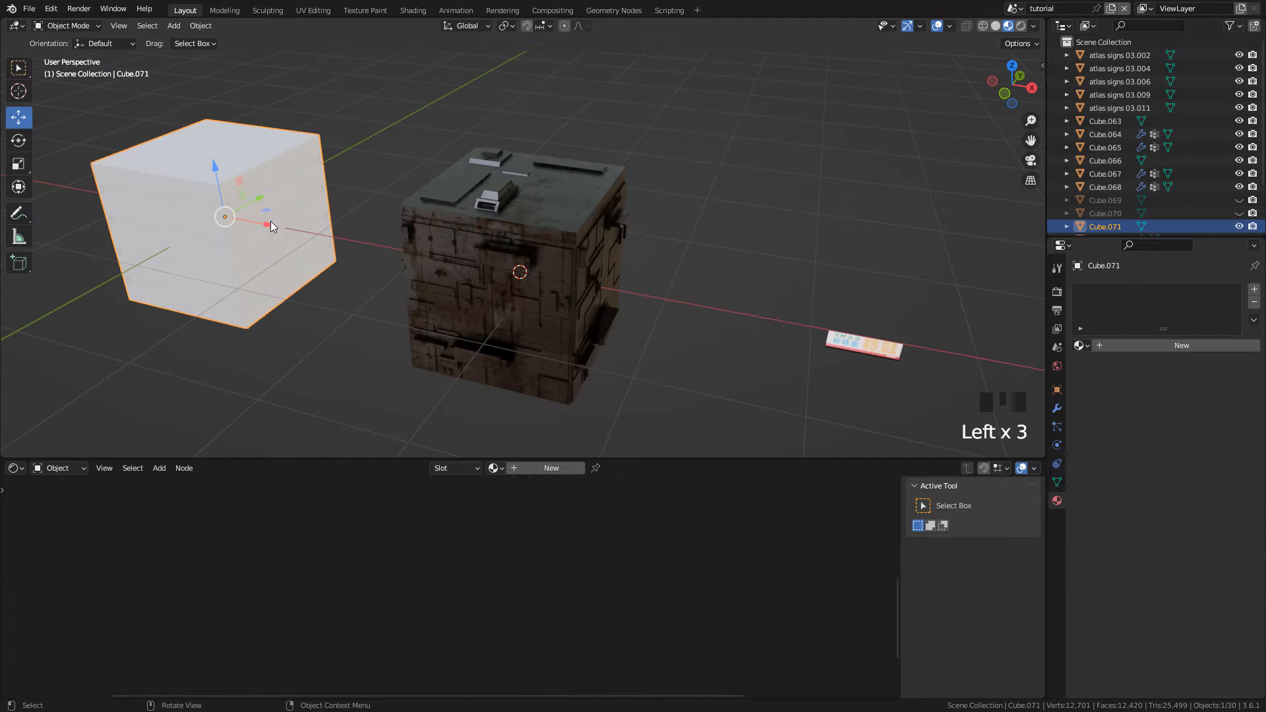
mouse_move(478, 420)
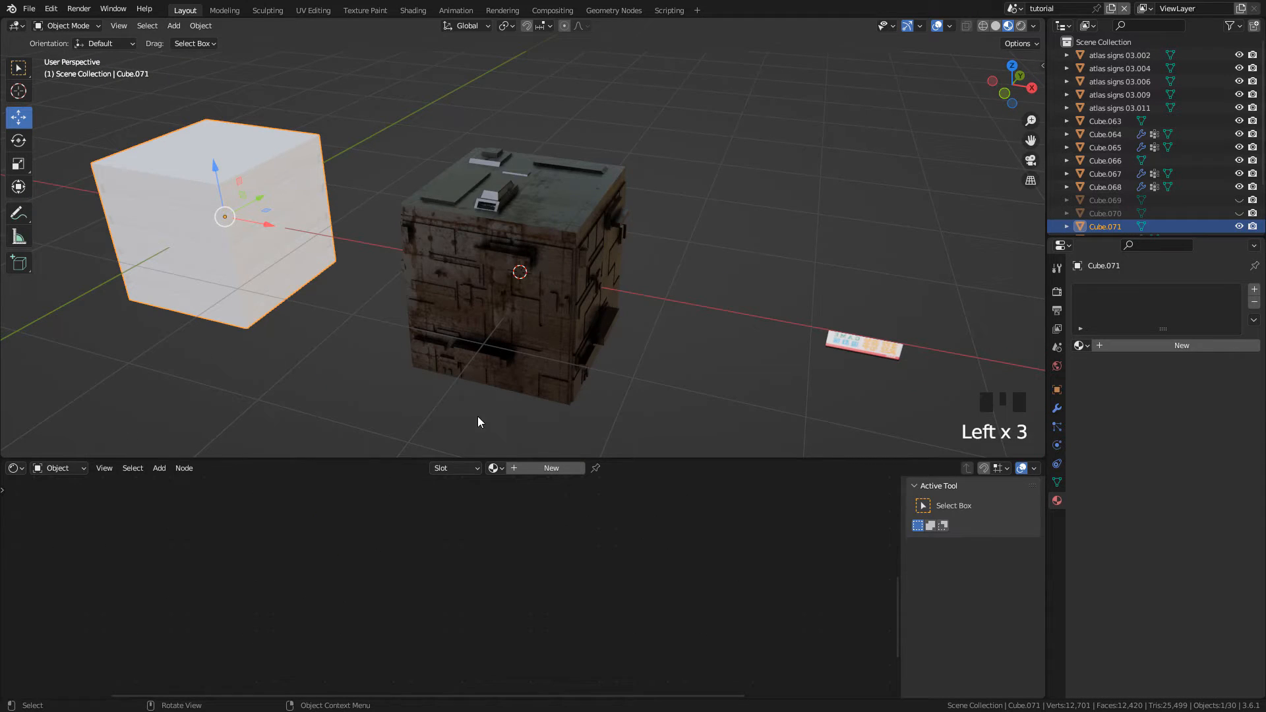
left_click(516, 267)
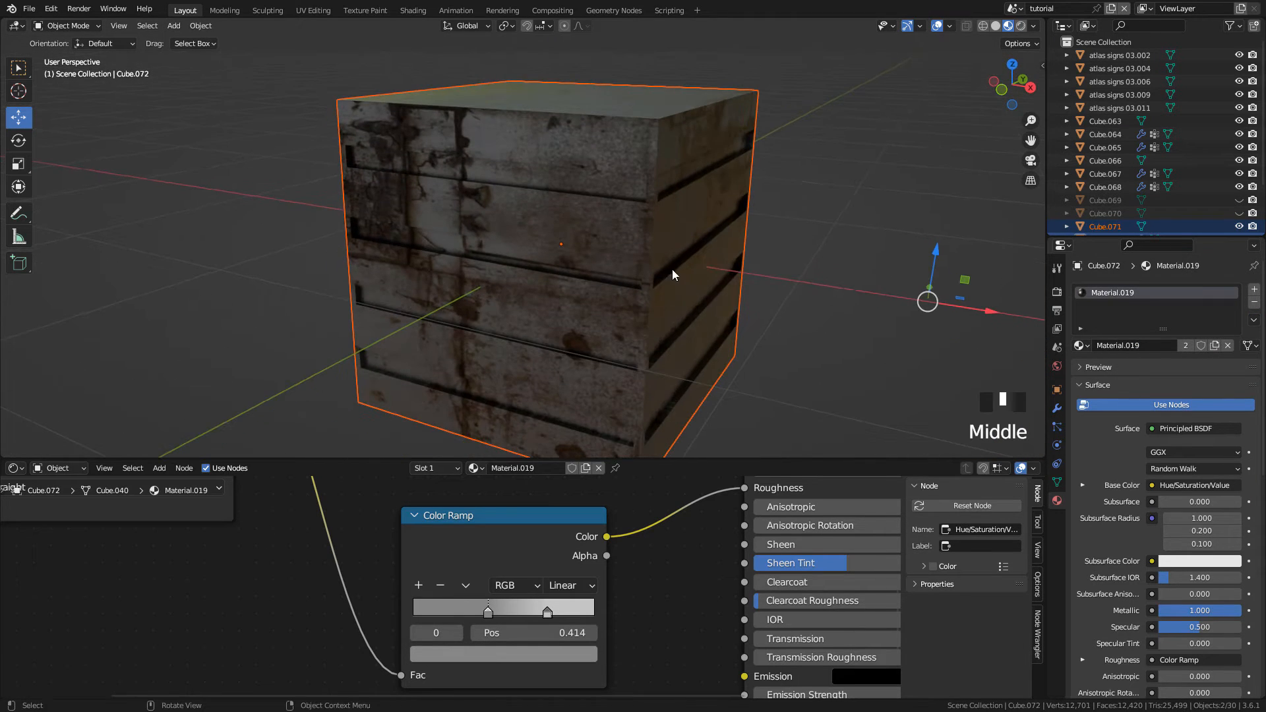
Step: Assign Material.019, the dirty concrete material, to the white cube
key("Tab")
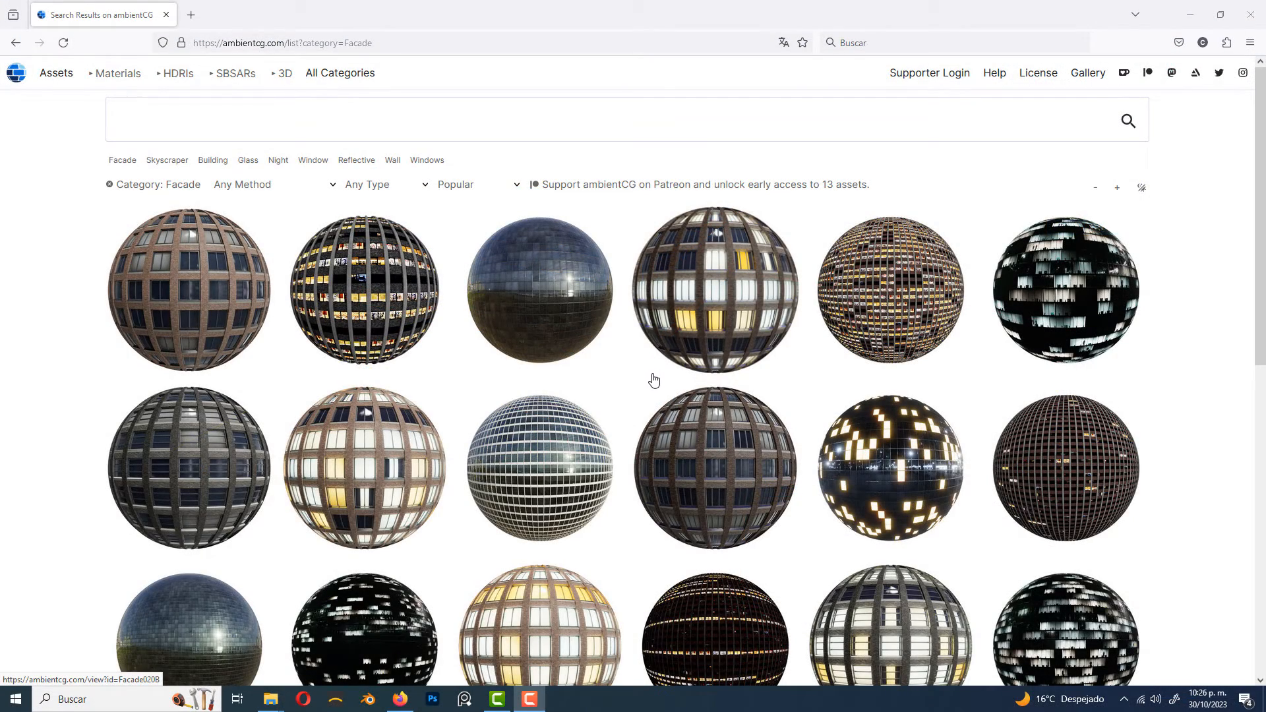
Step: Scroll through ambientCG's Facade materials looking for a window texture
scroll("down", 3)
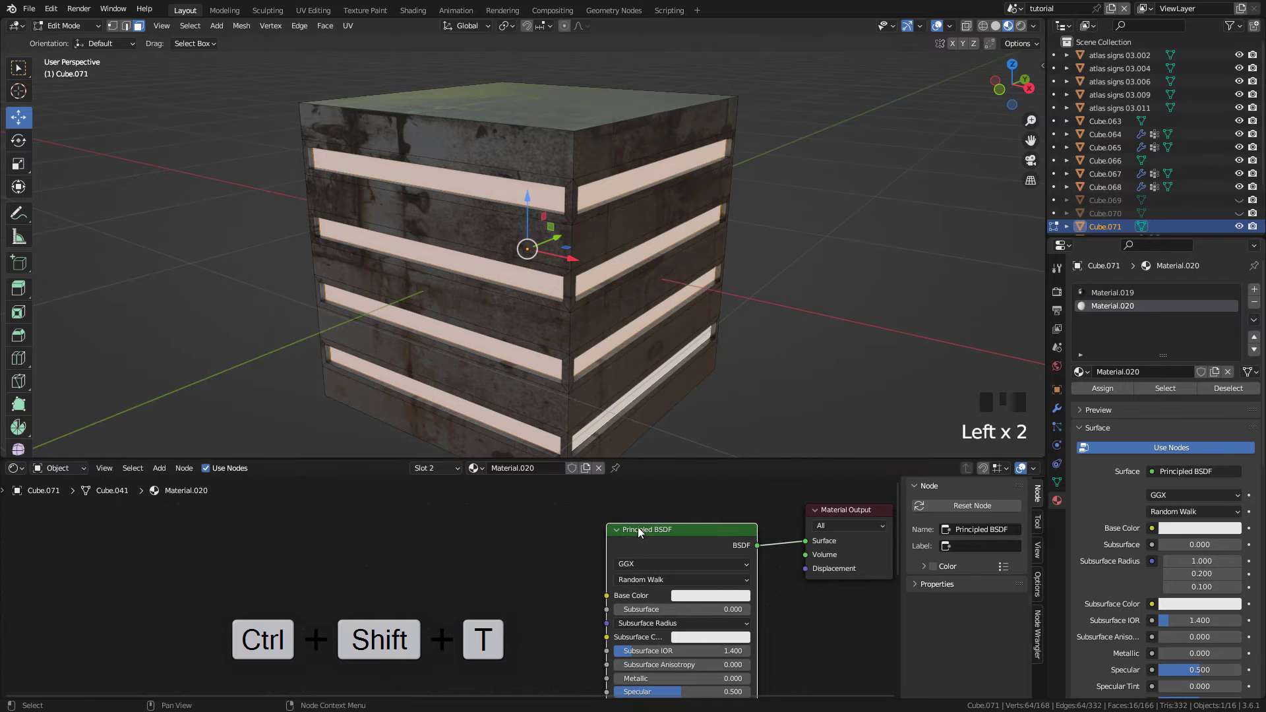
Step: Run Principled Texture Setup on the Facade010_2K maps, including normal and roughness
key("ctrl+shift+t")
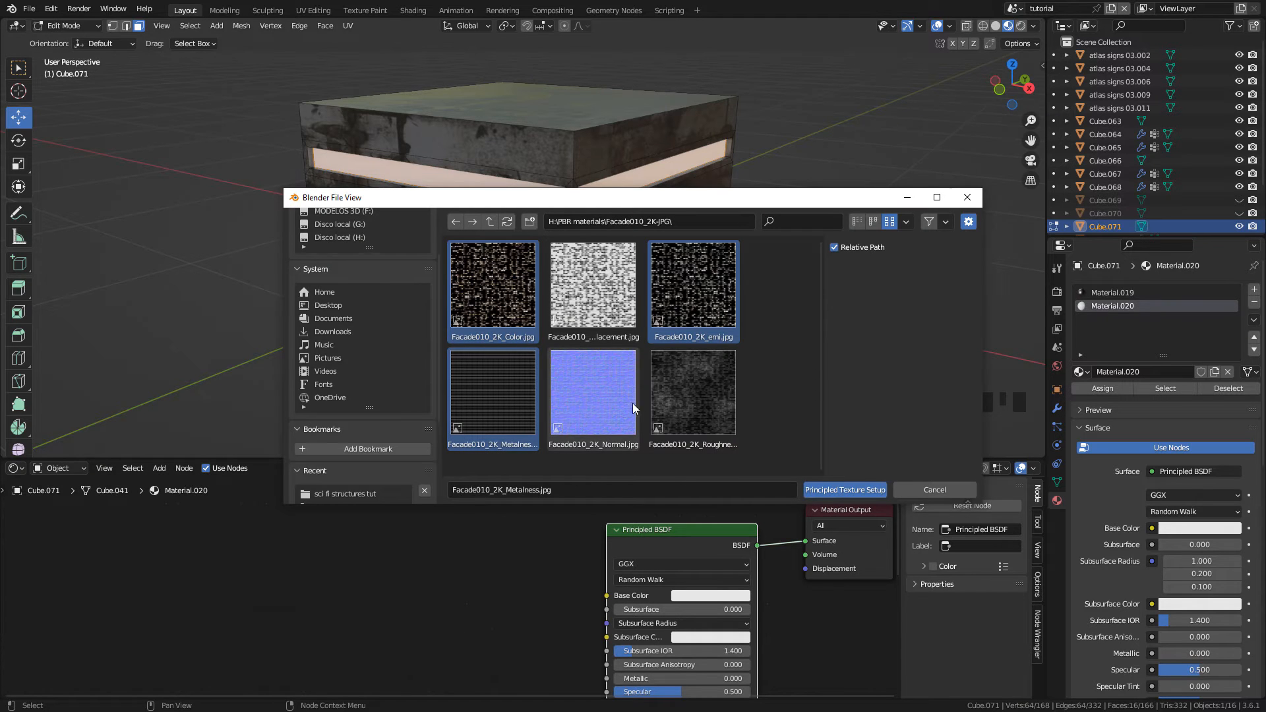
left_click(593, 392)
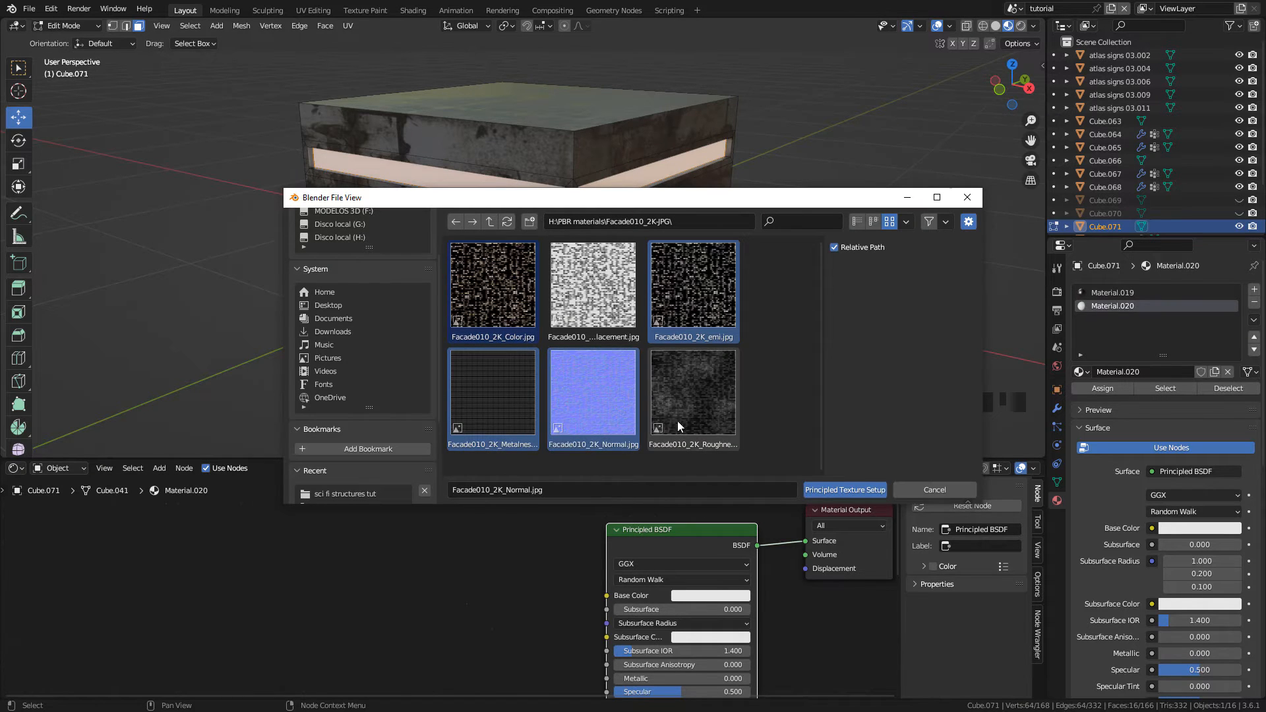
left_click(844, 489)
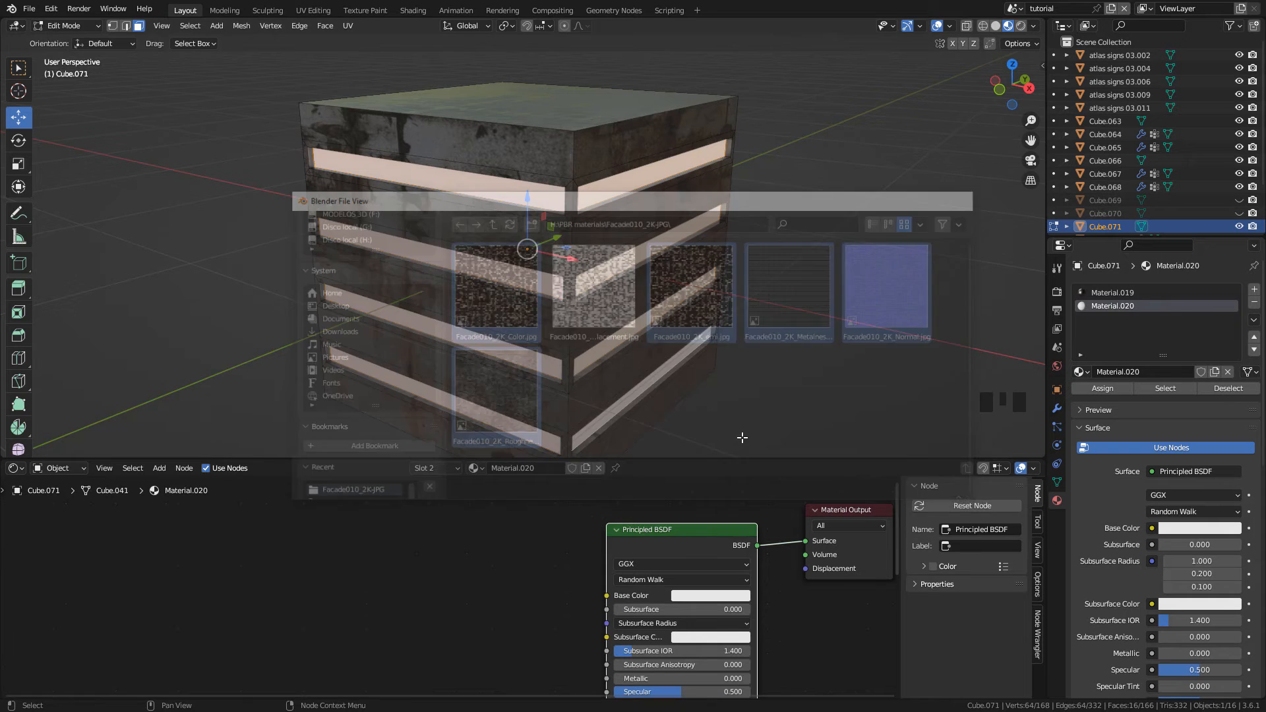
left_click(312, 9)
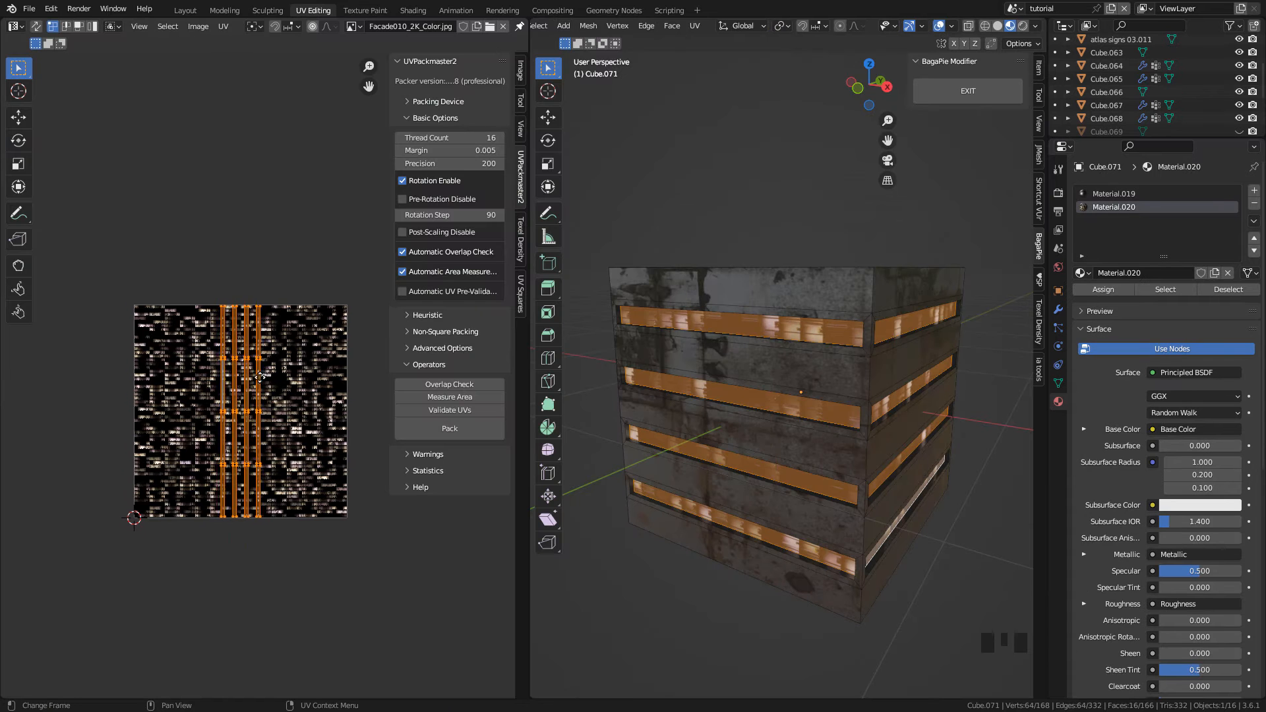
Step: Rotate and move the strip UVs over the facade's lit windows
key("r")
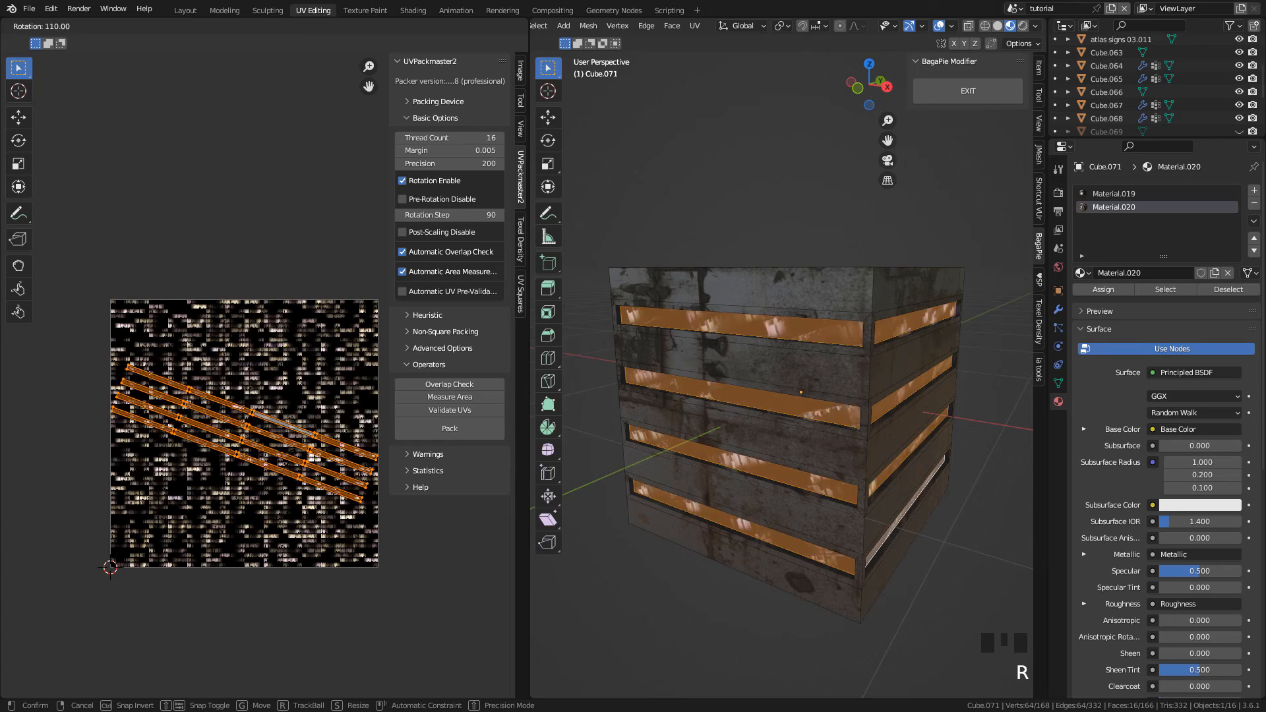
key("g")
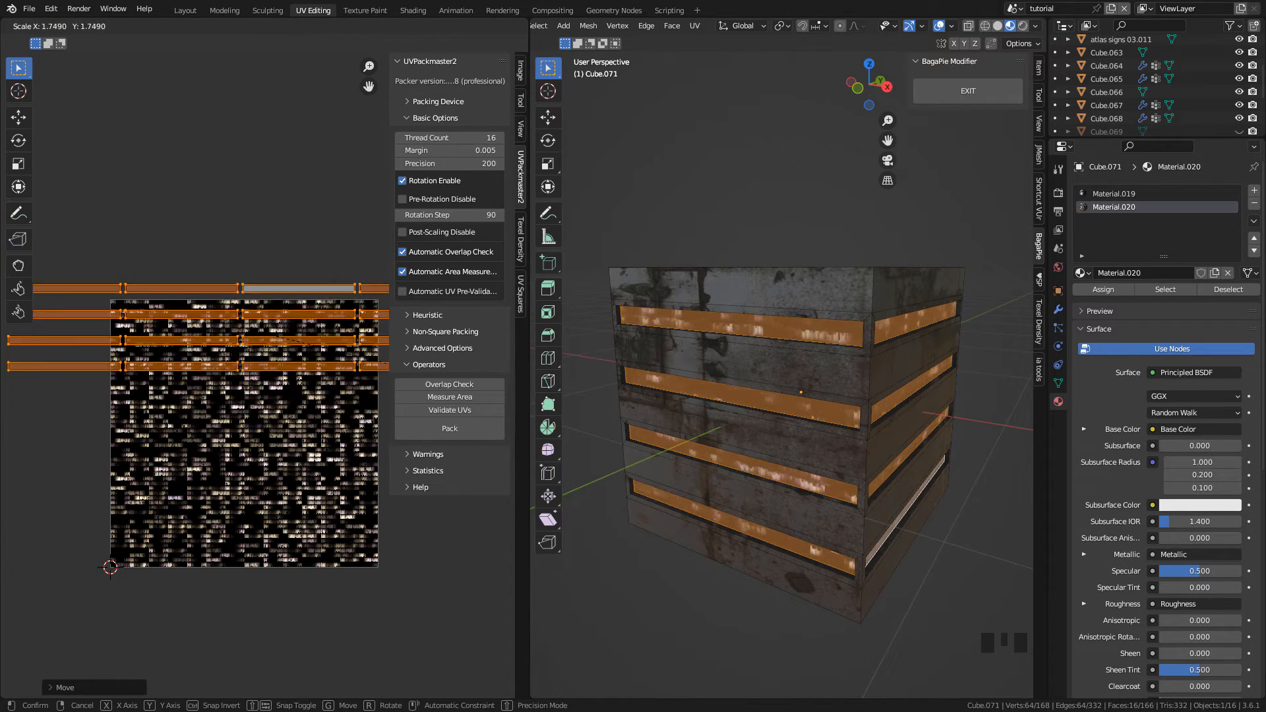
left_click(184, 9)
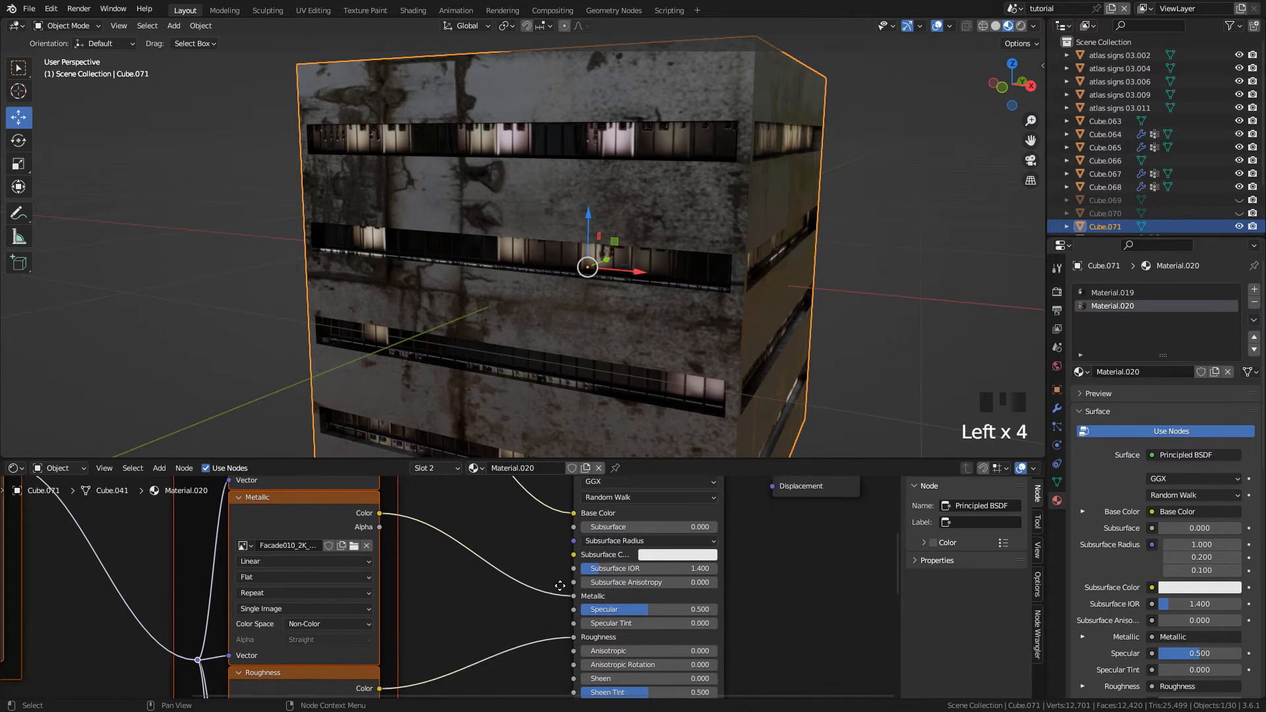
Step: Load Facade010_2K_emi.jpg into a duplicated Image Texture feeding Emission
scroll("down", 3)
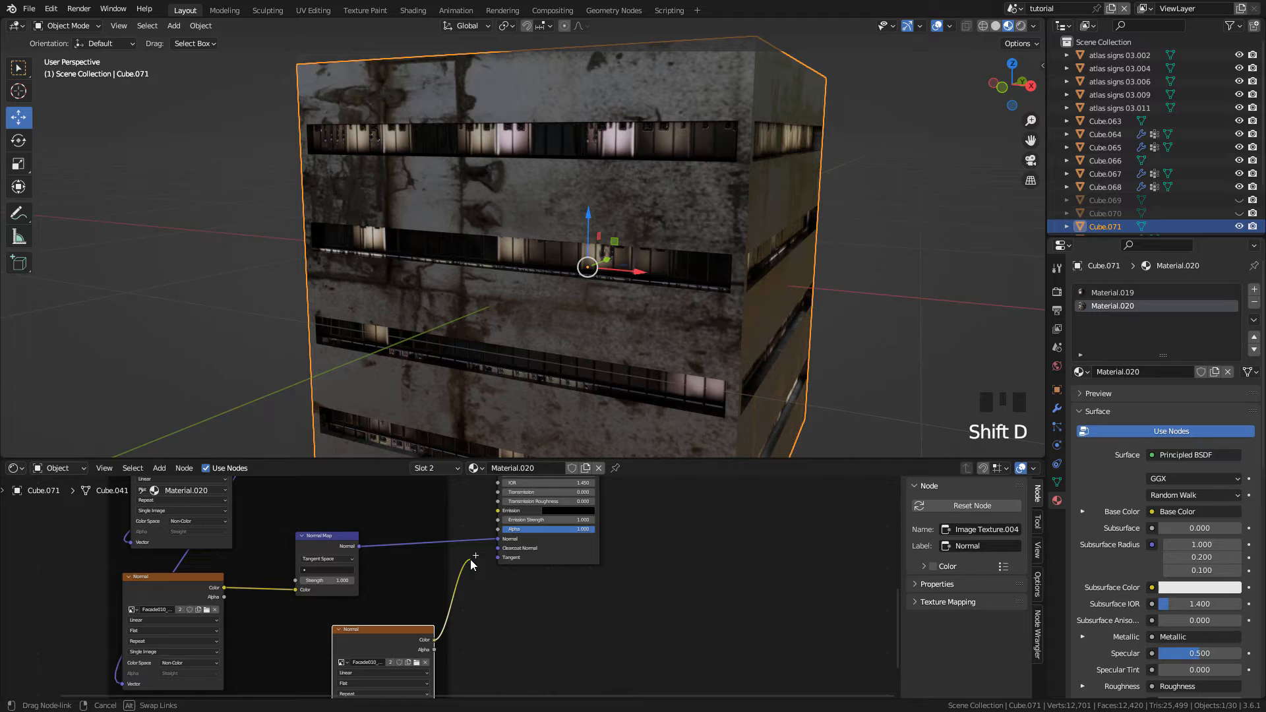
scroll("up", 3)
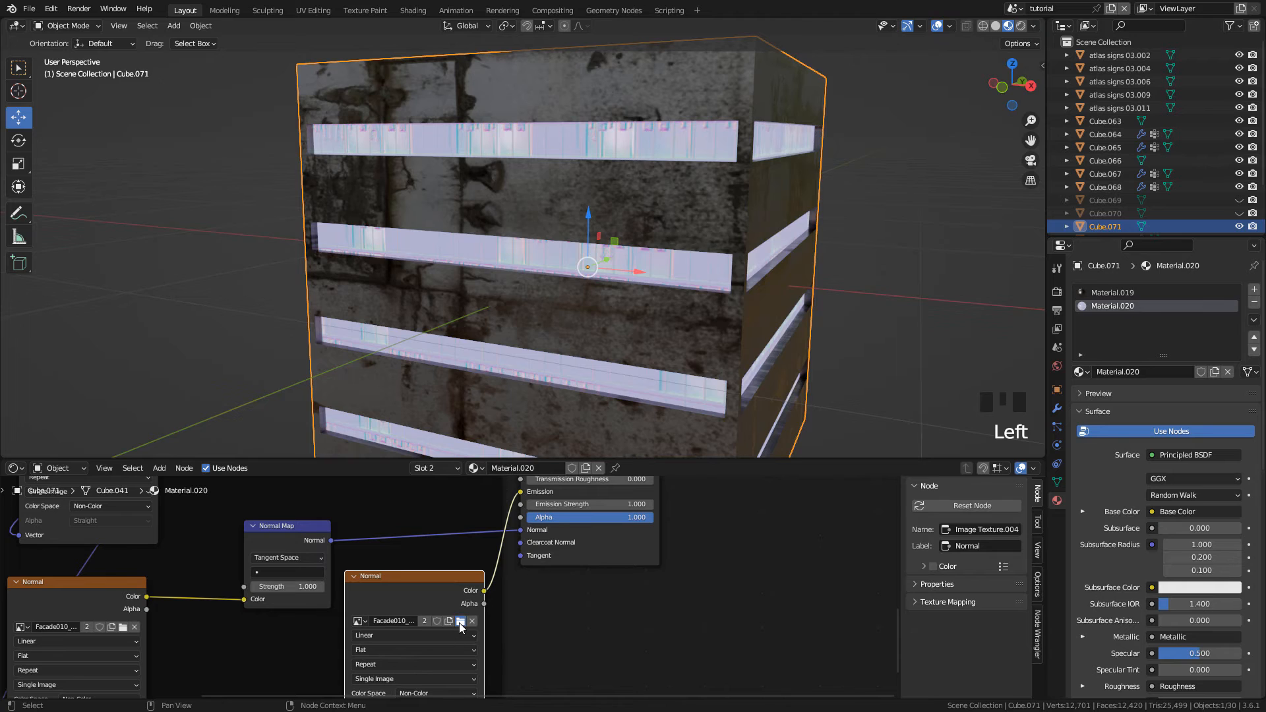
left_click(458, 622)
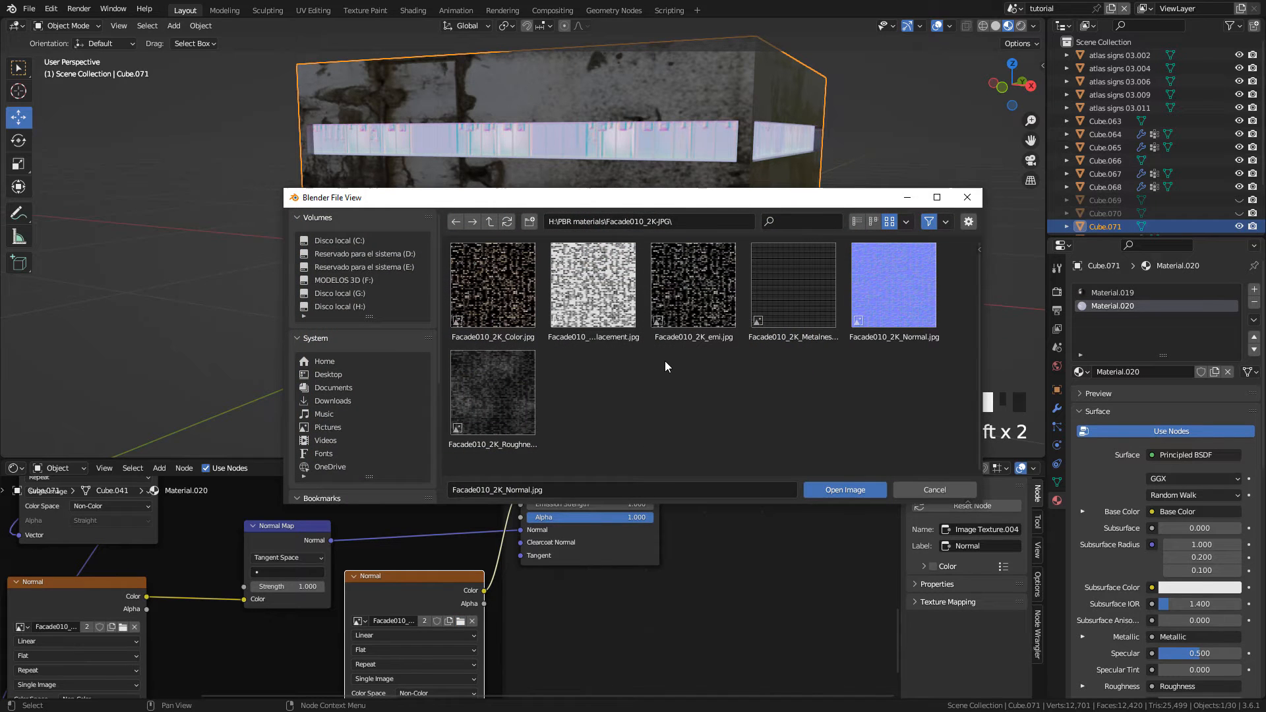
left_click(693, 285)
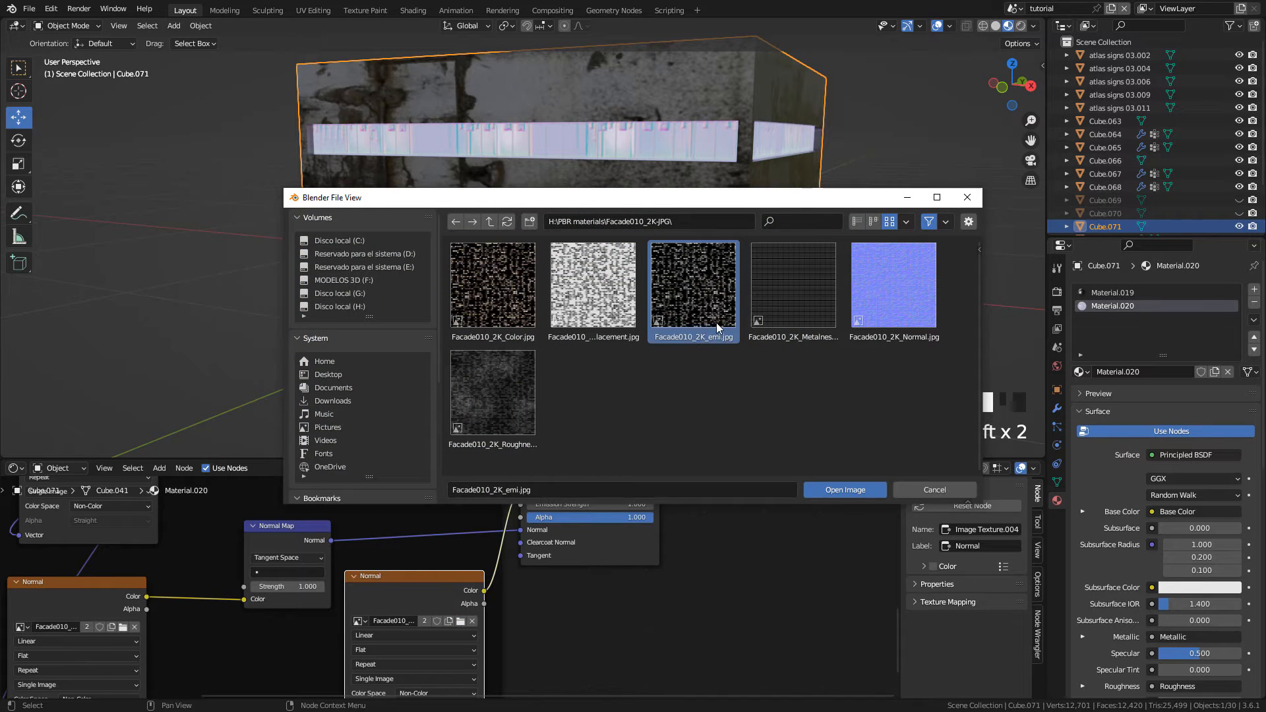
left_click(843, 489)
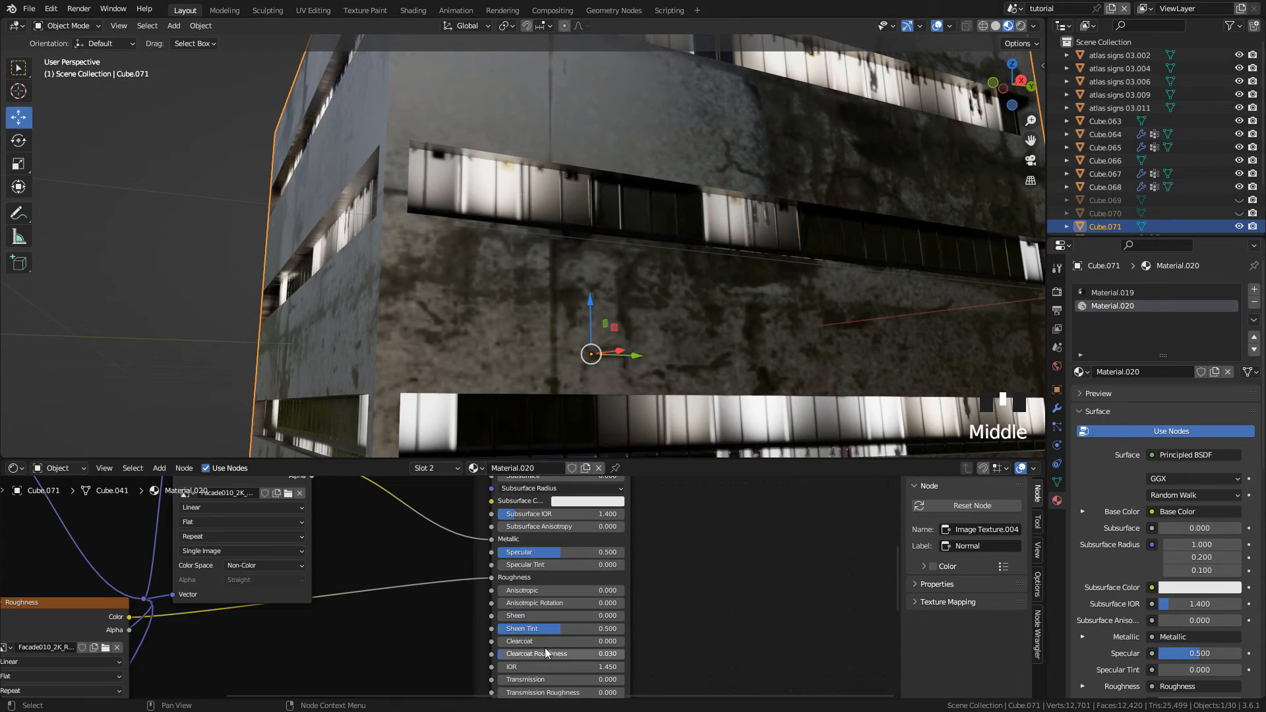
scroll("down", 3)
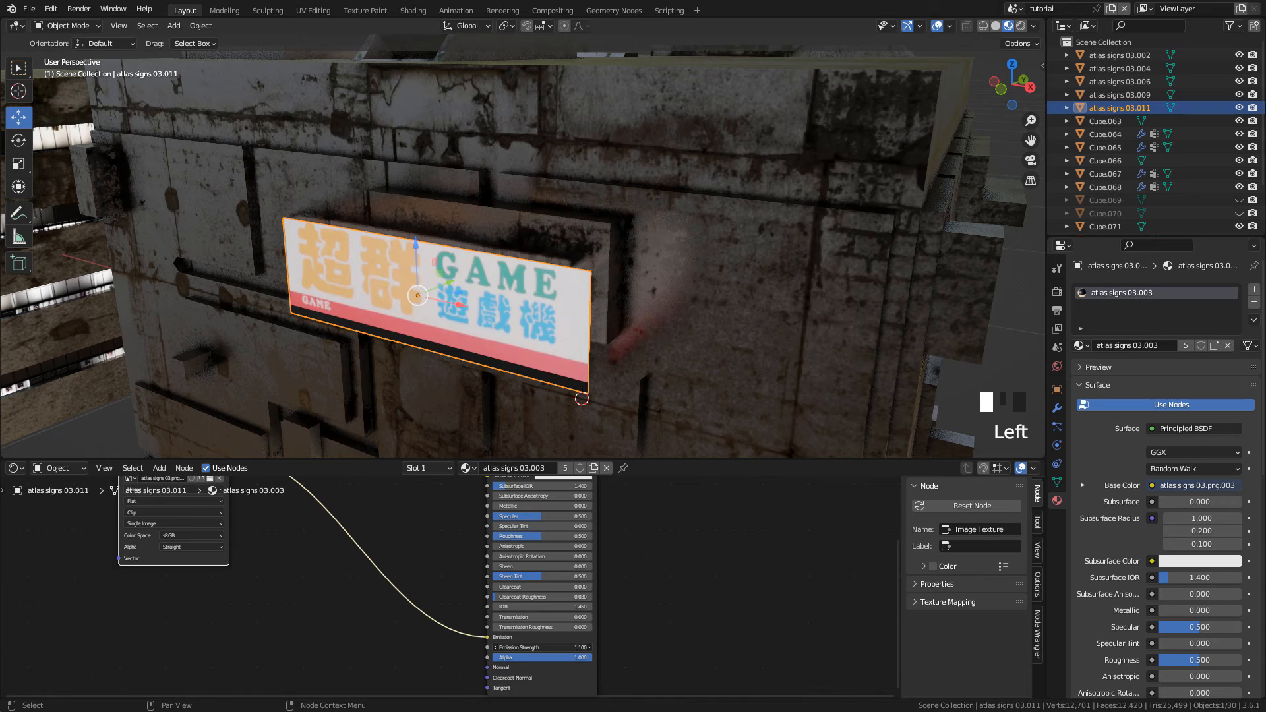
Step: Create a new General file and open the File menu for importing Images as Planes
left_click(551, 647)
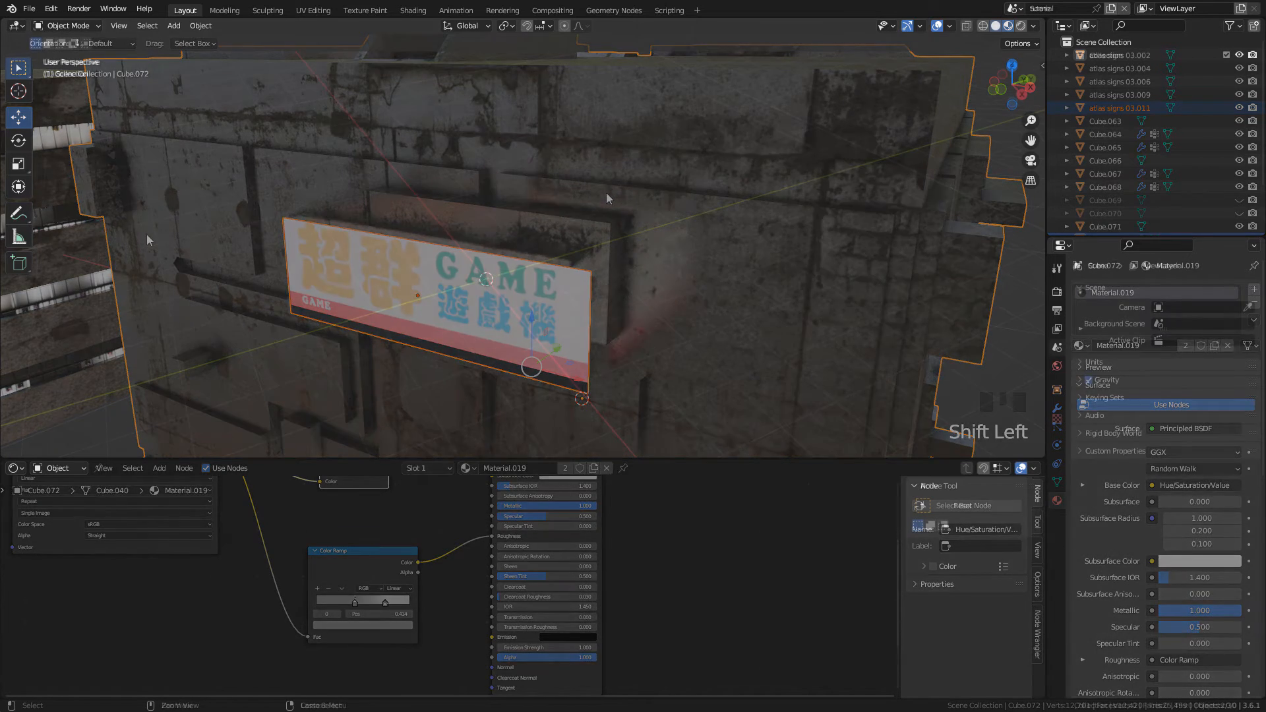
left_click(29, 8)
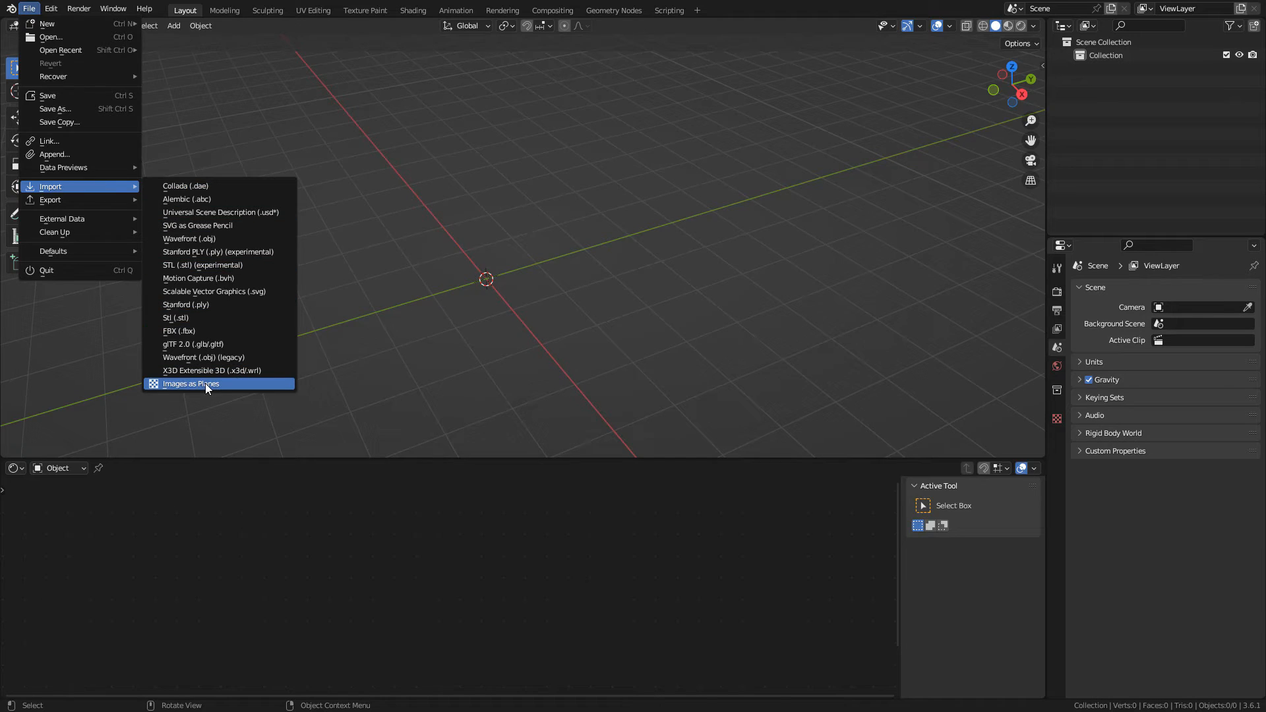
Step: Import wayland2.png as an image plane with its own material
left_click(190, 384)
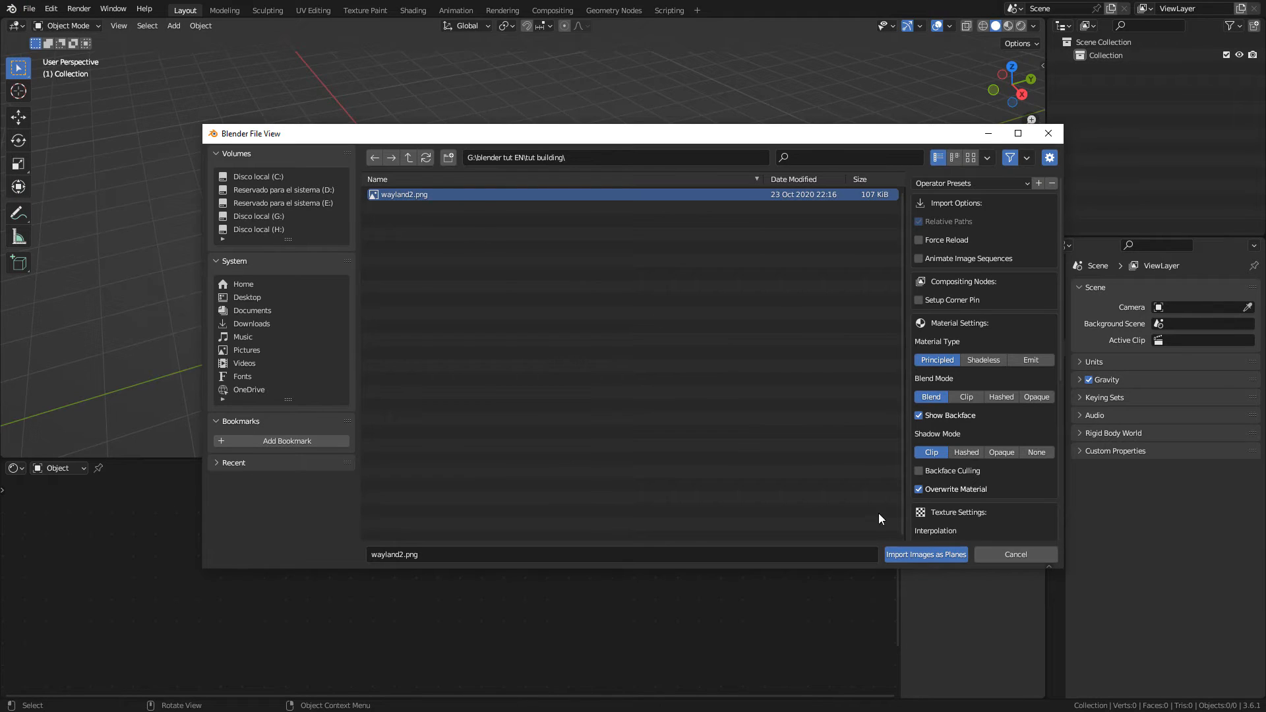
mouse_move(925, 554)
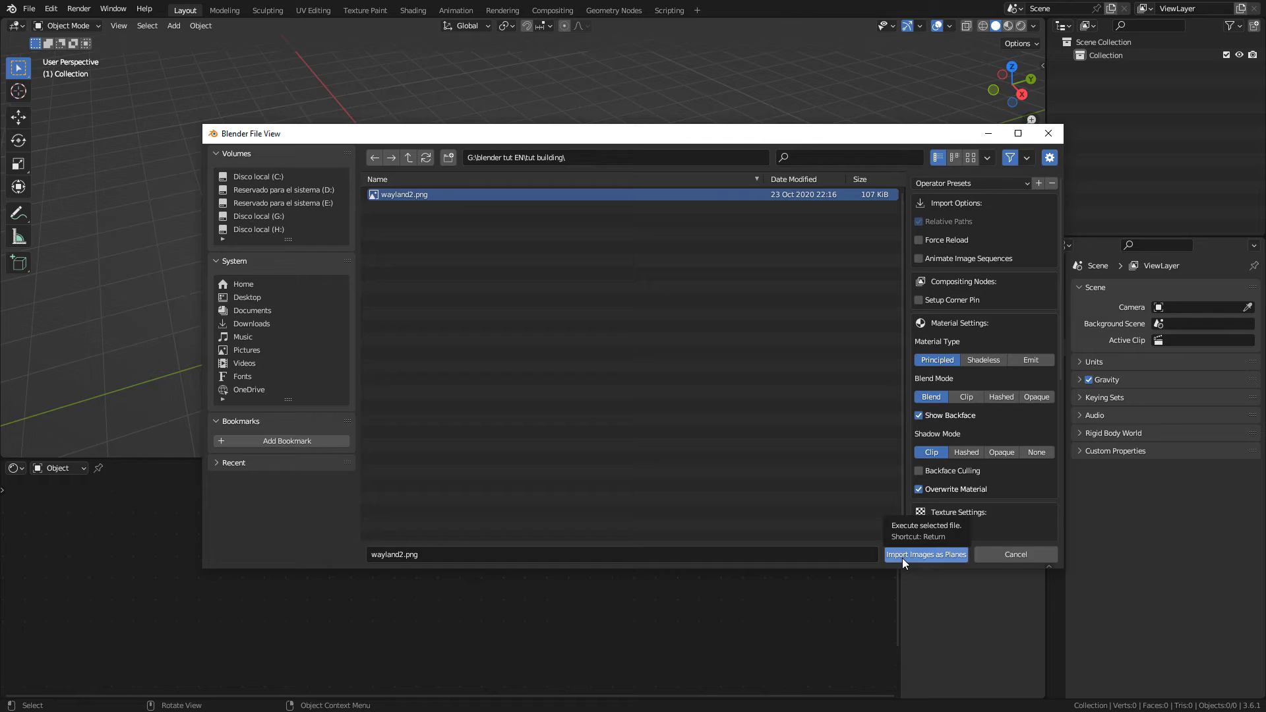
left_click(925, 554)
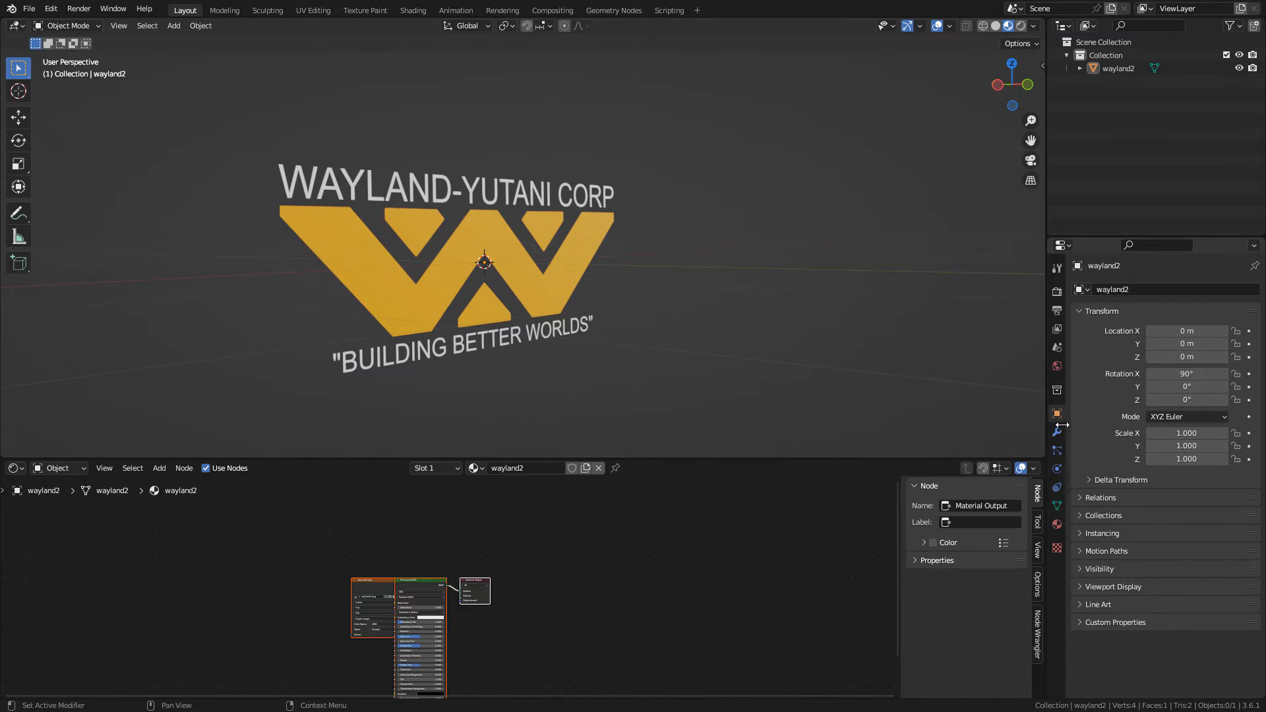
Step: Change the logo material's Blend Mode under the material Settings panel
left_click(1056, 525)
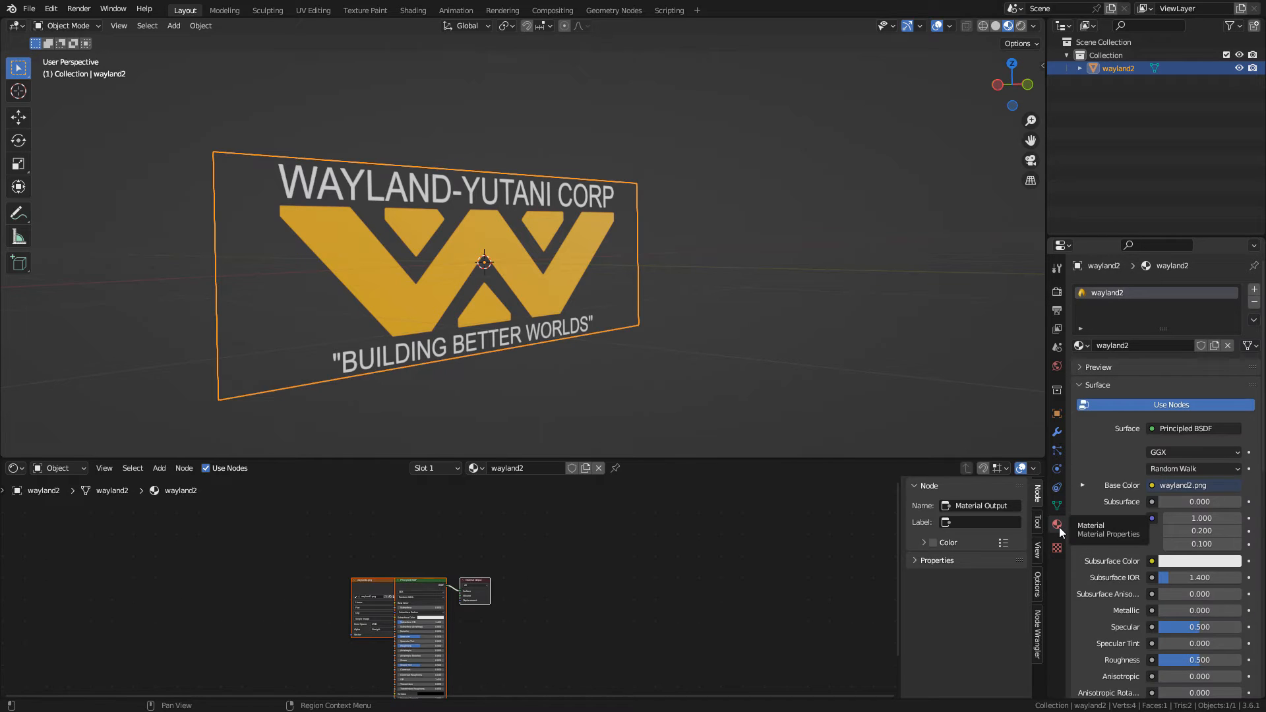
scroll("down", 3)
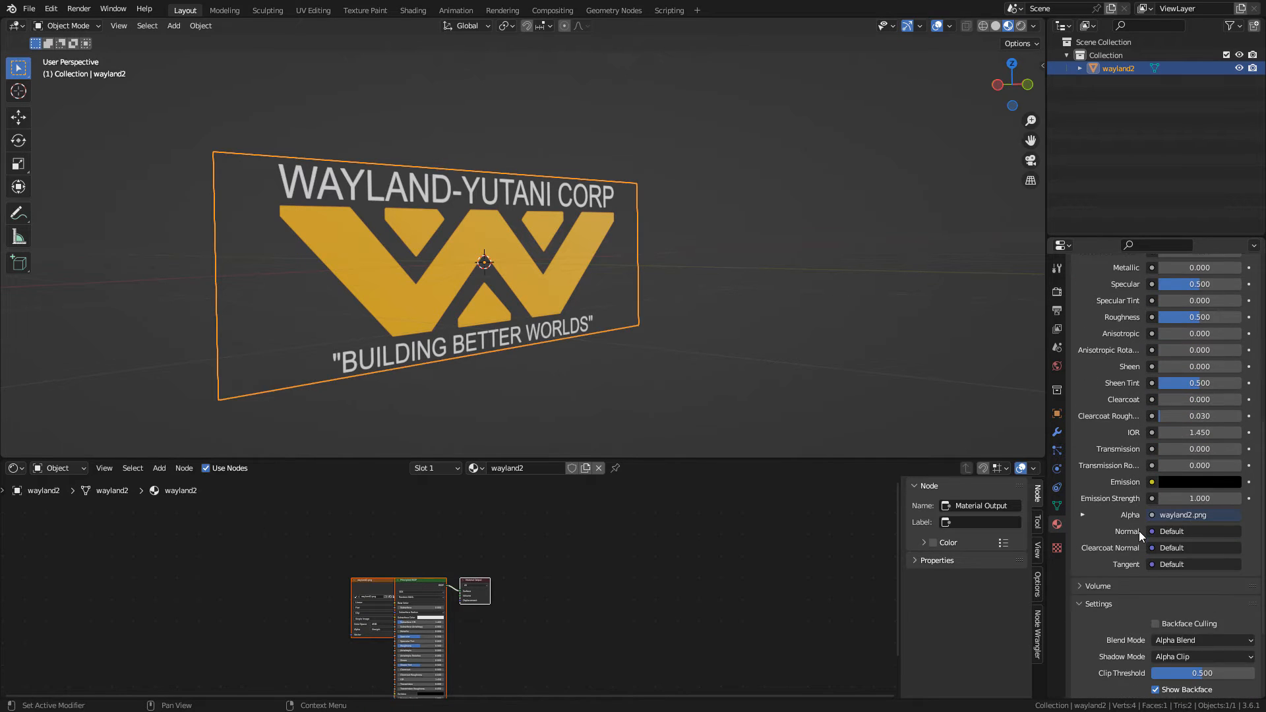
scroll("down", 3)
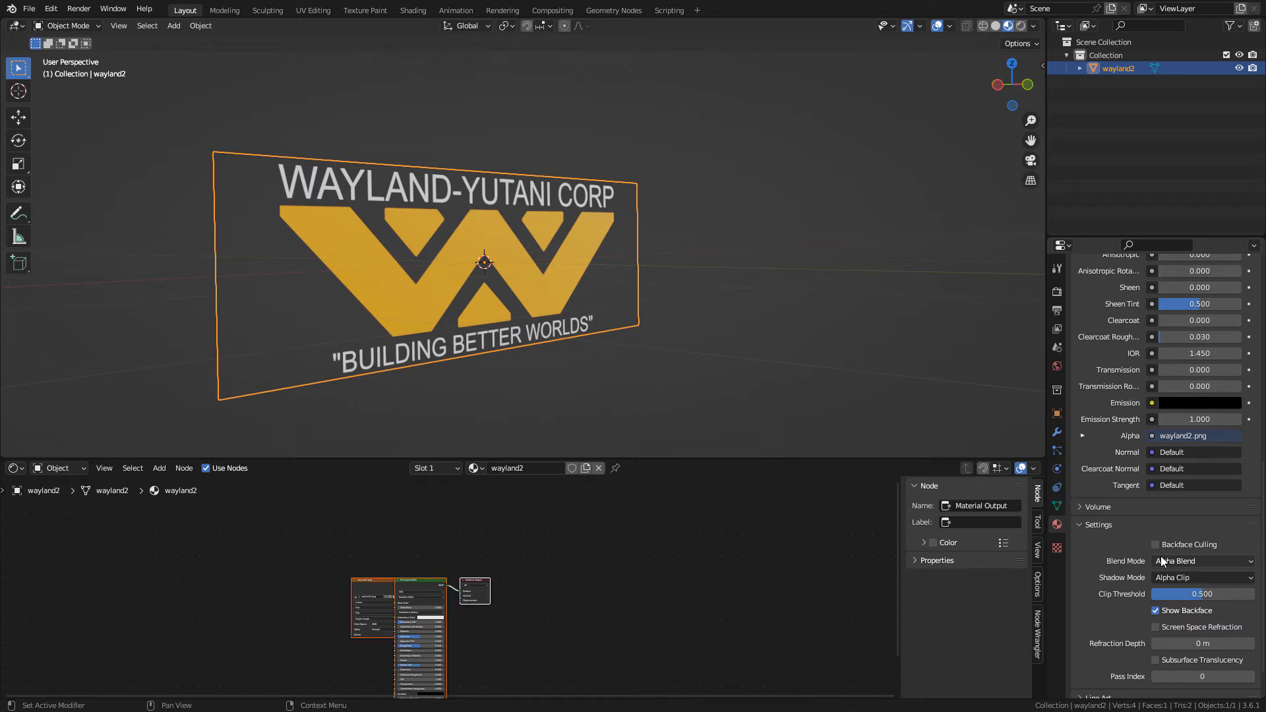
left_click(1201, 560)
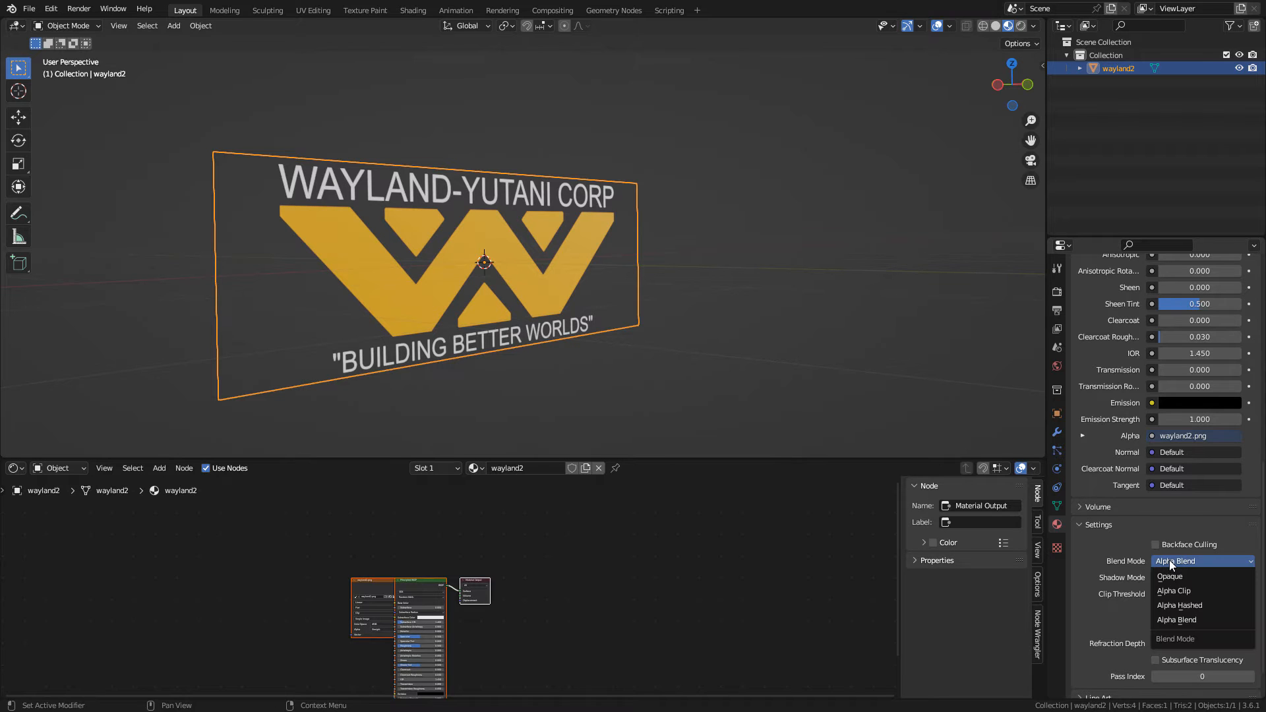
left_click(1178, 604)
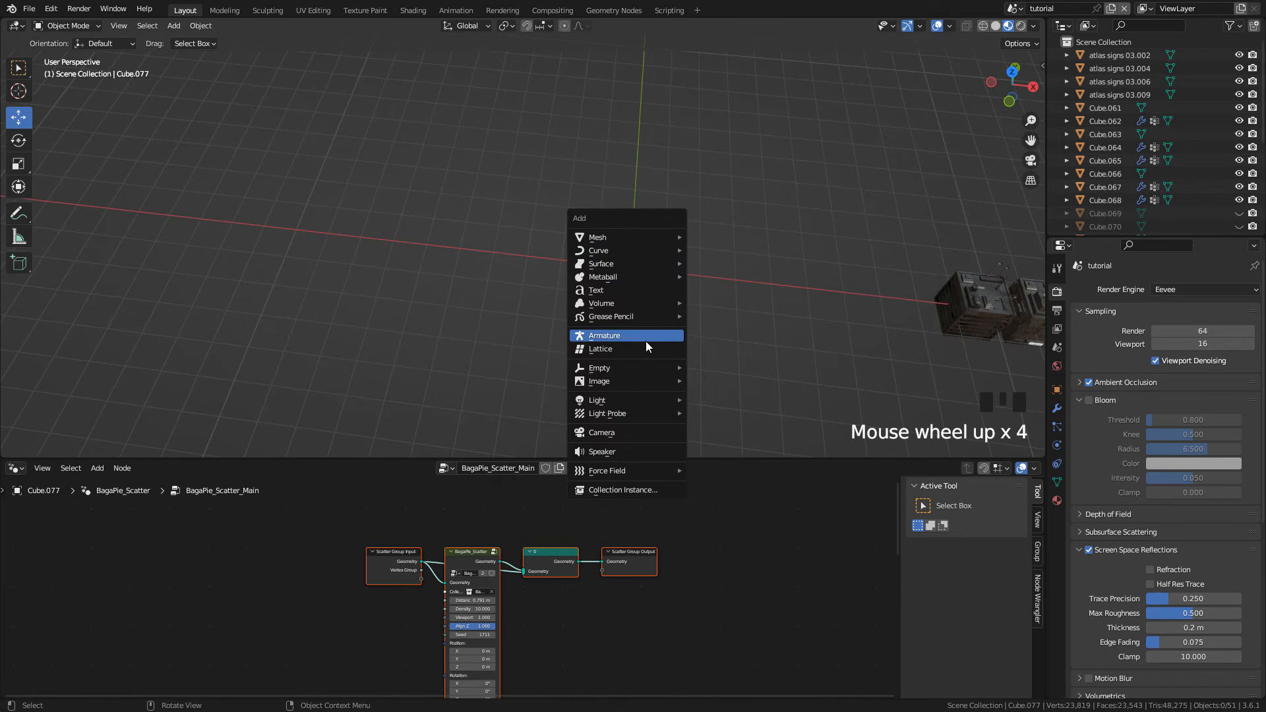
Step: Add a text object and replace its default text with MARKET
left_click(596, 290)
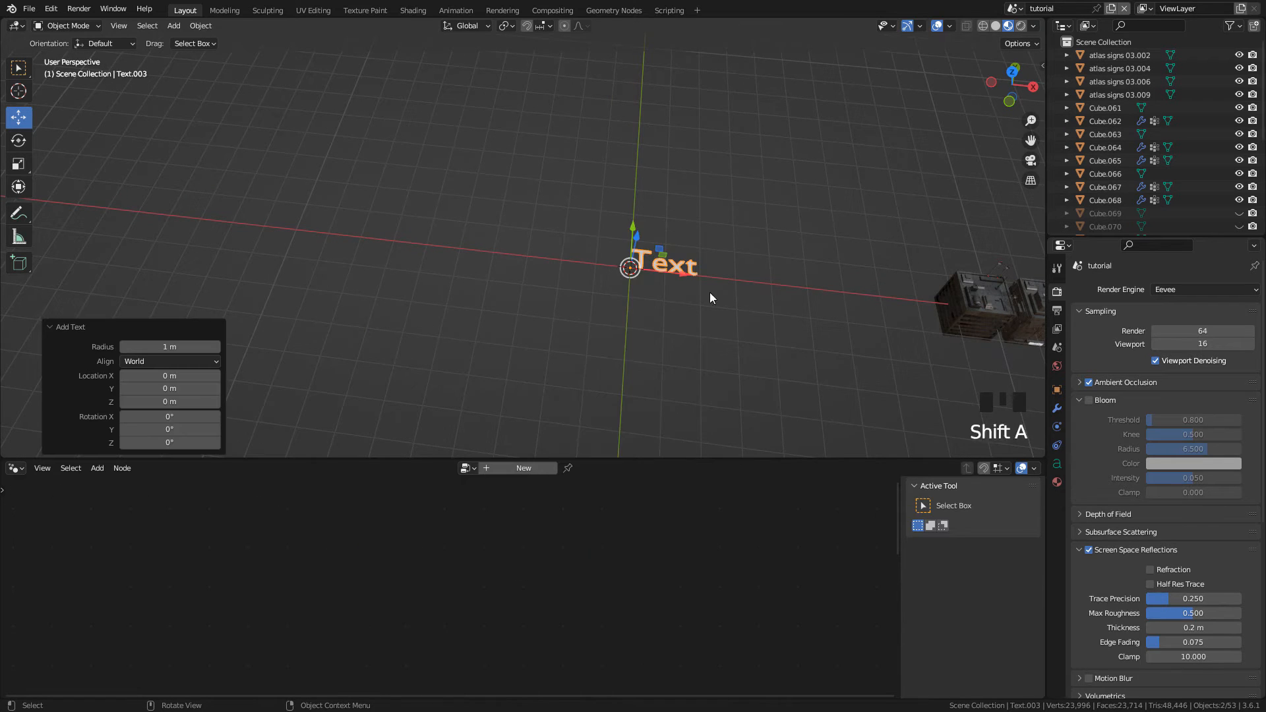
key("Tab")
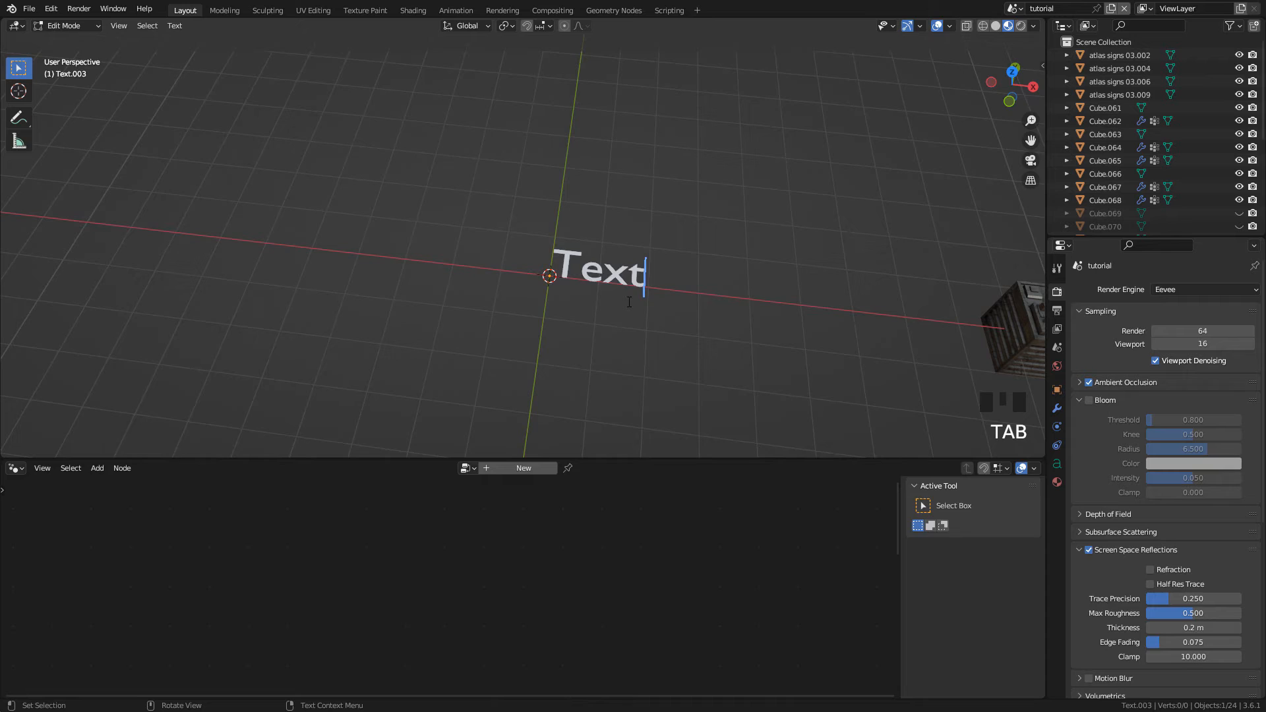
type("MA")
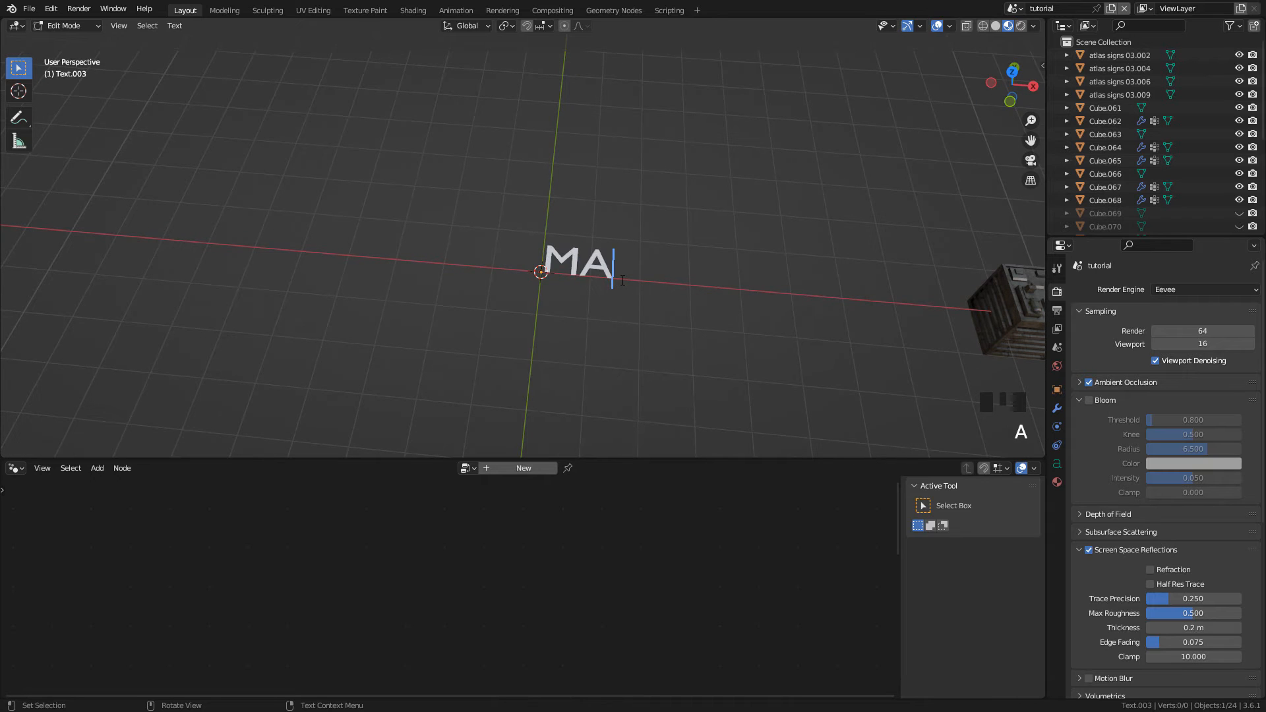
type("RKET")
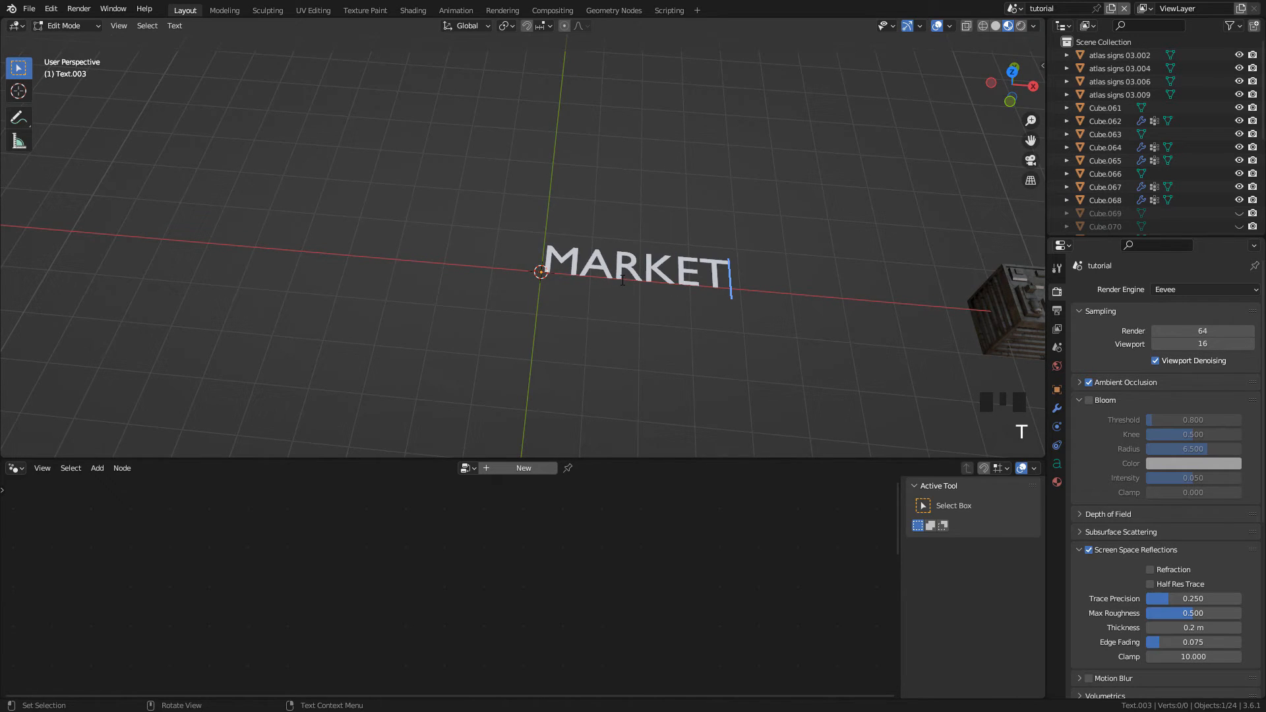
key("Tab")
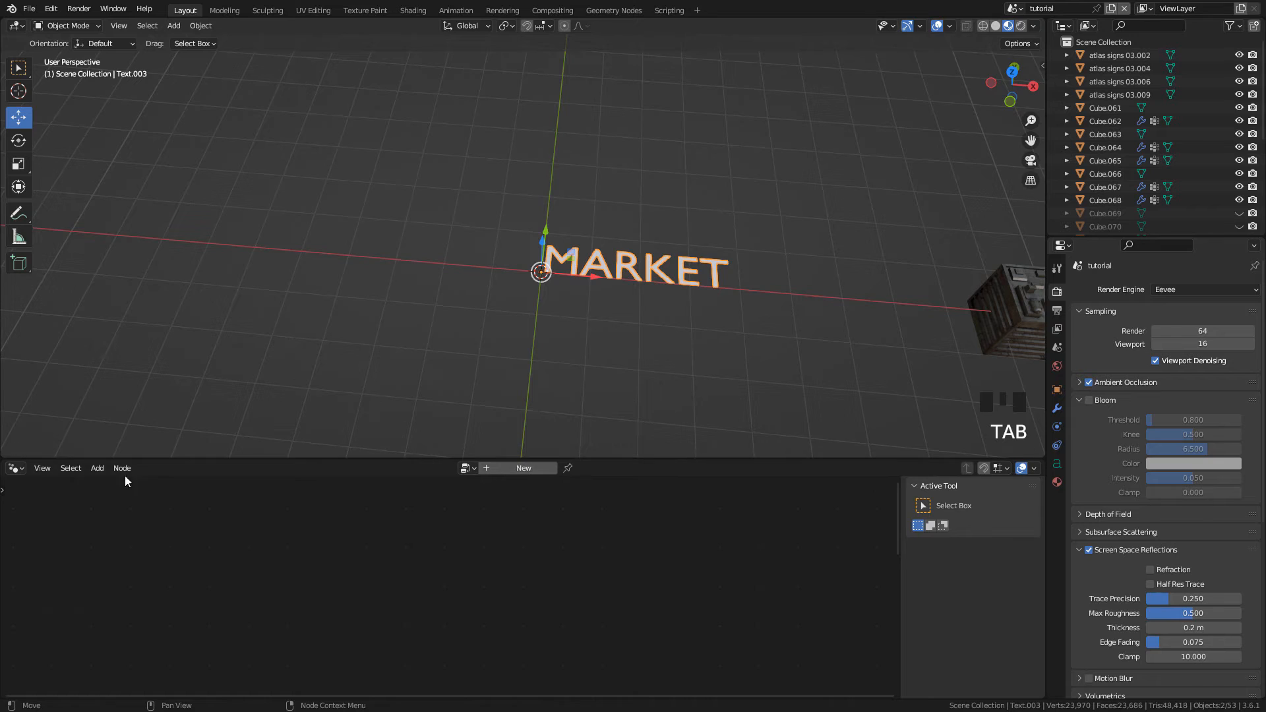
left_click(14, 468)
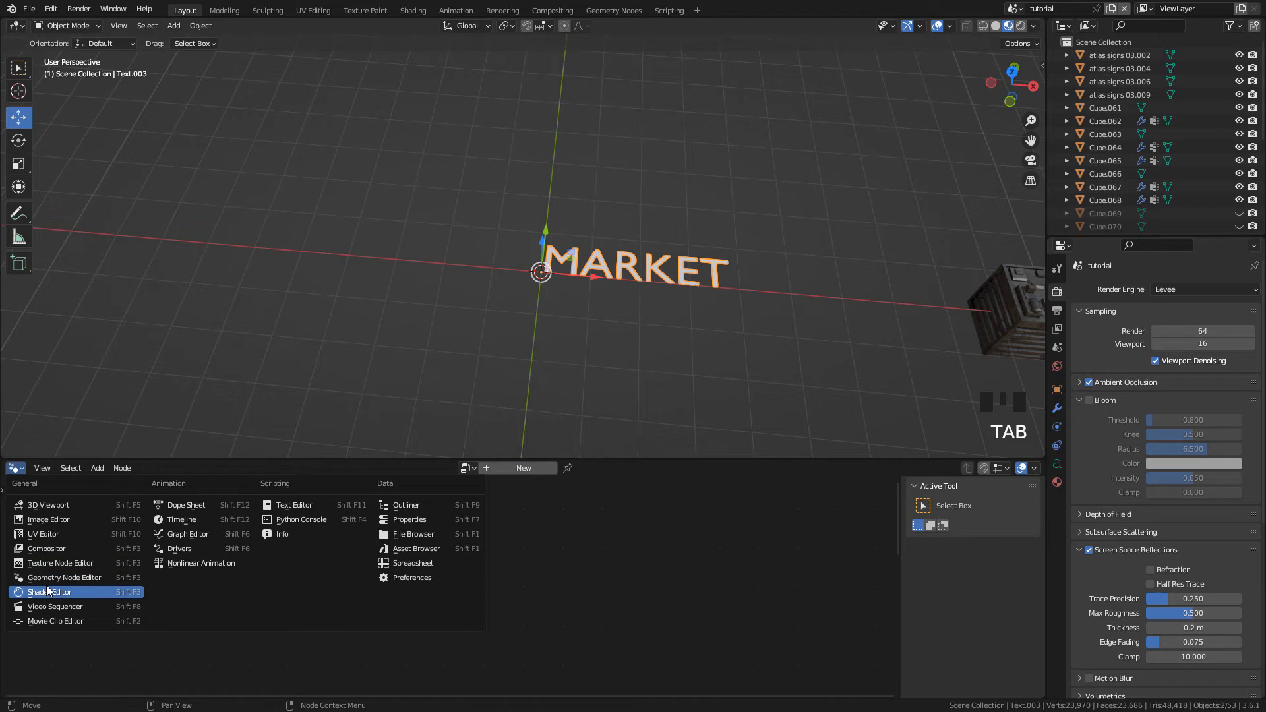
Step: Give the MARKET text a cyan emission of strength 13.6 and enable Bloom
left_click(50, 592)
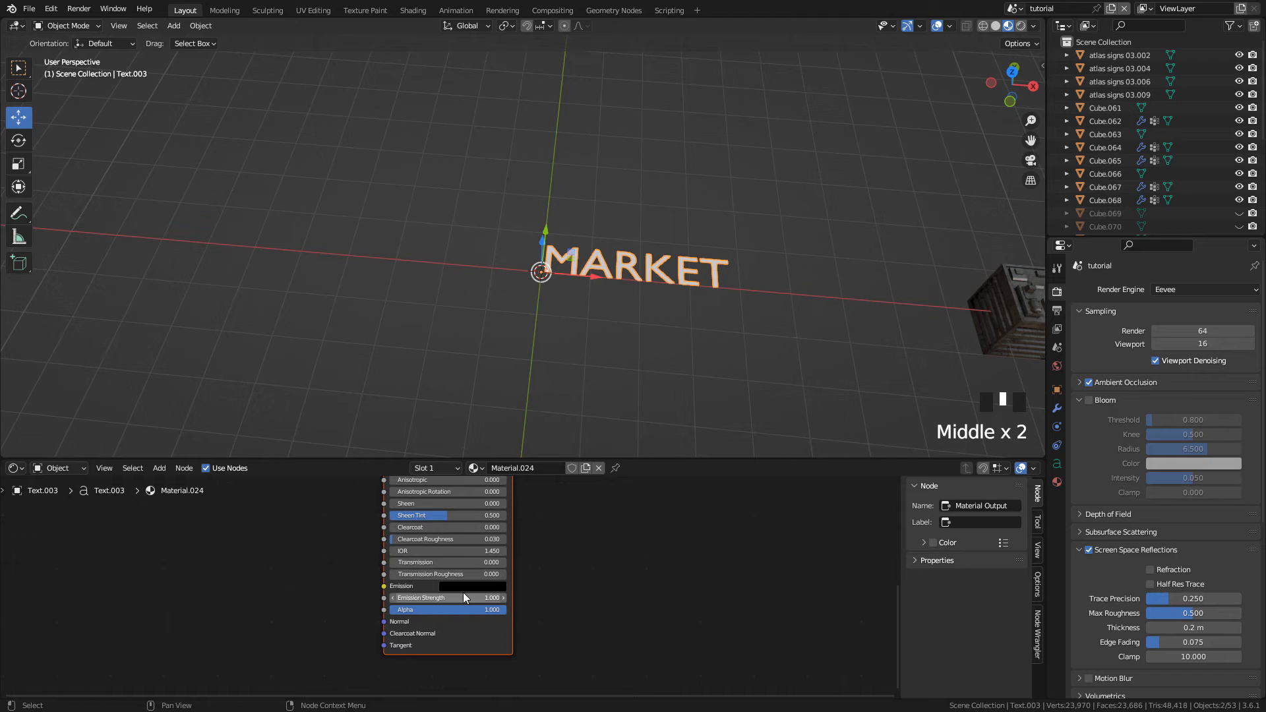
left_click(472, 586)
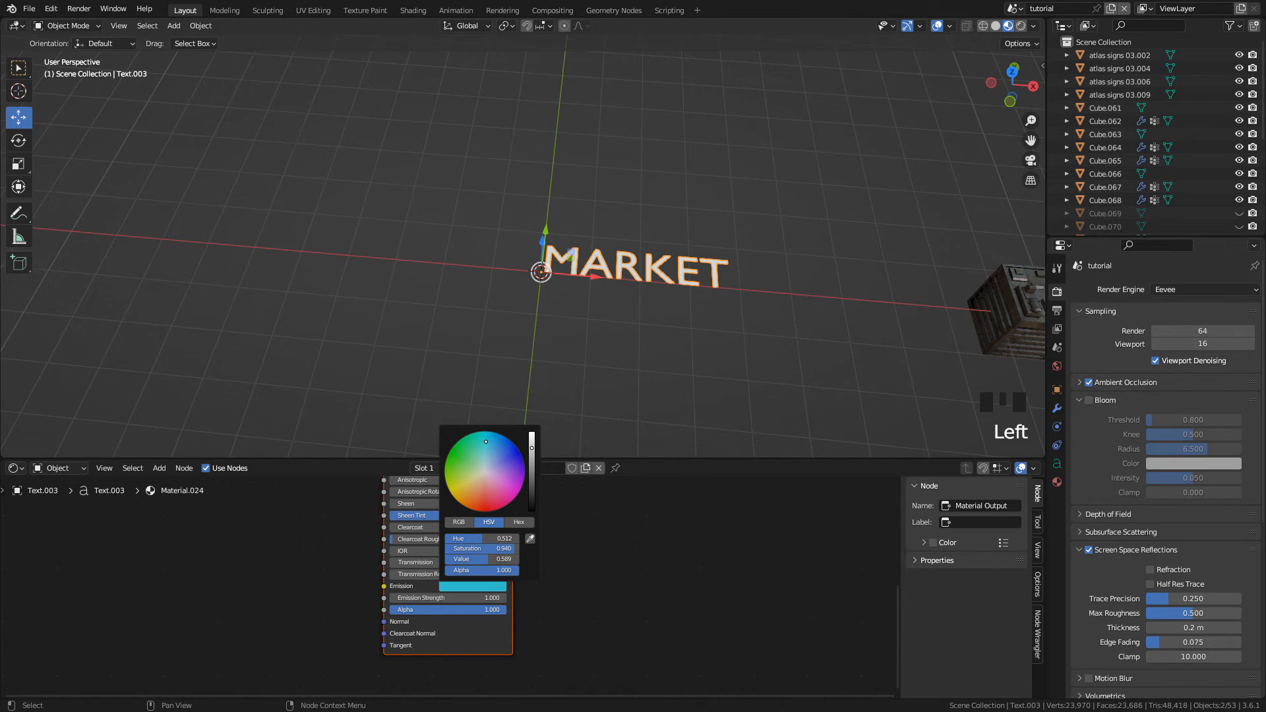
scroll("up", 3)
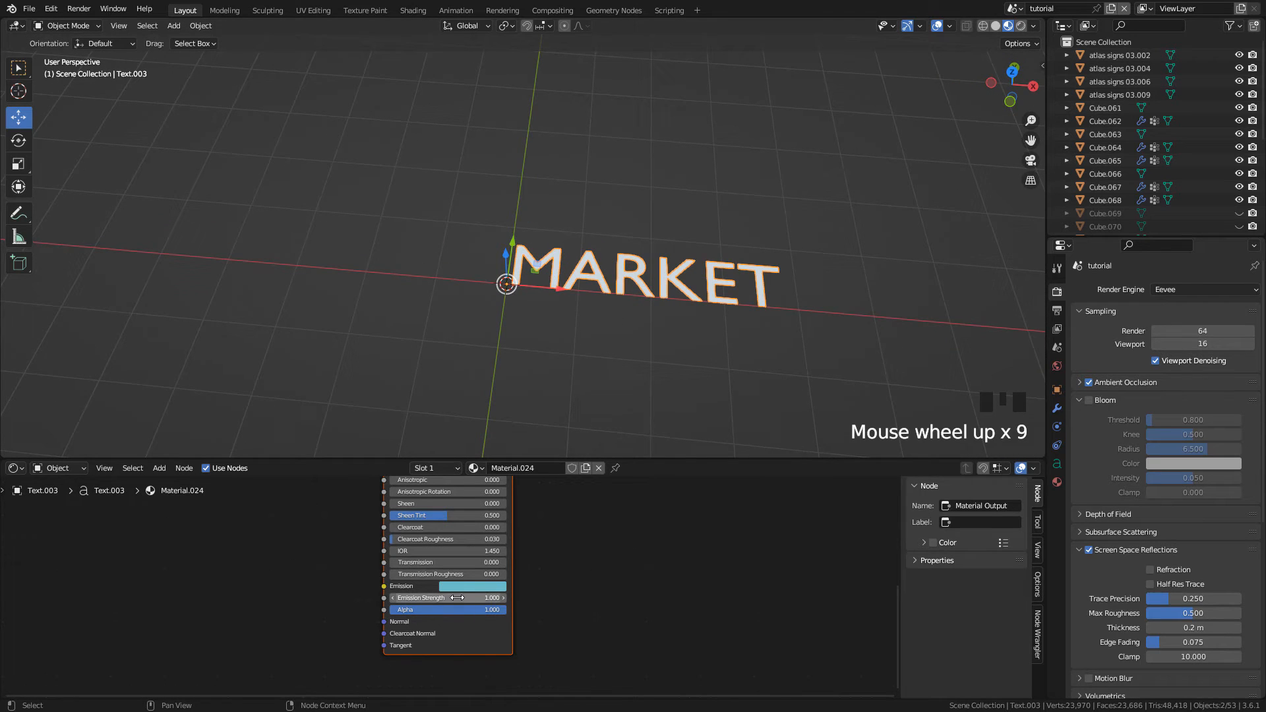
left_click(476, 586)
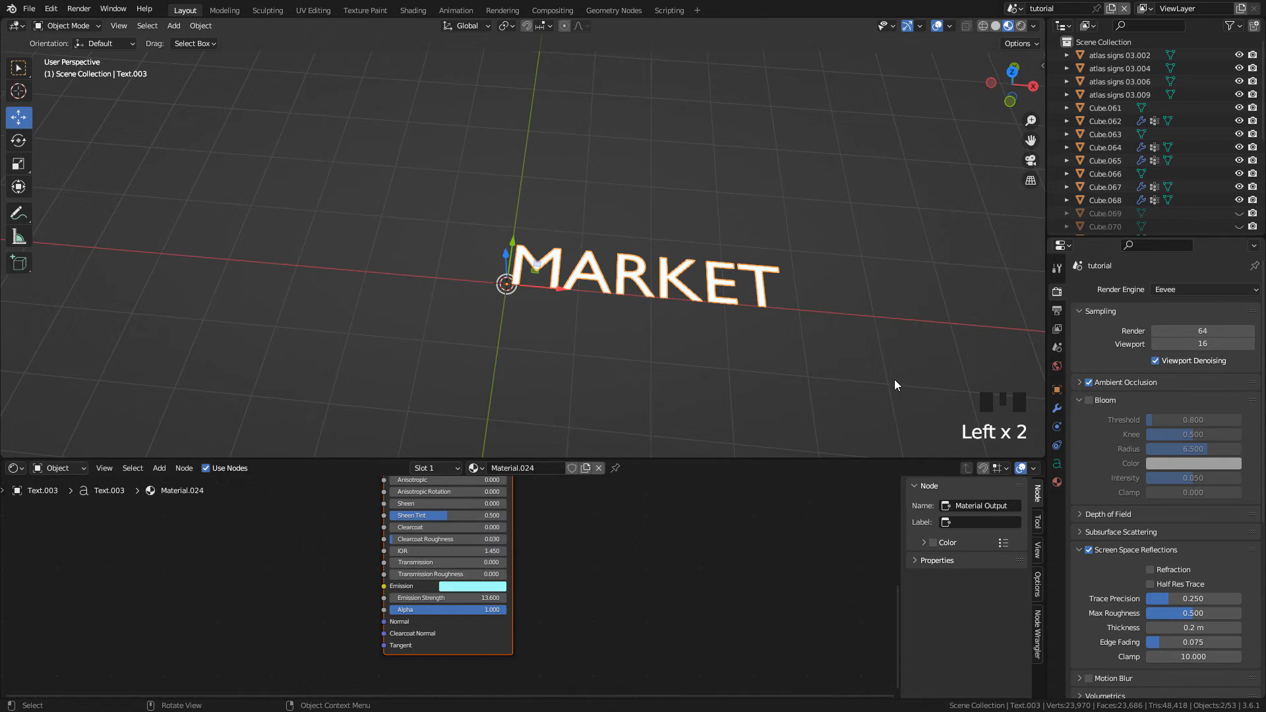
mouse_move(1053, 307)
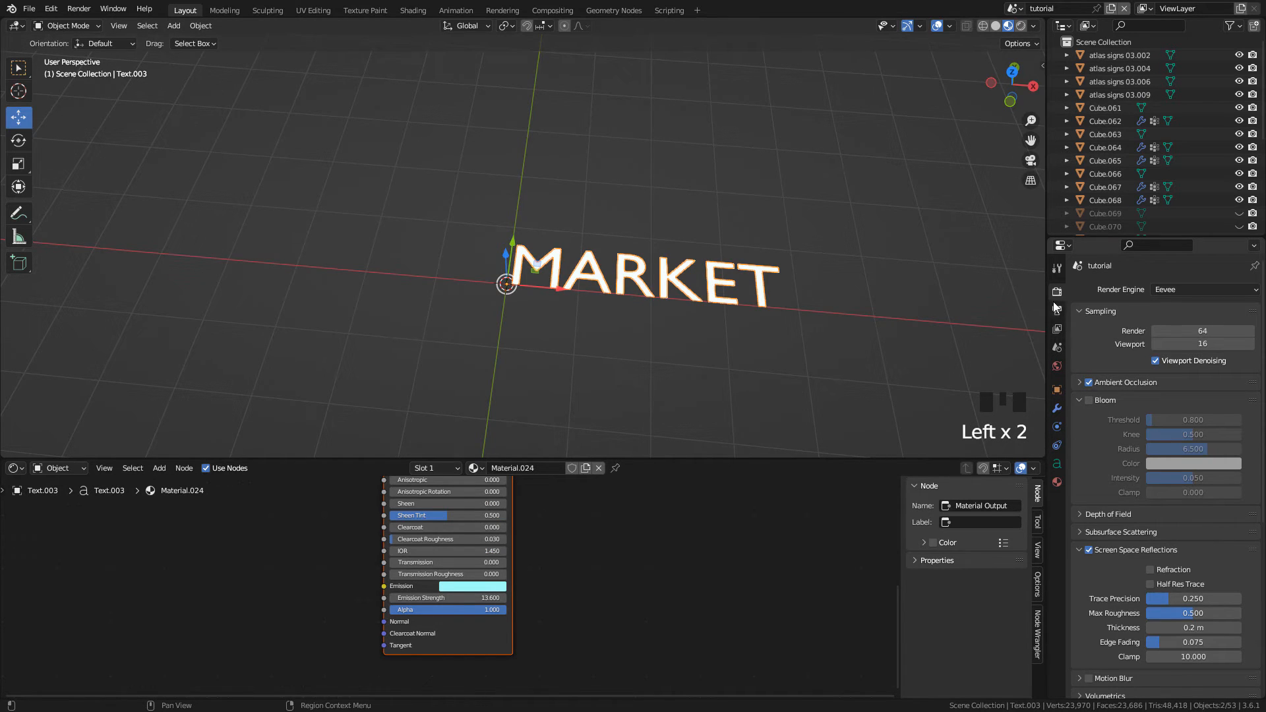
mouse_move(1057, 291)
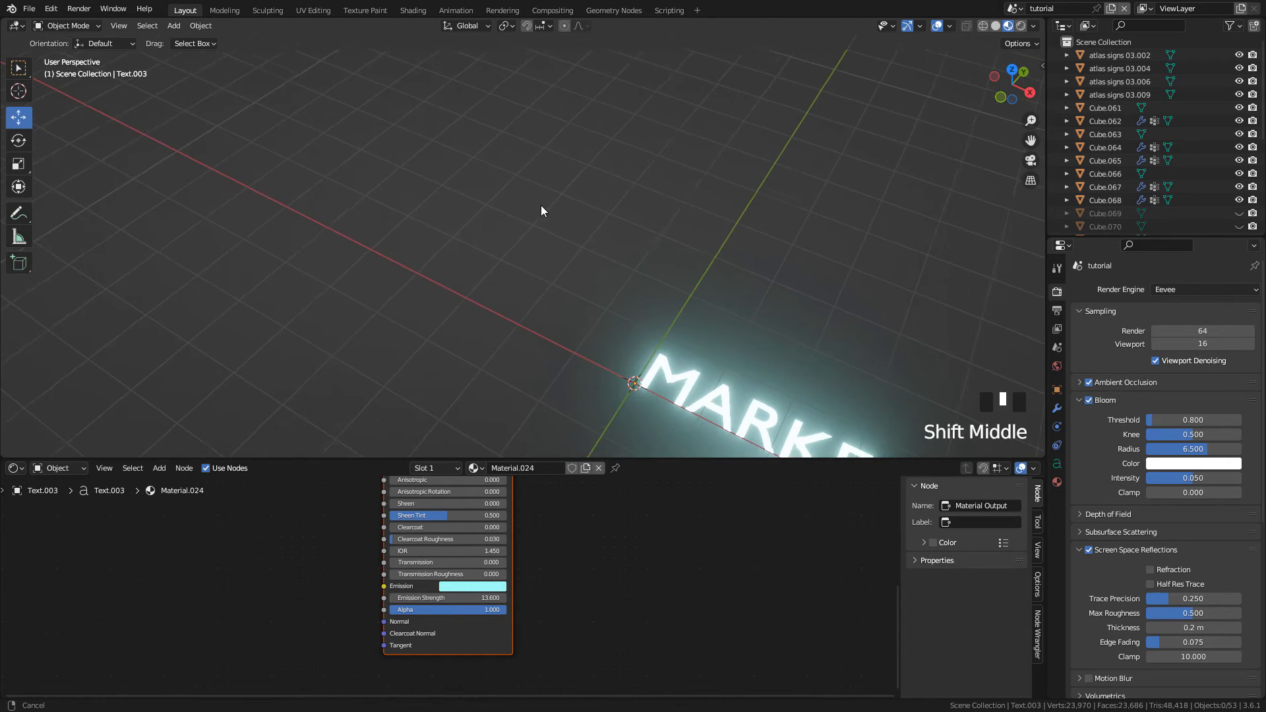
scroll("down", 3)
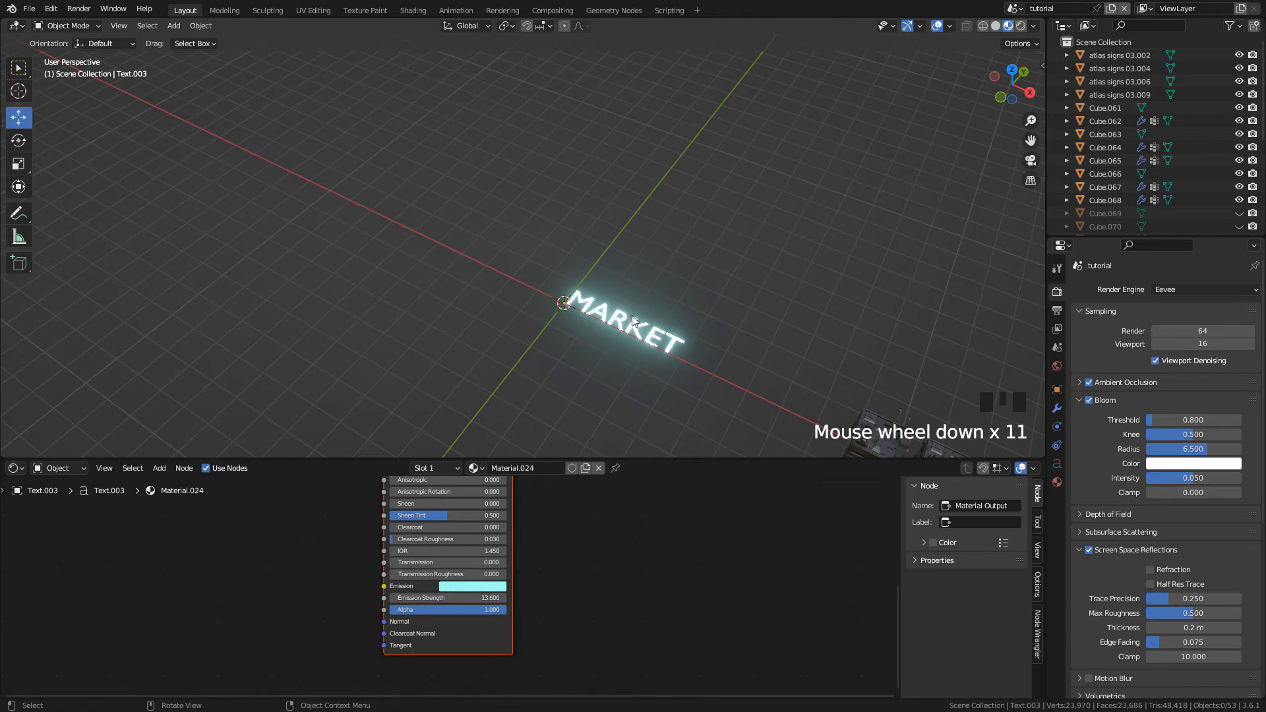
Step: Zoom around the three building blocks and bring up the finished neon-sign tower scene
scroll("down", 3)
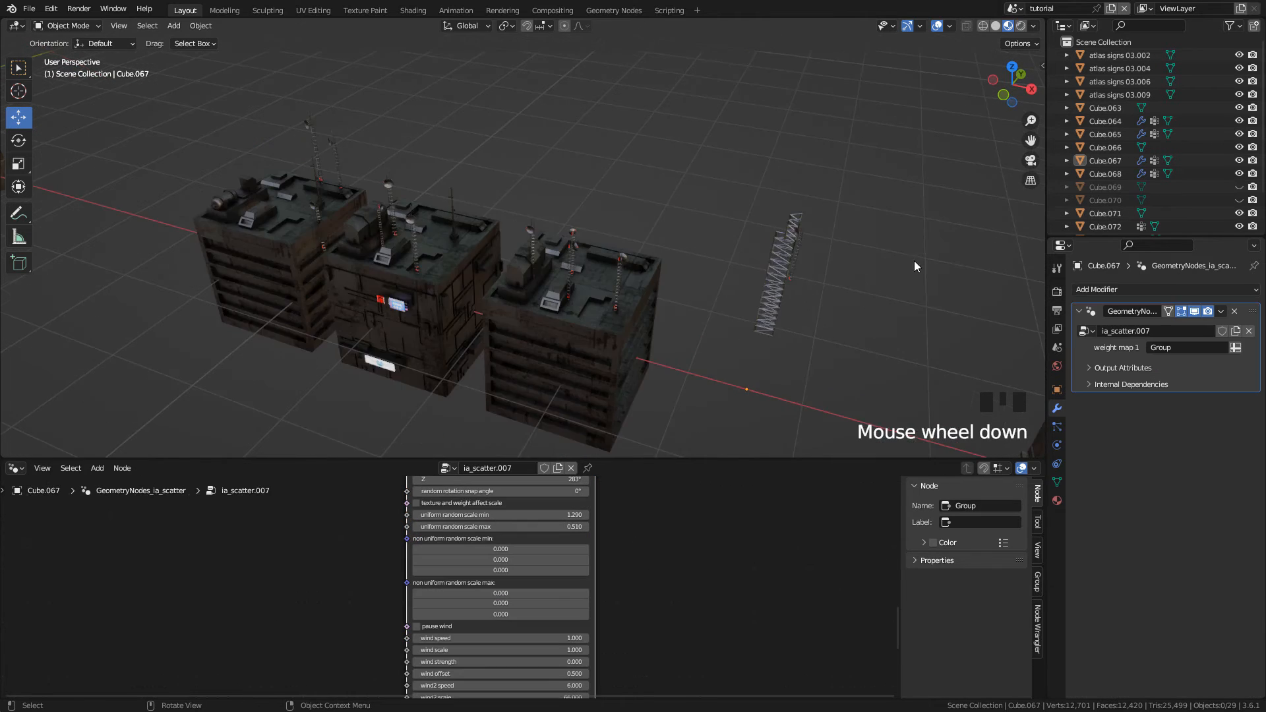
scroll("up", 3)
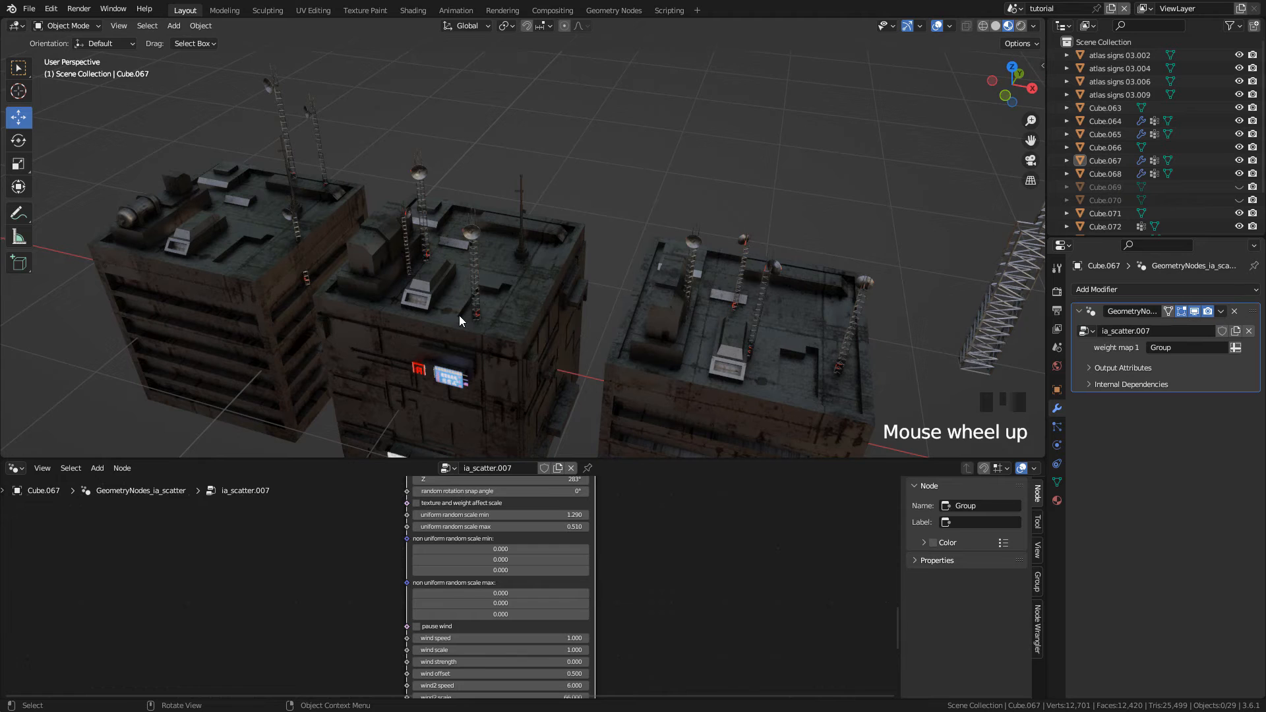
scroll("down", 3)
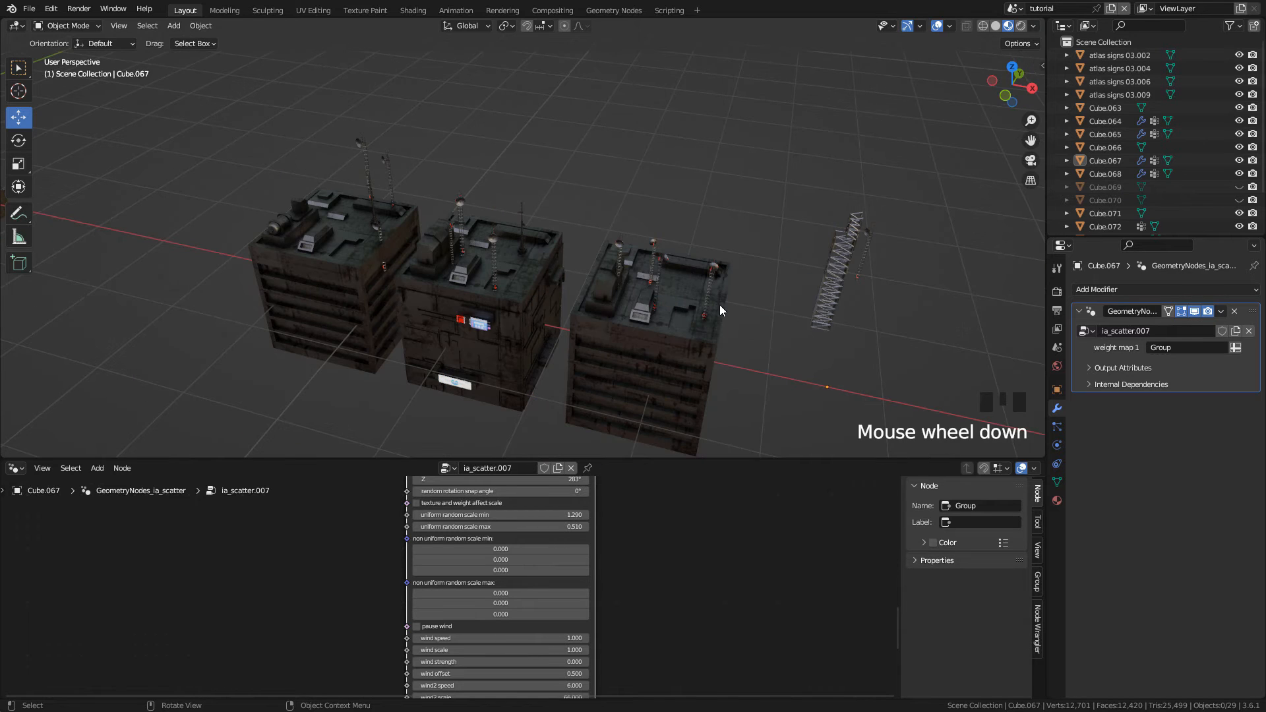
left_click(646, 323)
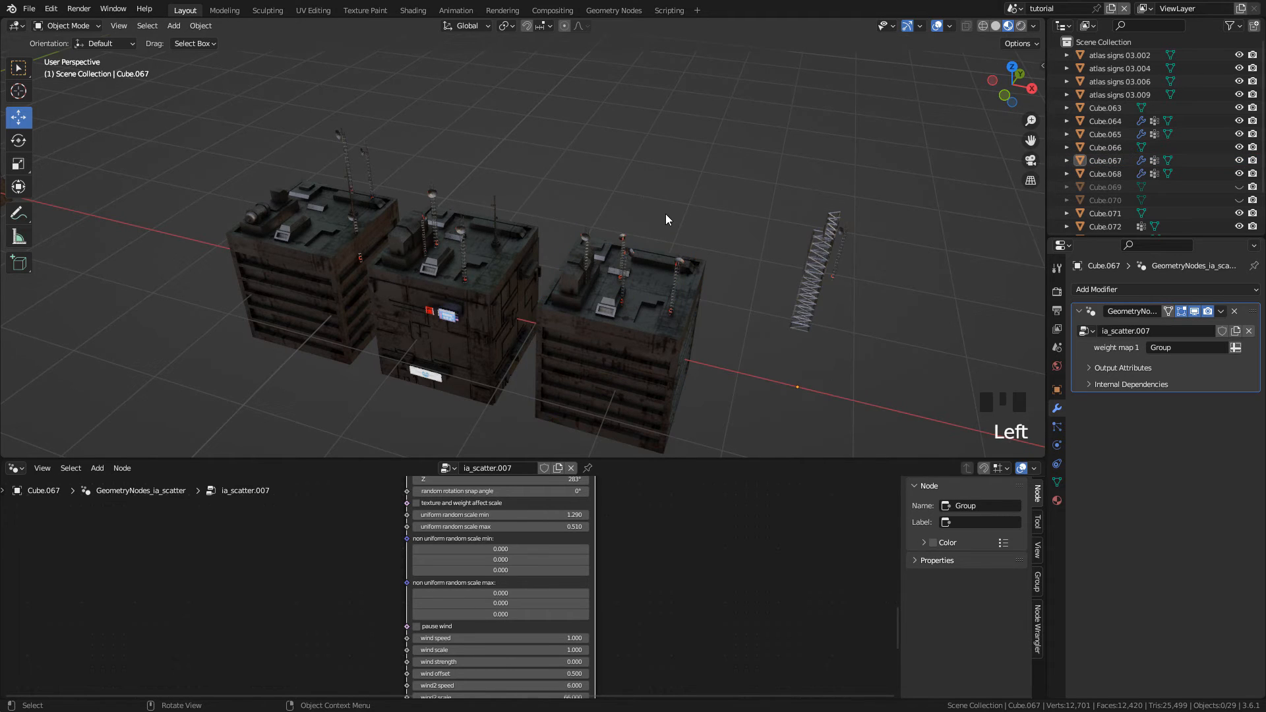
mouse_move(609, 257)
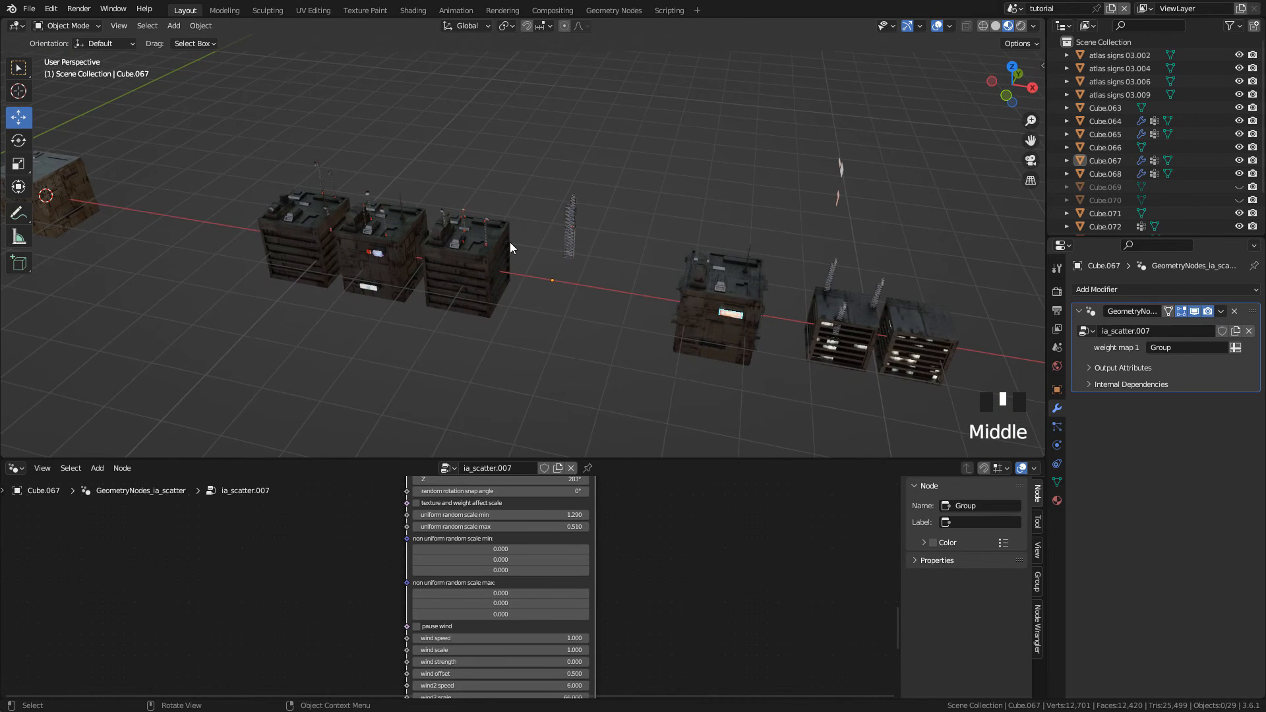
mouse_move(540, 253)
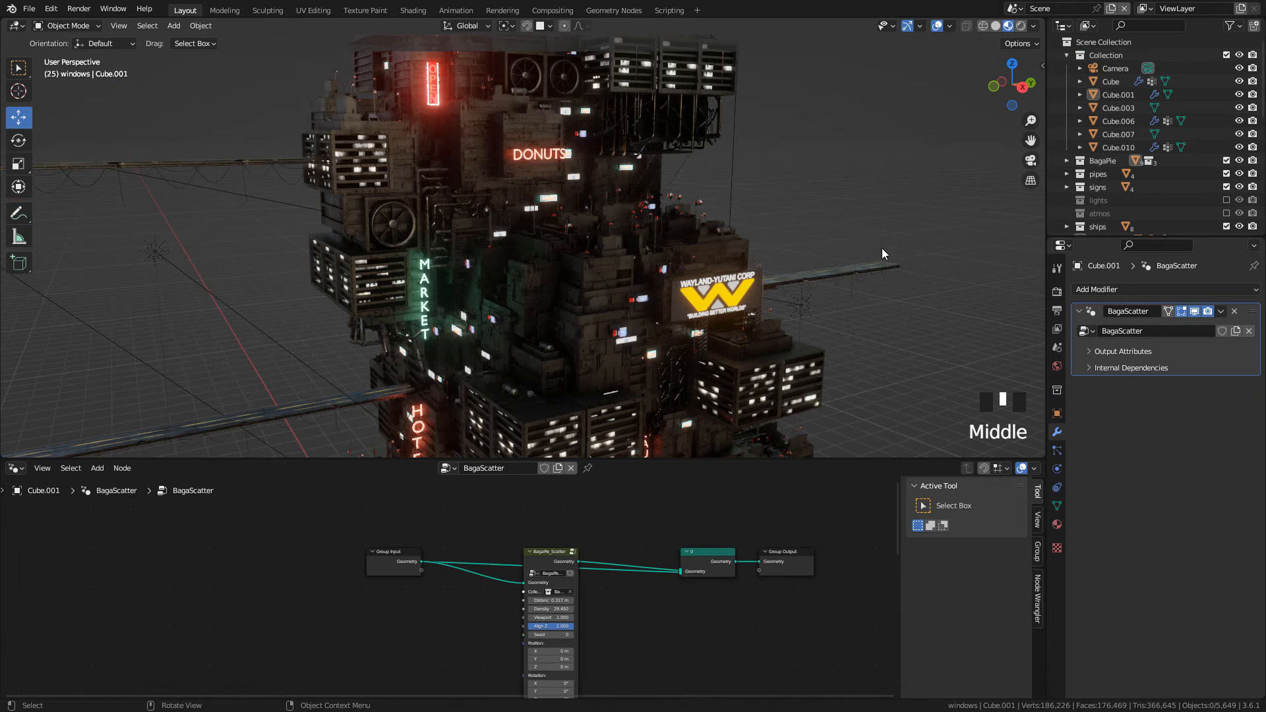
Step: Isolate the tower's scattered panels object Cube.001 in Local View, then return to the blocks
left_click(549, 202)
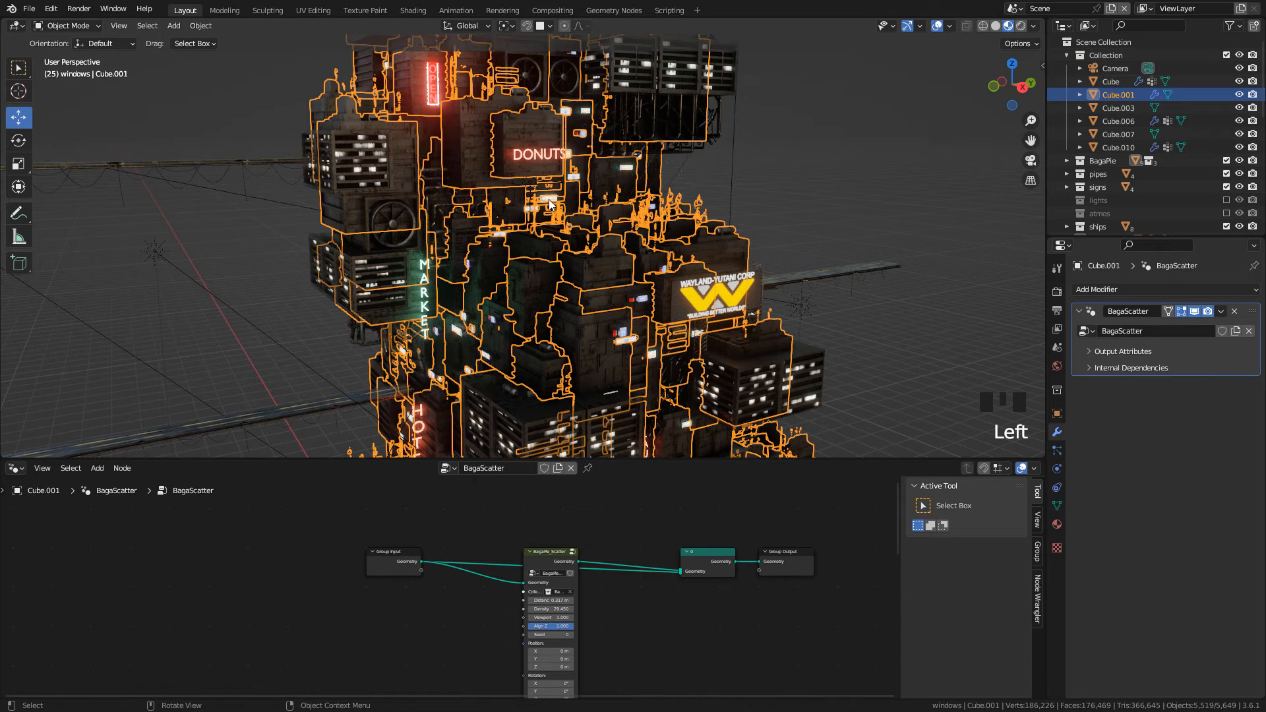
mouse_move(1195, 310)
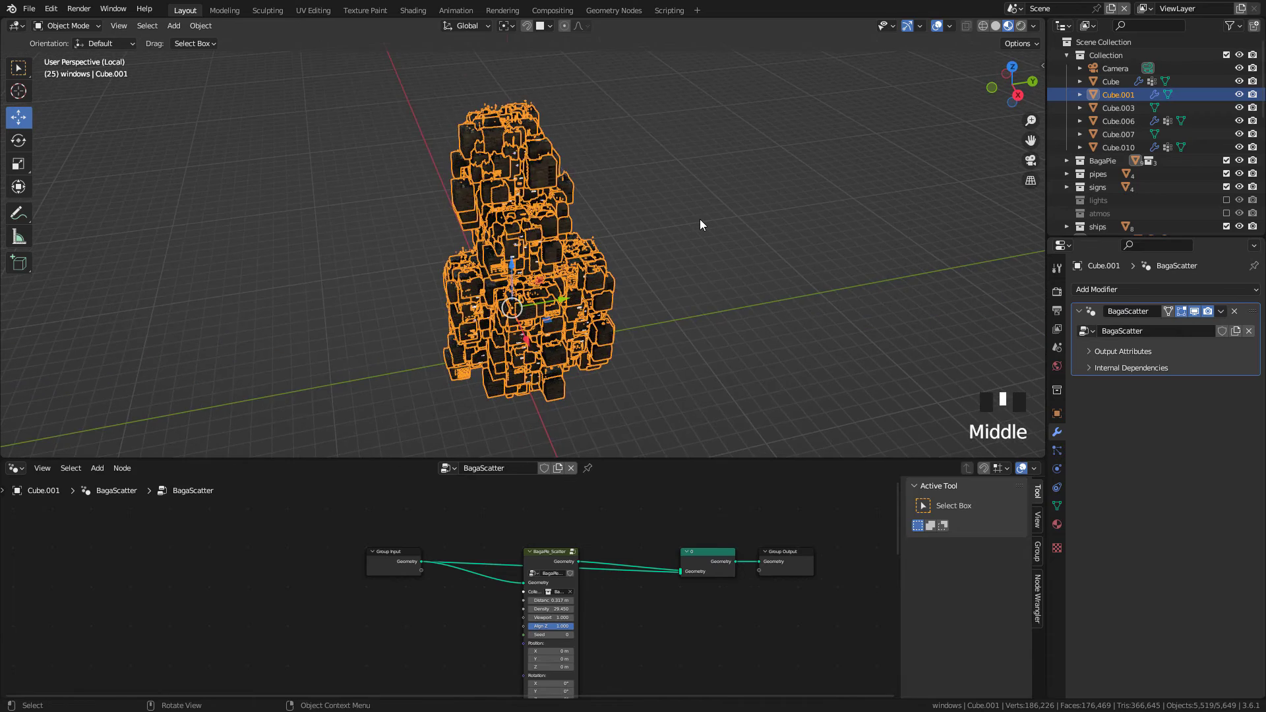
scroll("down", 3)
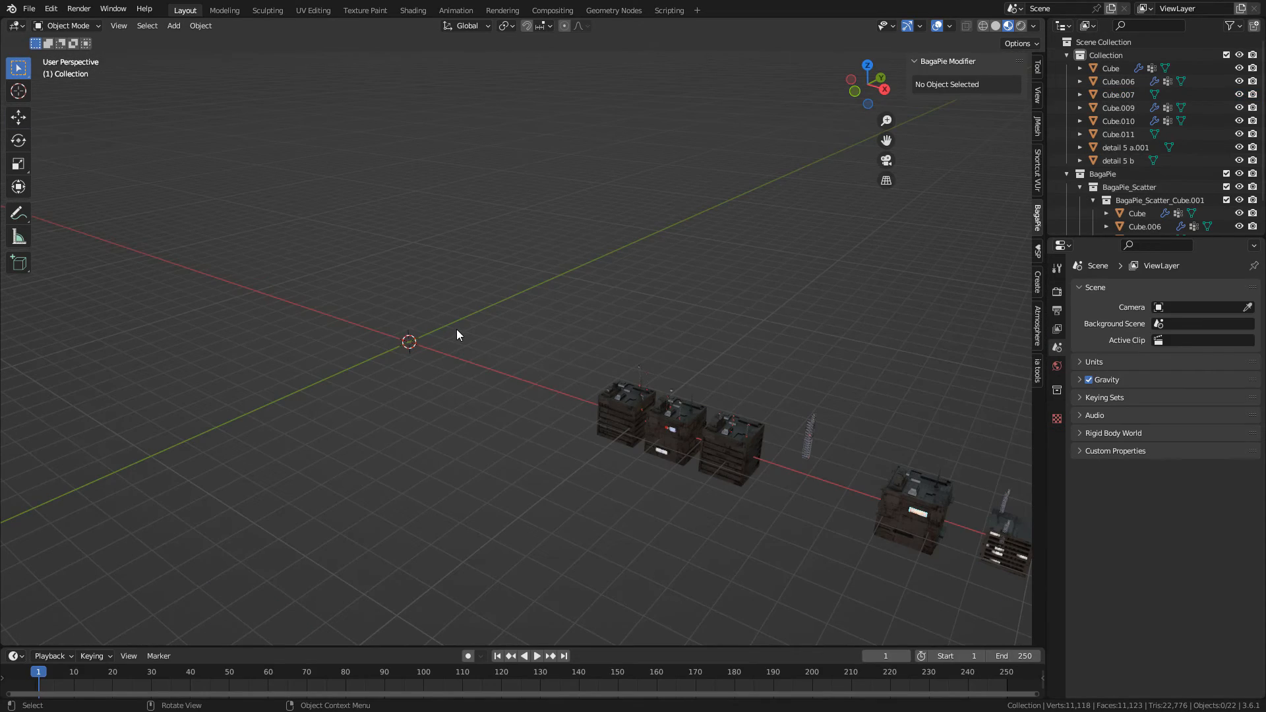
Step: Add a cube at the origin and assign it the existing Material.007
left_click(173, 25)
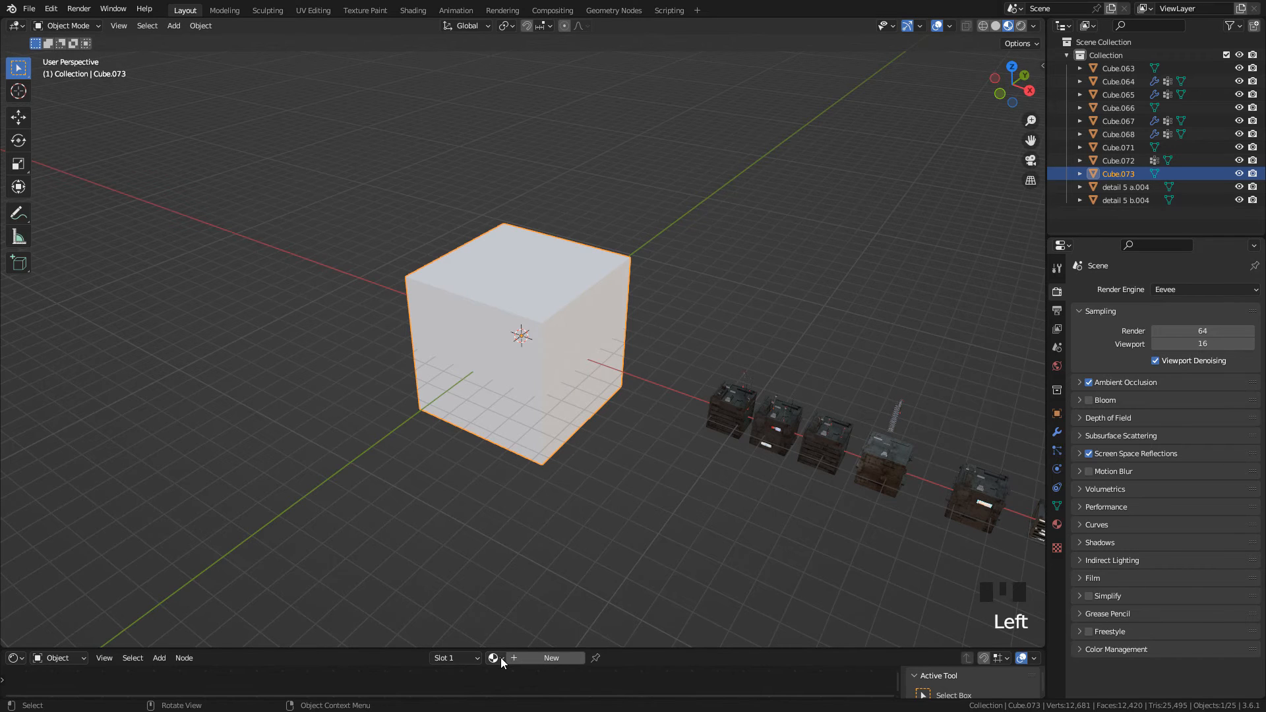
left_click(493, 657)
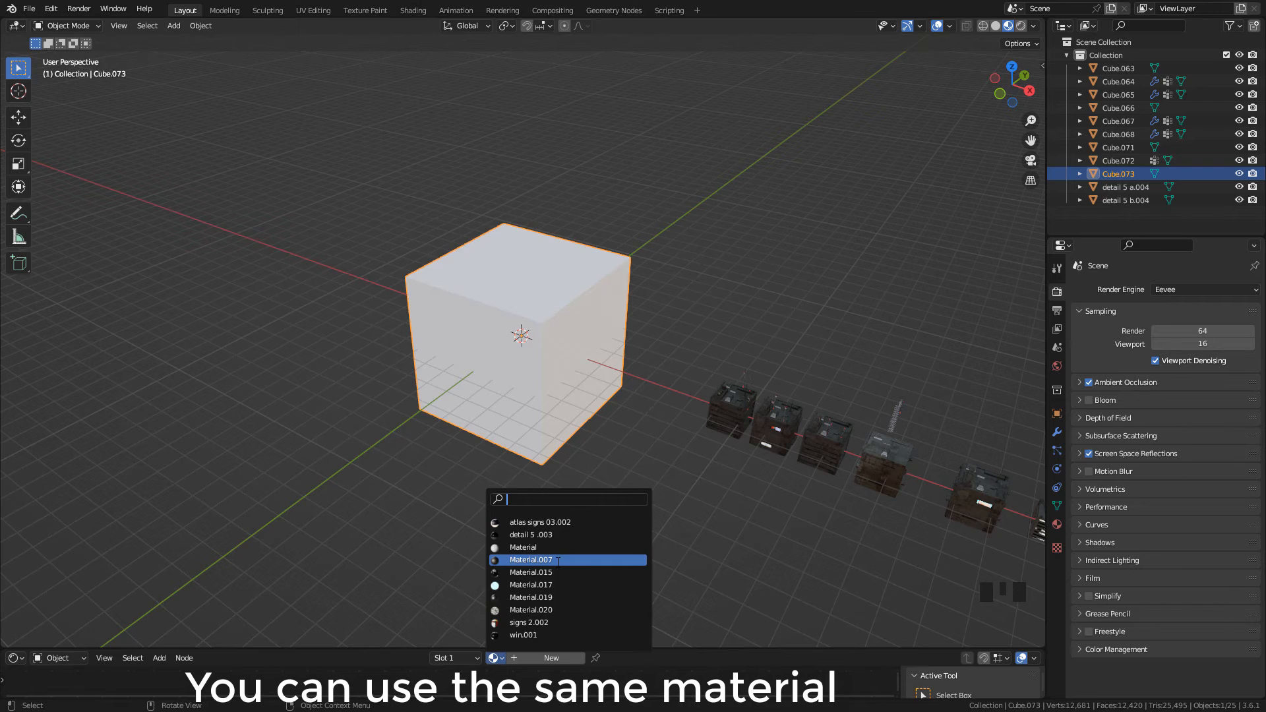
left_click(531, 559)
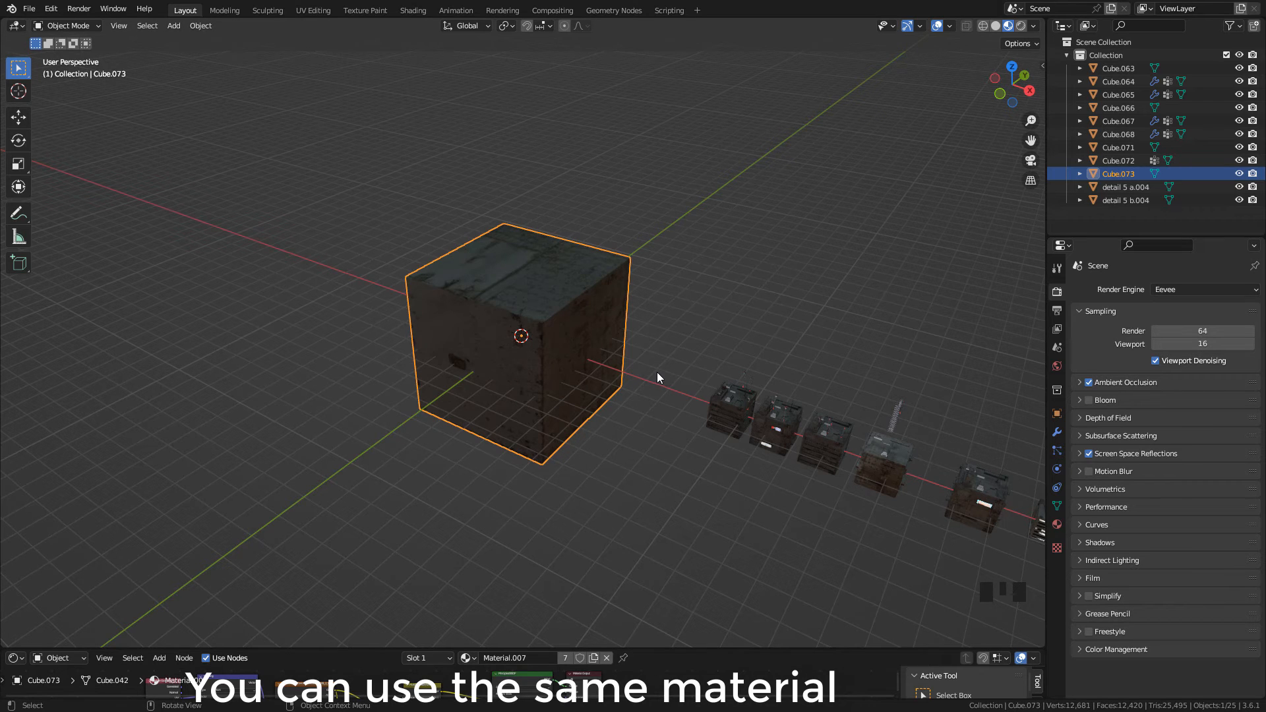
mouse_move(888, 473)
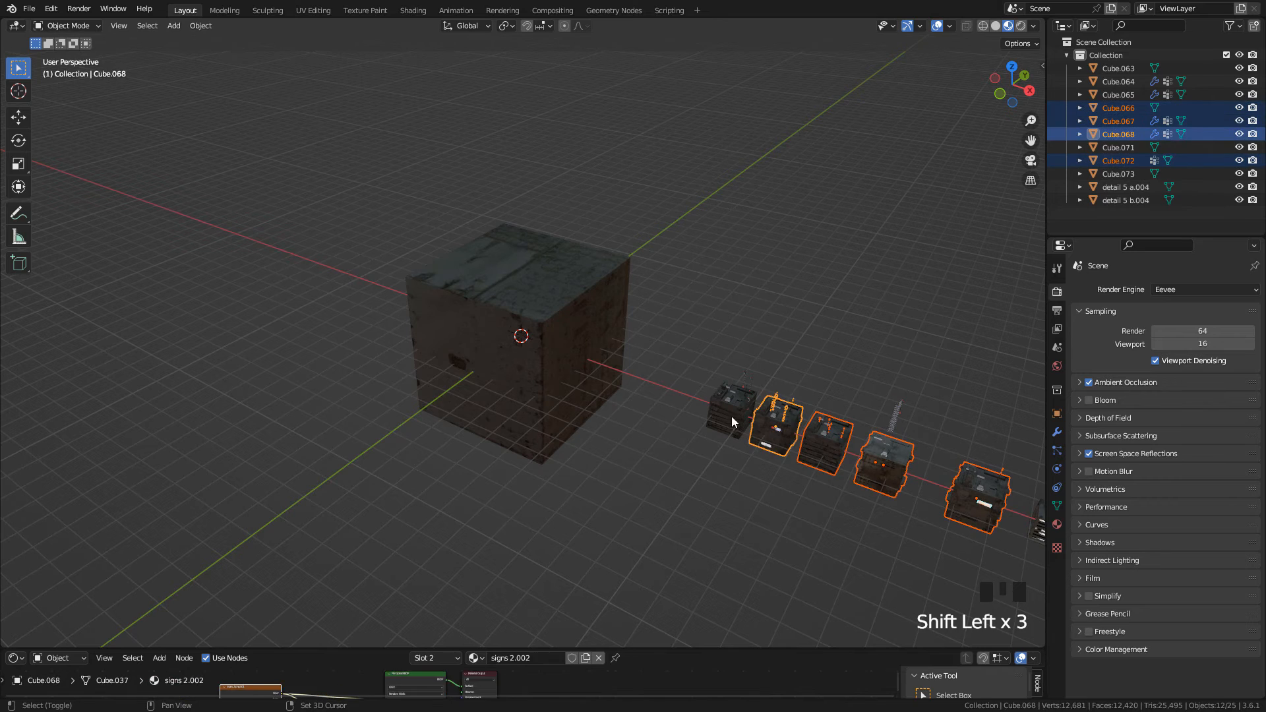
Step: Select the building blocks with the cube last and BagaPie-scatter them over it
left_click(731, 416)
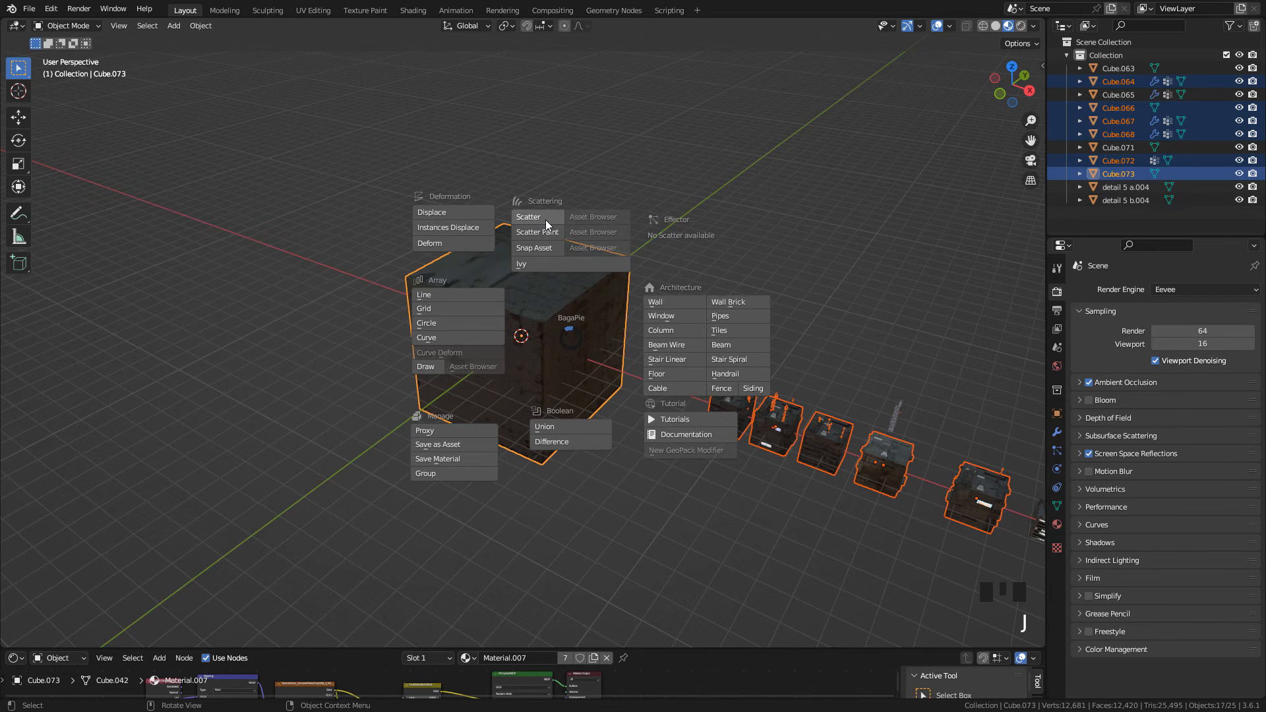
left_click(528, 216)
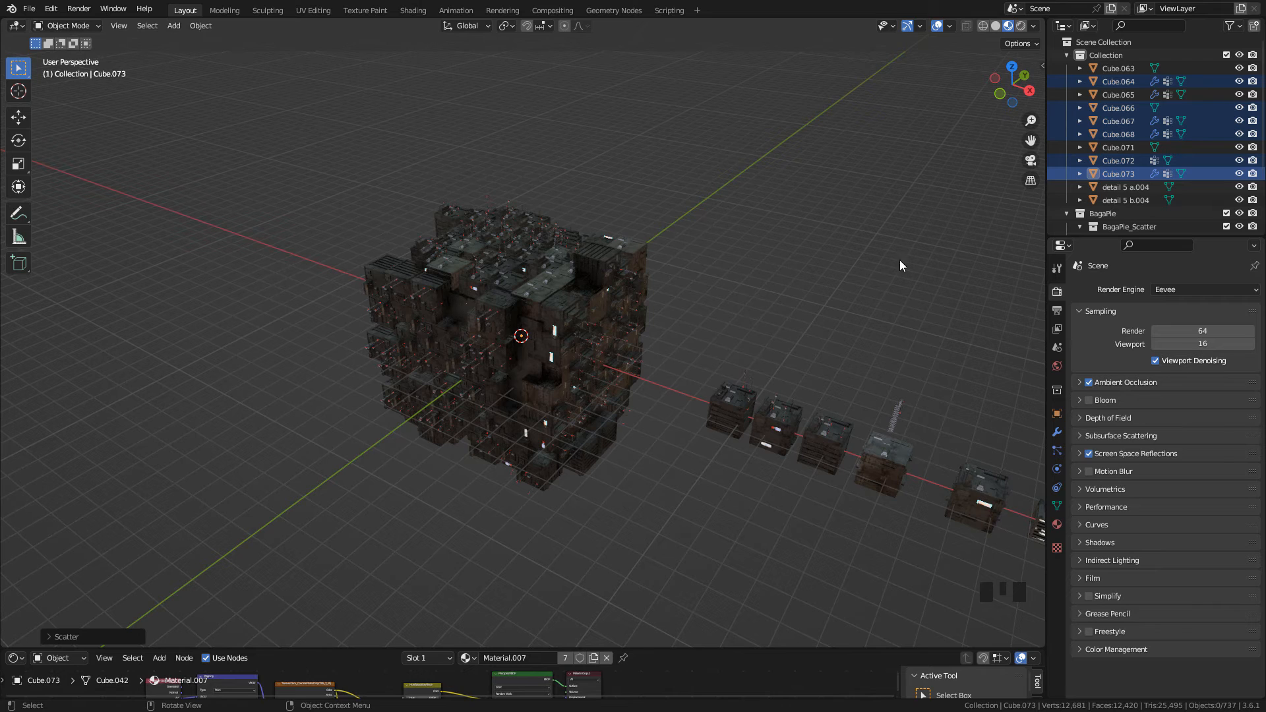
Step: Set the BagaPie scatter to Distance Min 0.879, Density Max 25.8 and Align Normal 0
left_click(1039, 238)
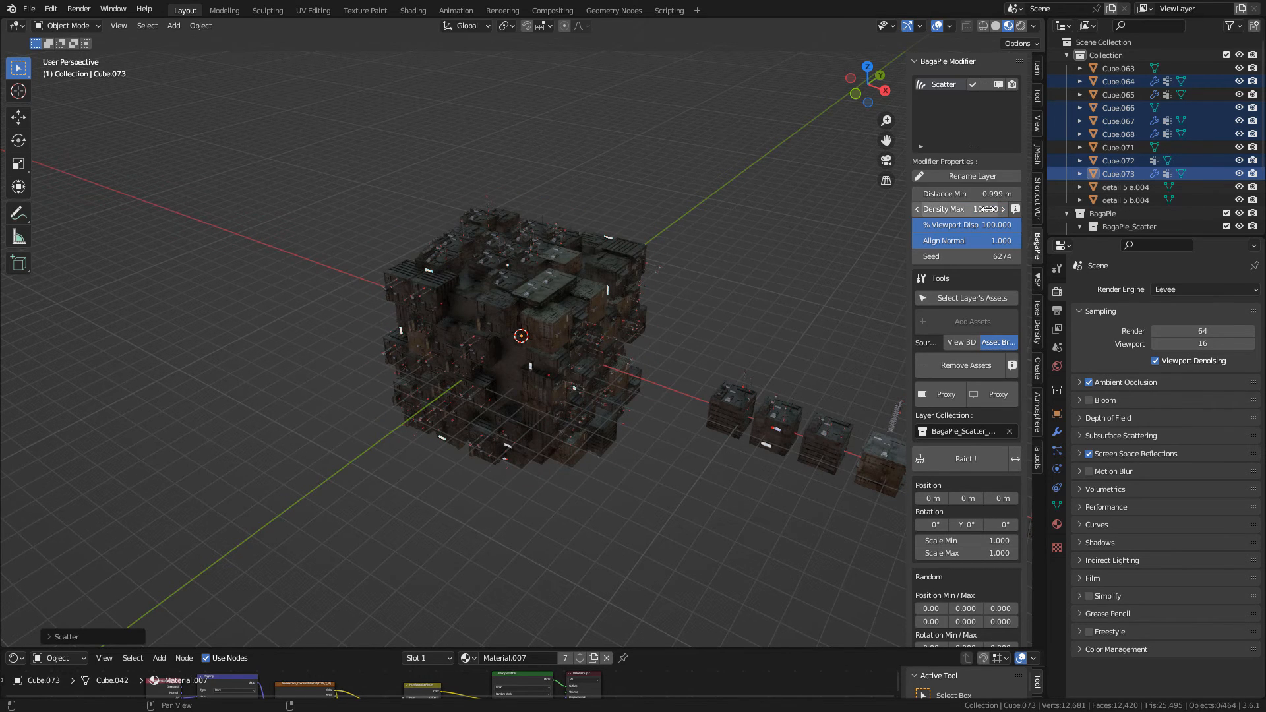
left_click(983, 208)
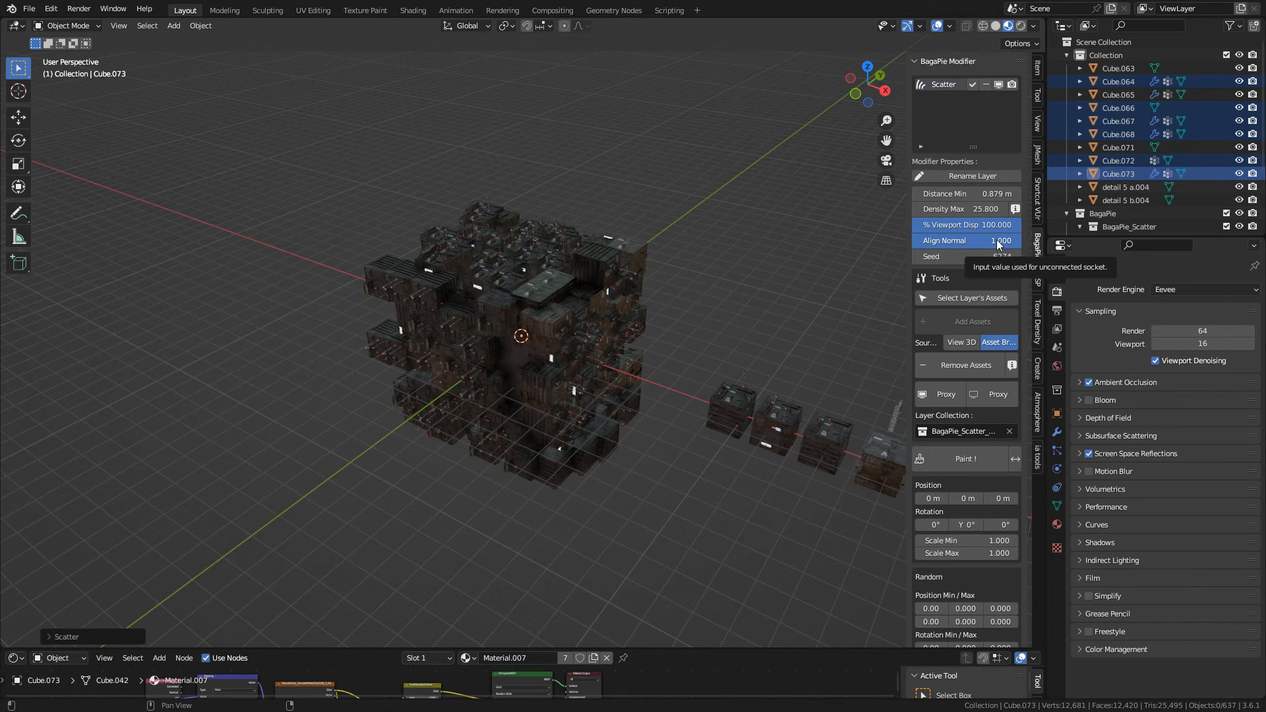
left_click(965, 240)
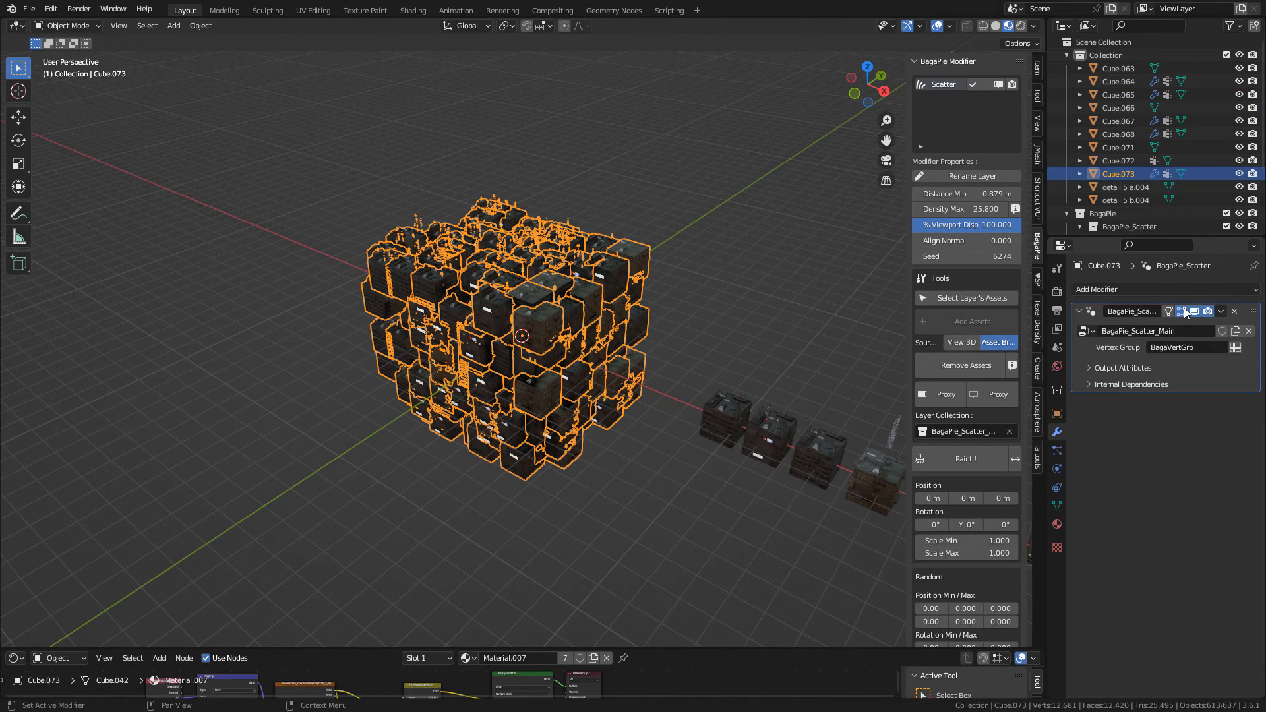
mouse_move(1183, 311)
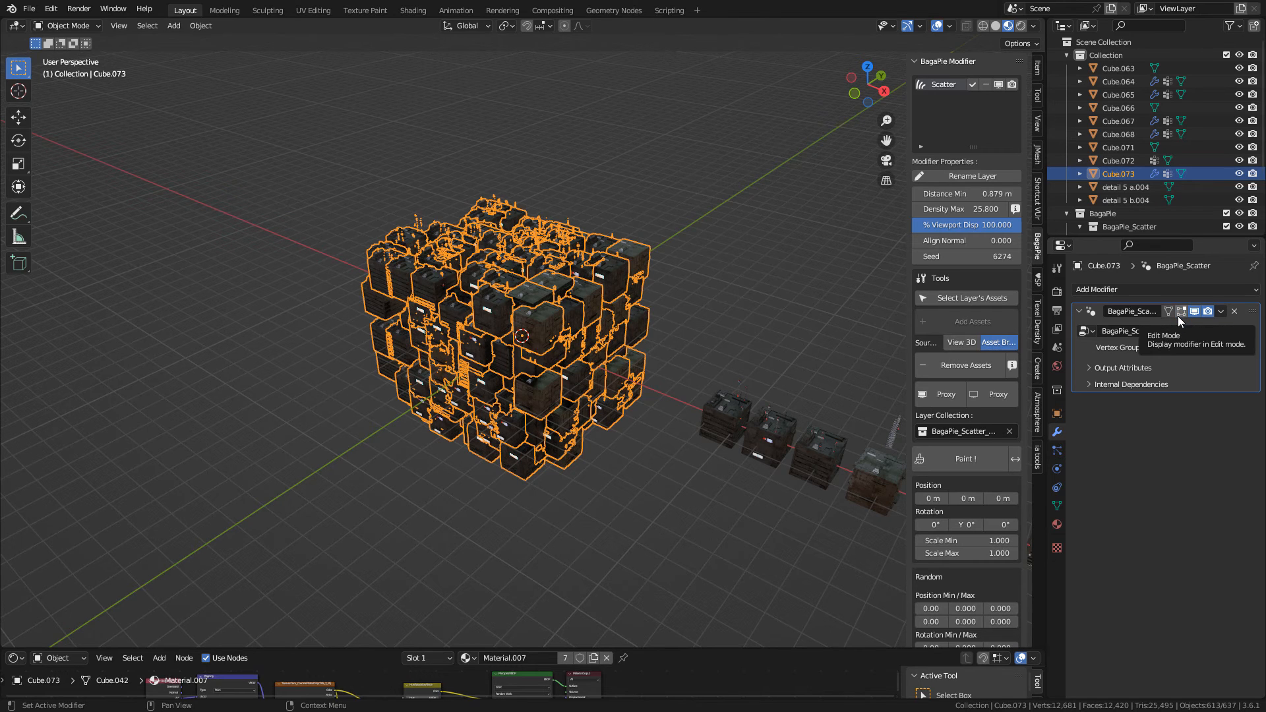
mouse_move(1179, 321)
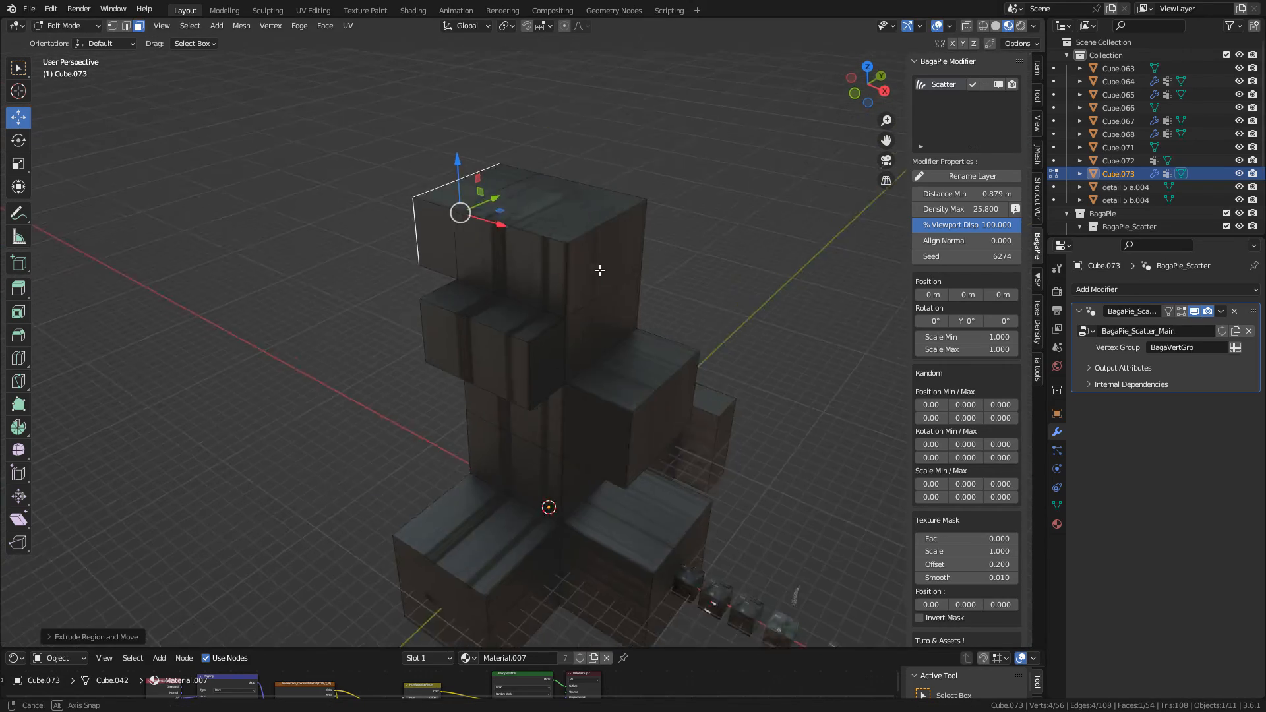
Step: Extrude the base cube's top faces upward into a tall stepped tower
left_click(64, 25)
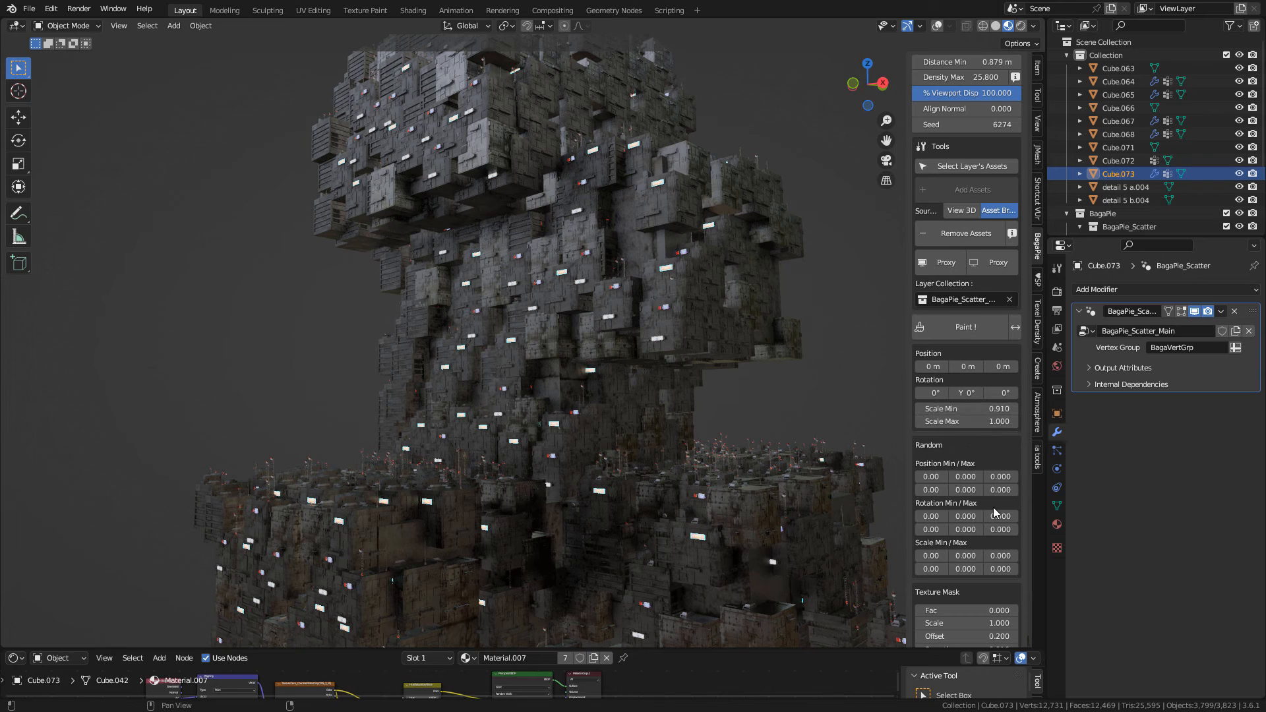
mouse_move(993, 515)
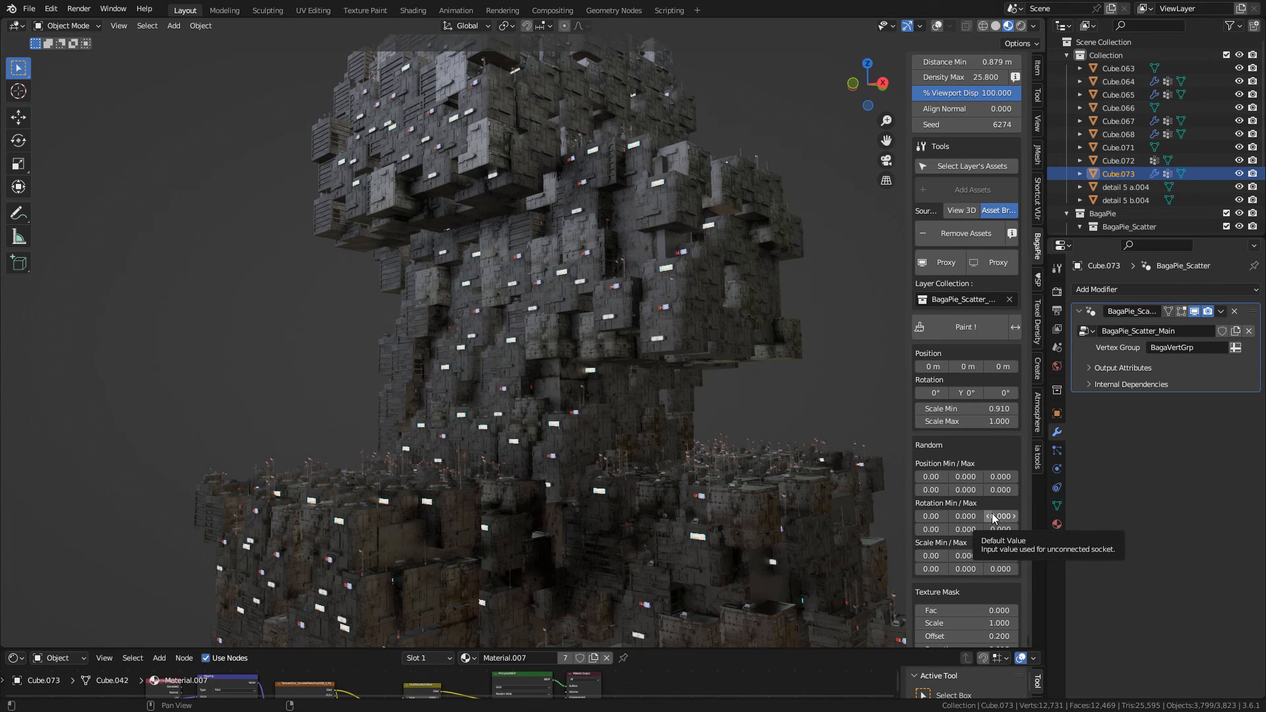
mouse_move(1000, 507)
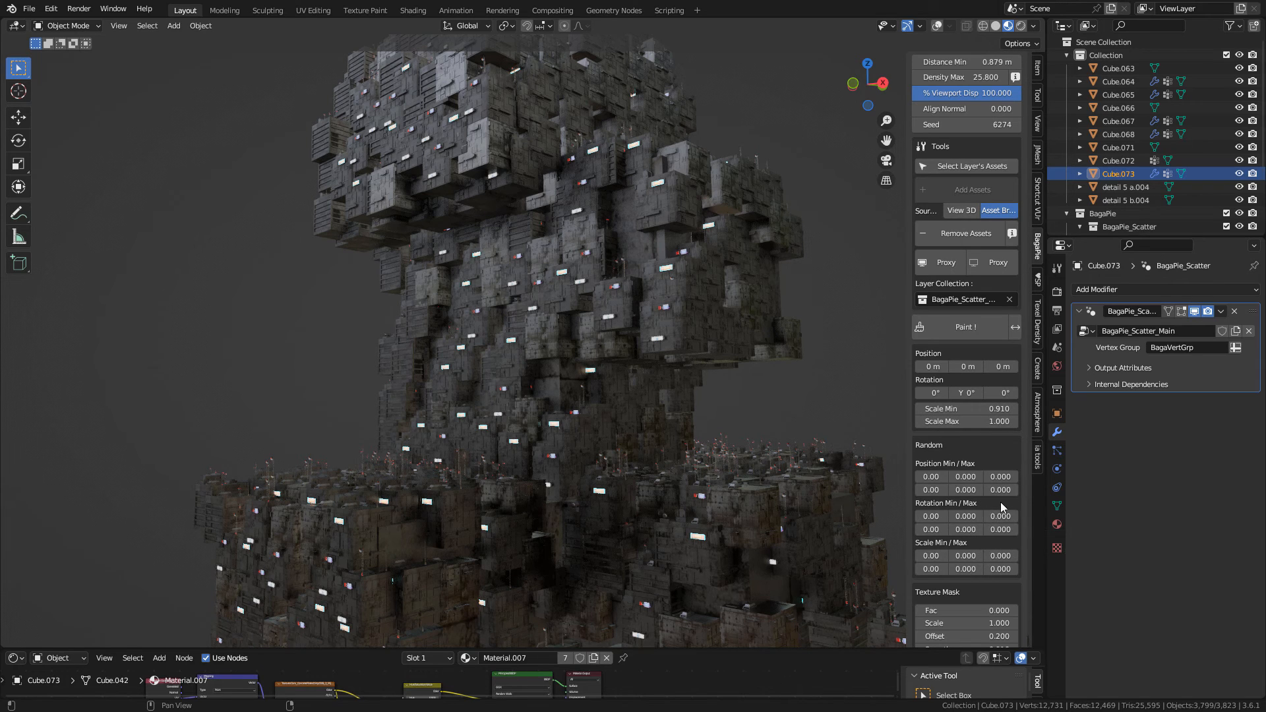
Step: Set BagaPie Scale Min to 0.910 with Rotation Min/Max, then show the finished neon tower
left_click(999, 475)
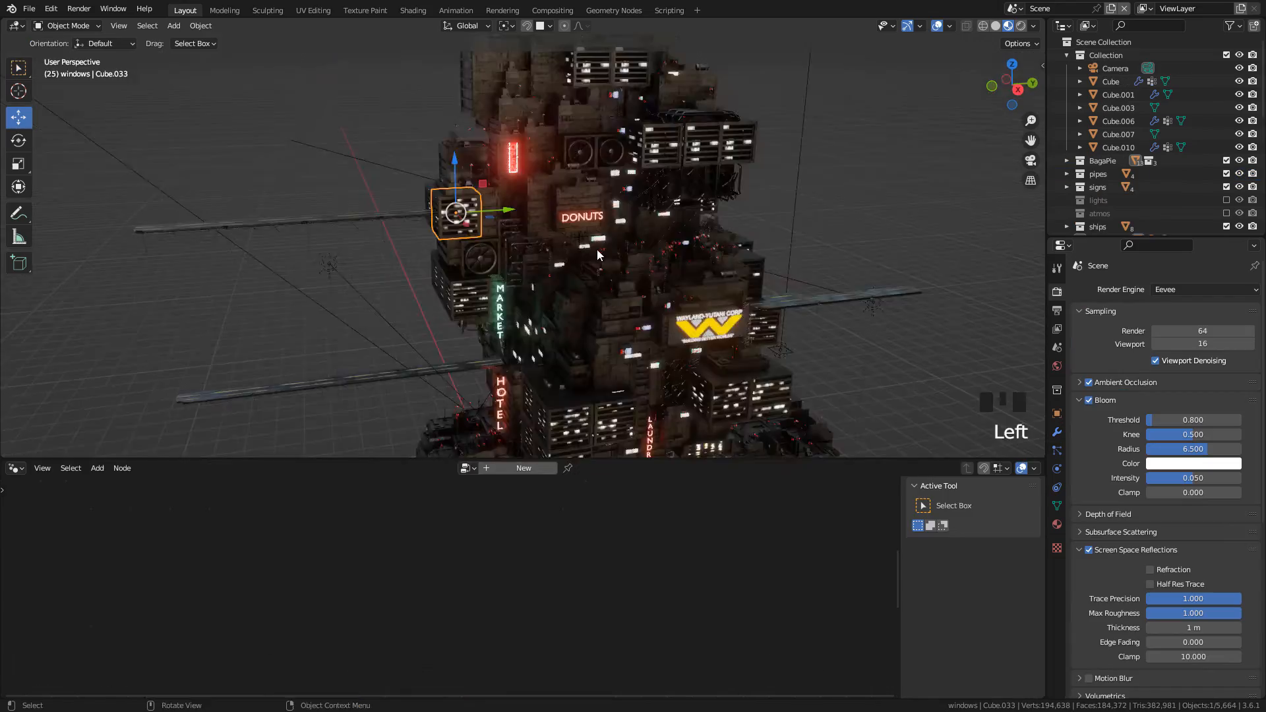
Step: Zoom in on the pipe-covered tower walls, then open the untextured building block file
scroll("down", 3)
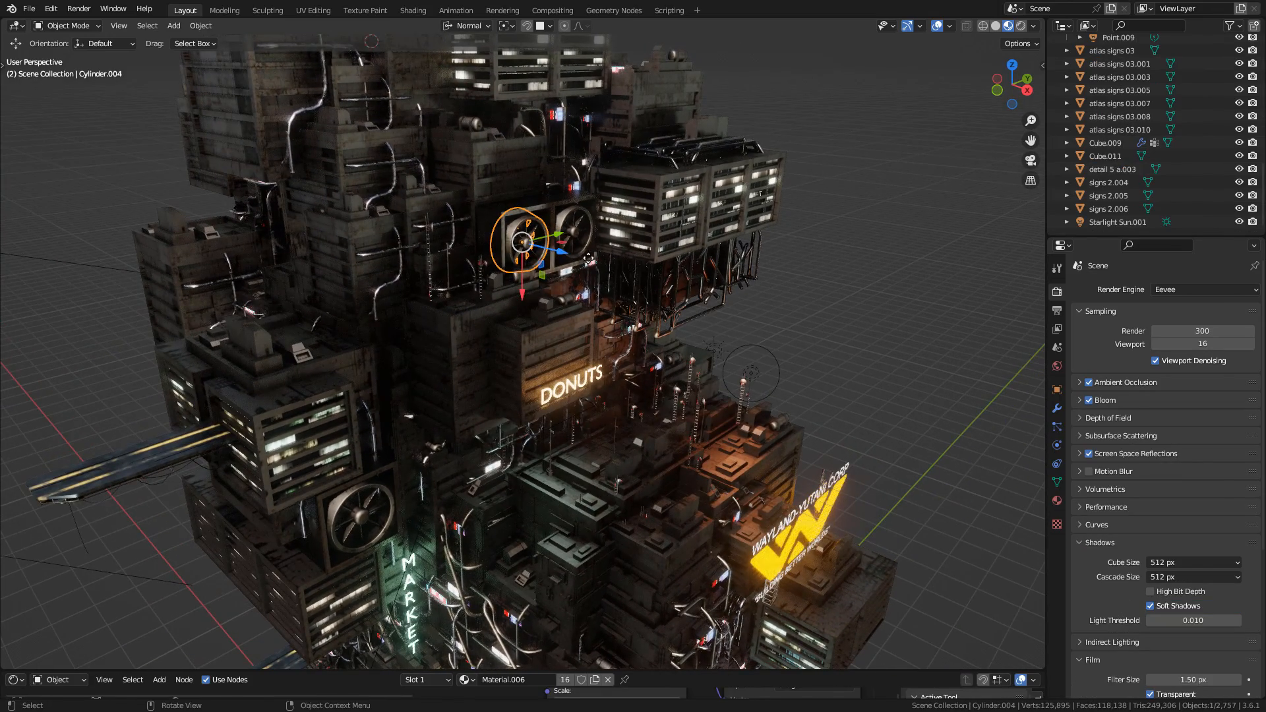
left_click(565, 230)
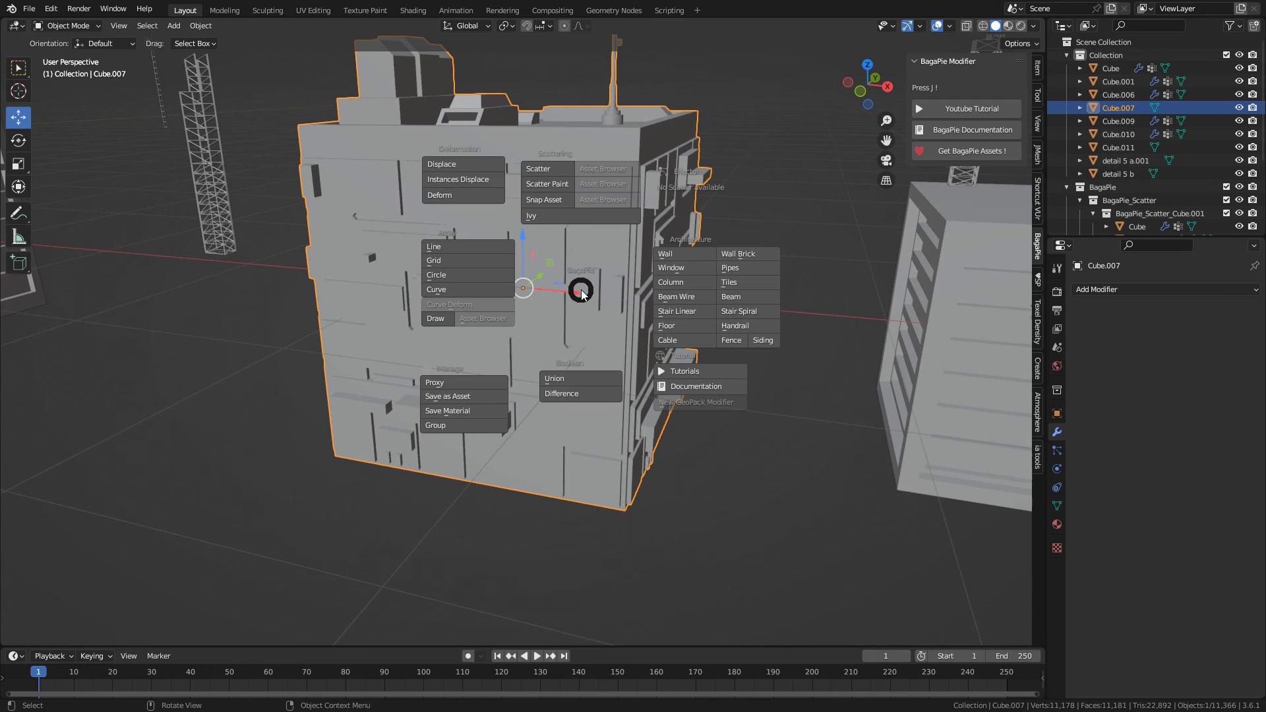
mouse_move(707, 281)
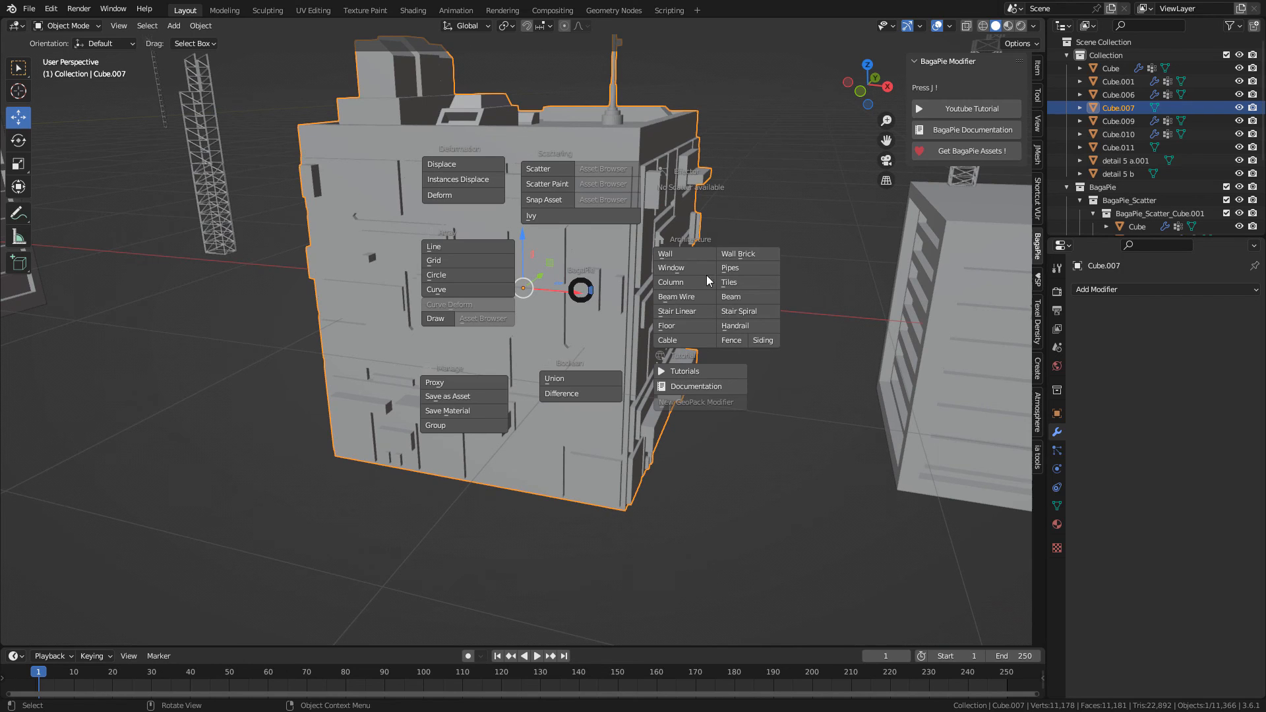
Step: Create a BagaPie_Pipes object from Architecture > Pipes in draw curve mode
left_click(730, 267)
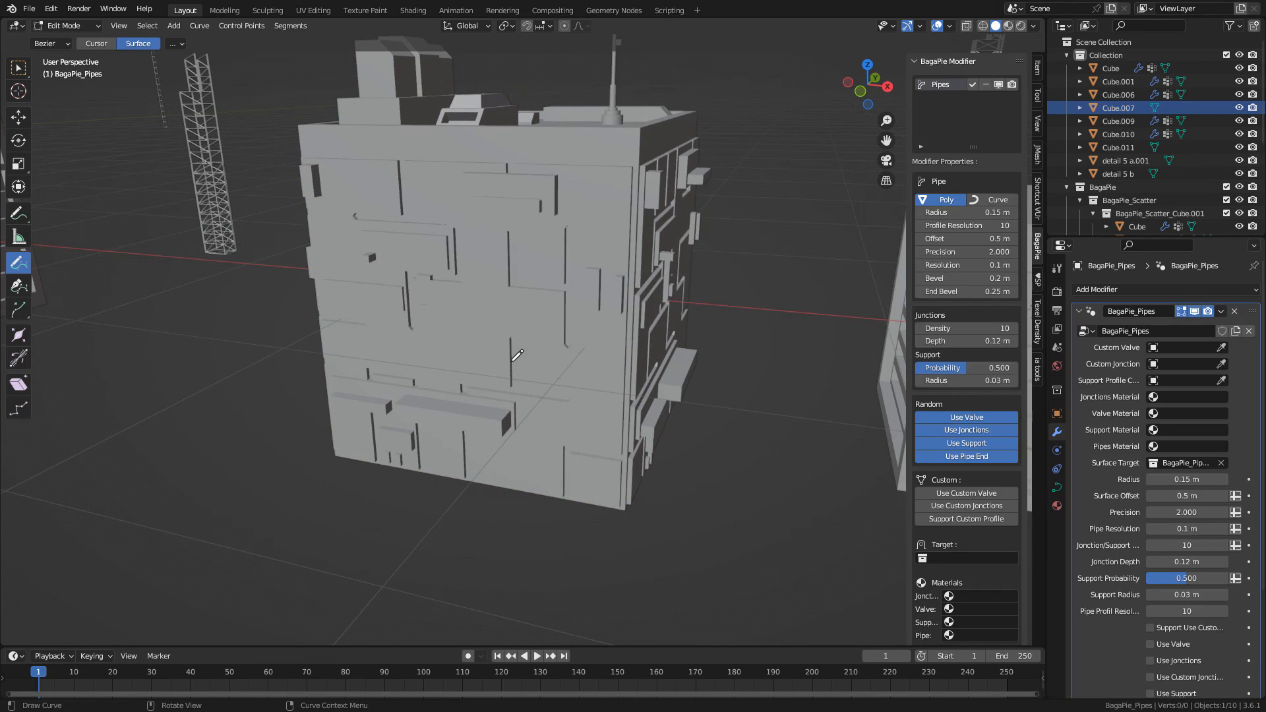